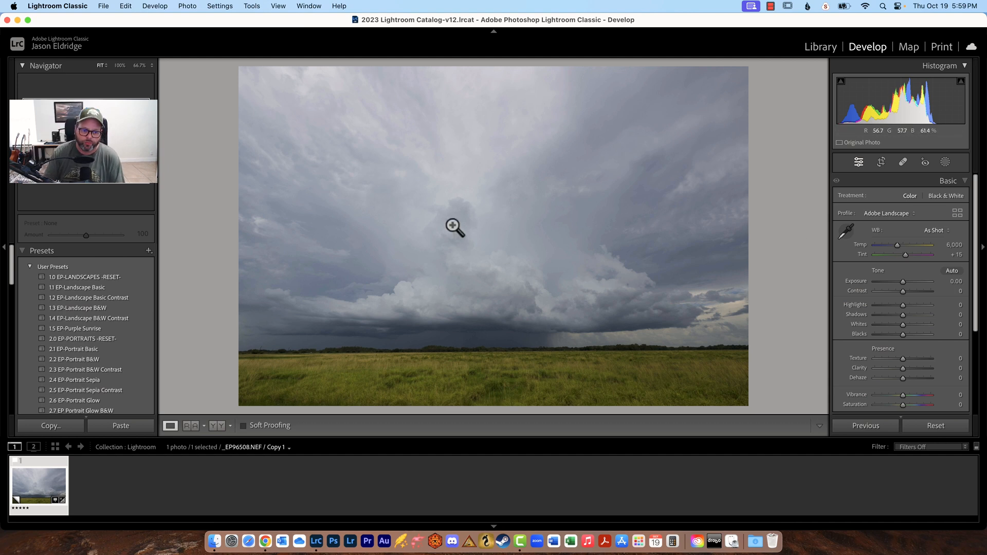
mouse_move(532, 250)
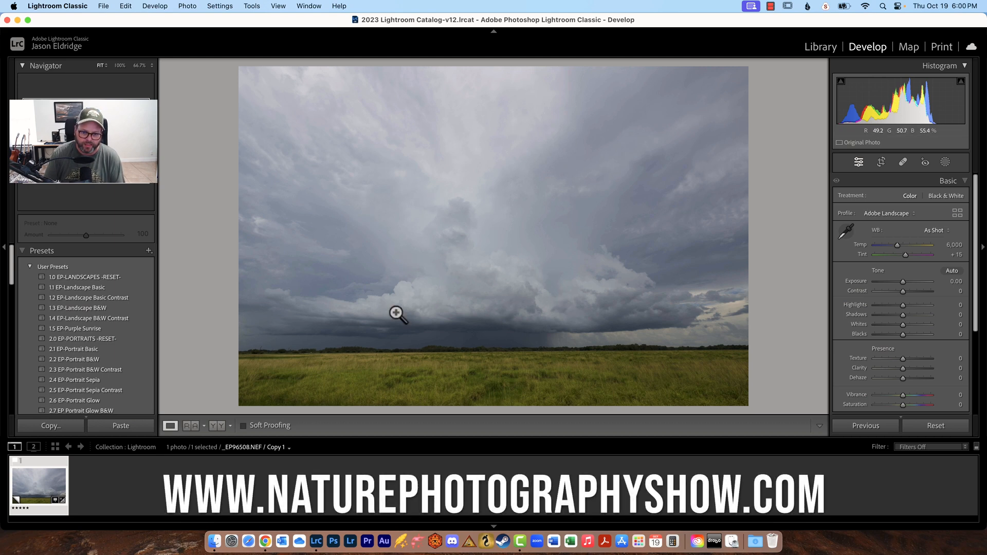
mouse_move(490, 263)
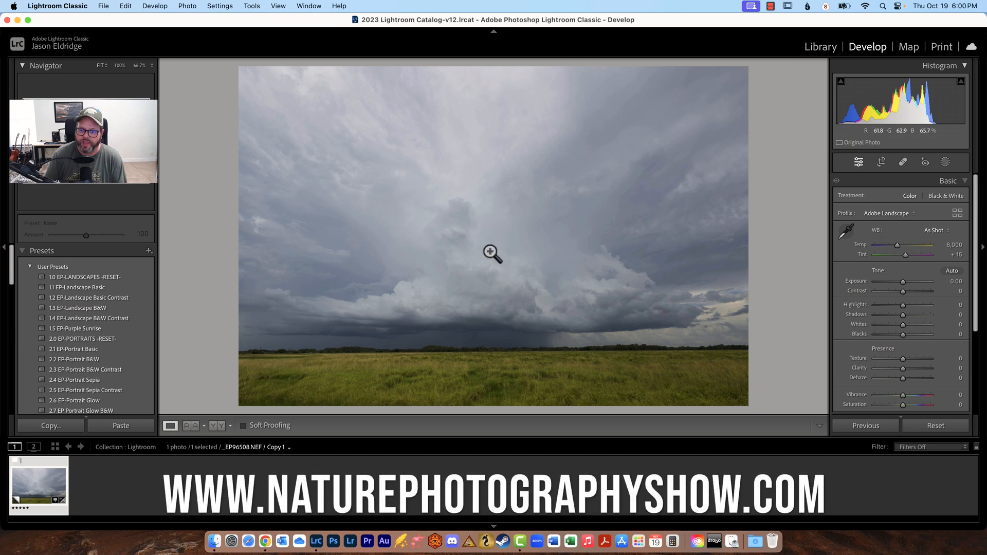
mouse_move(563, 196)
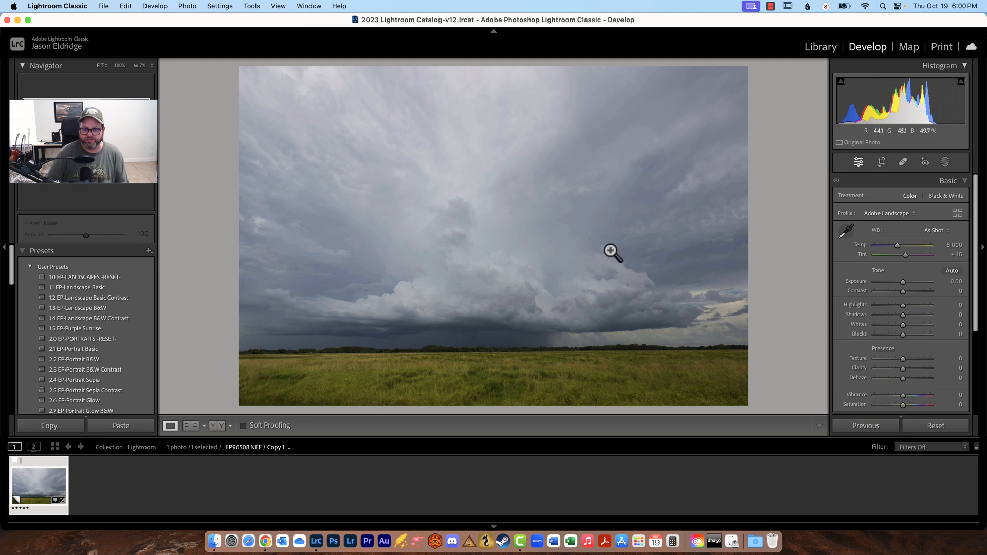
mouse_move(601, 246)
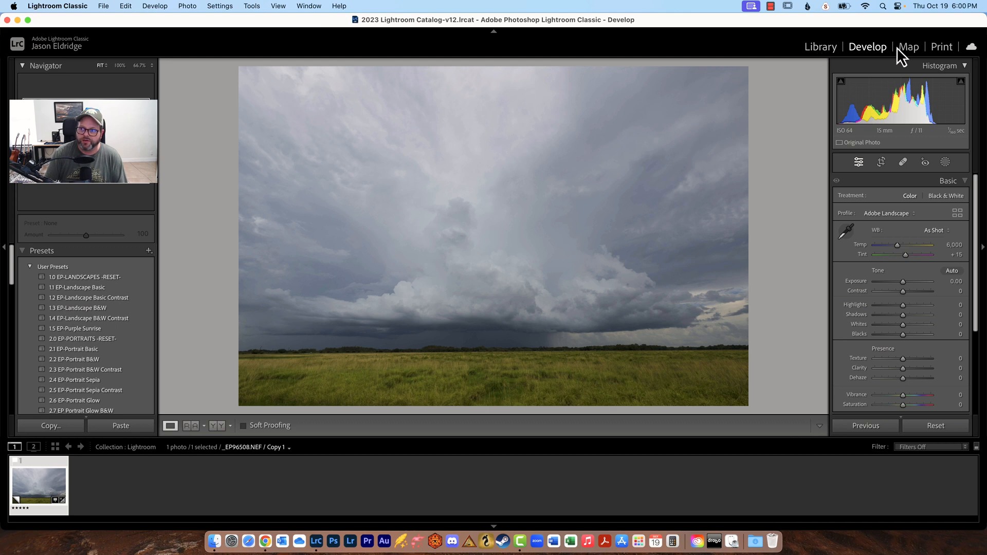
mouse_move(888, 65)
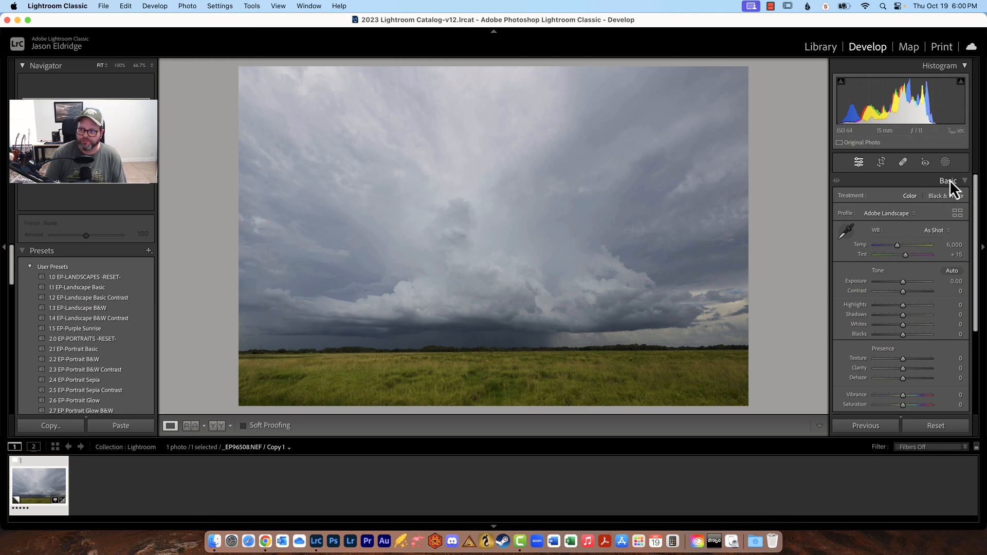
mouse_move(858, 207)
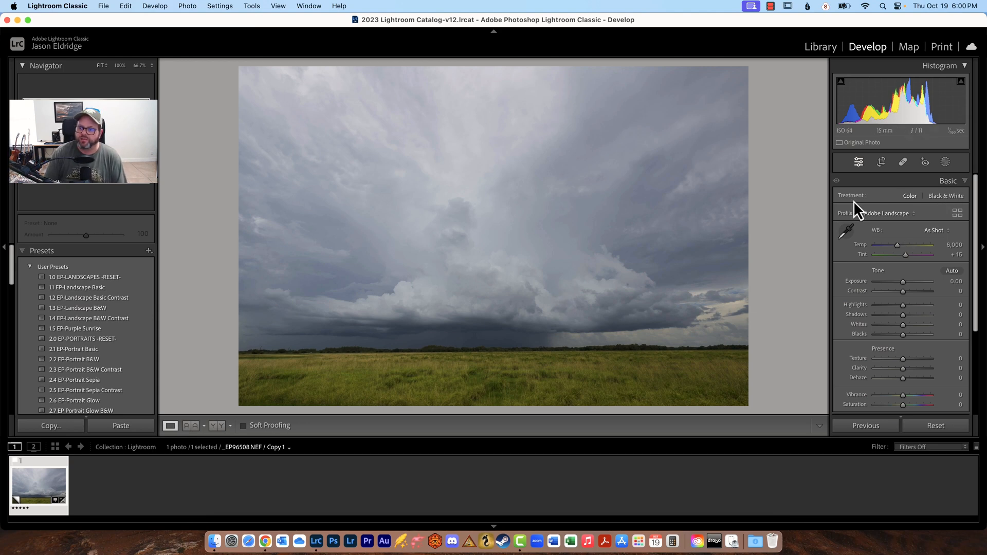
mouse_move(947, 218)
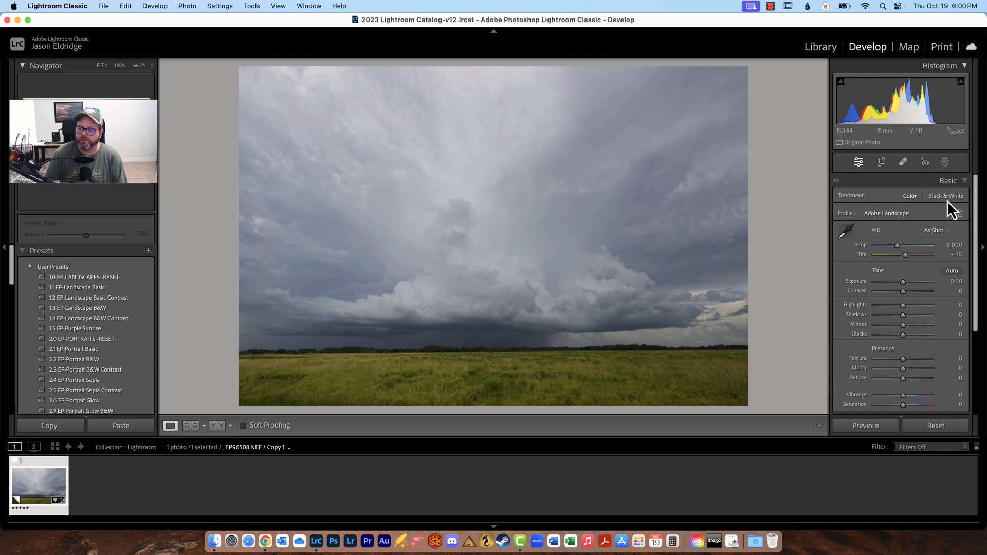
- Preview black and white, then the Adobe Vivid and Adobe Color profiles, restoring Adobe Landscape
click(945, 196)
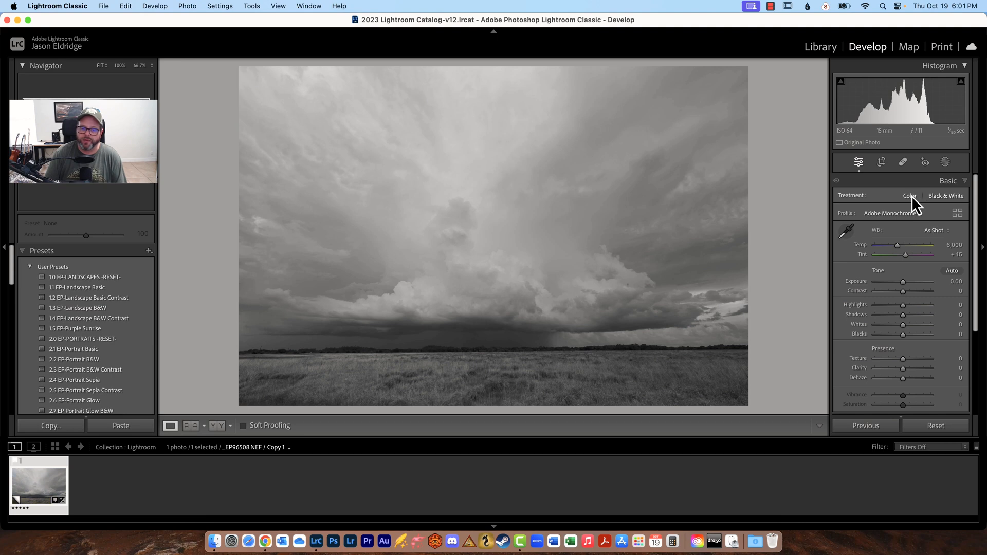
click(909, 195)
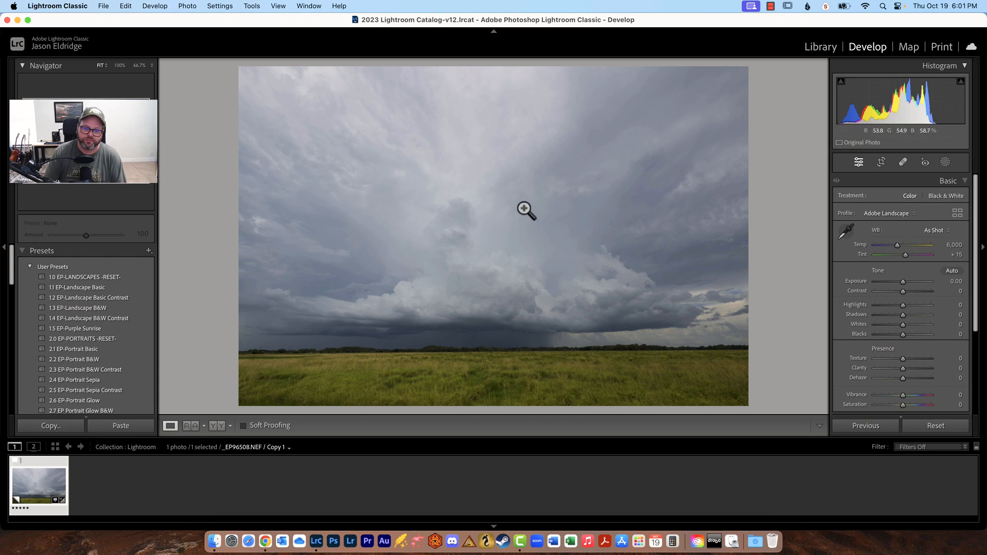
mouse_move(732, 222)
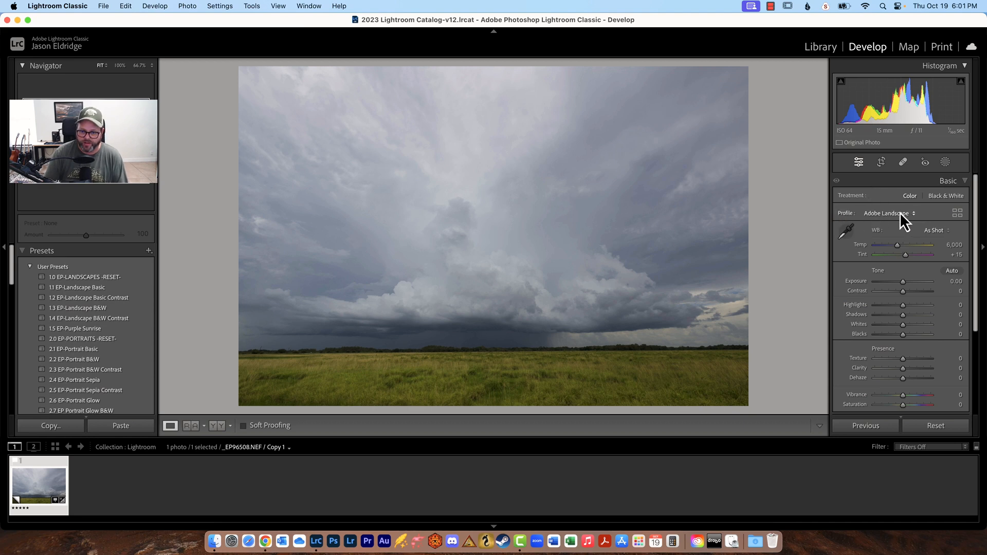
click(886, 214)
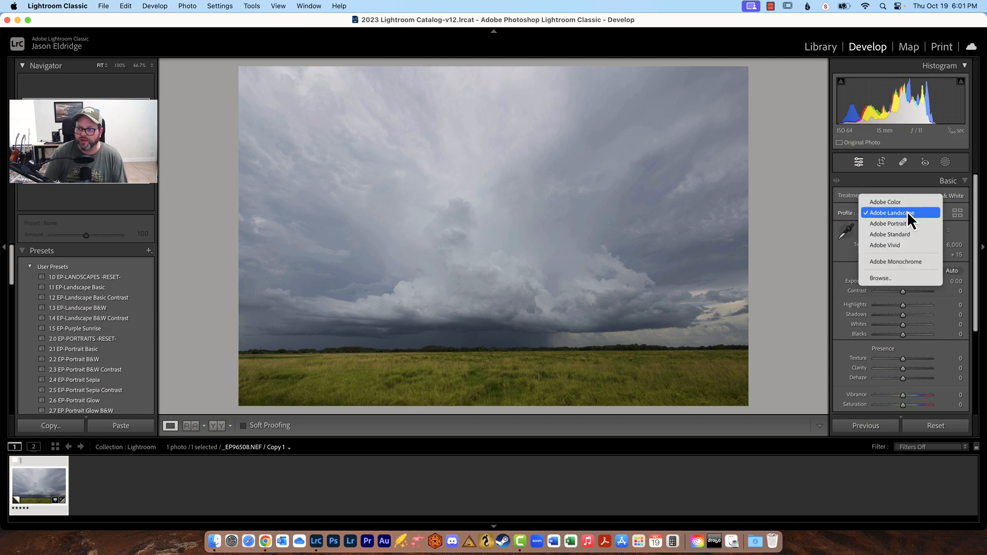
click(884, 245)
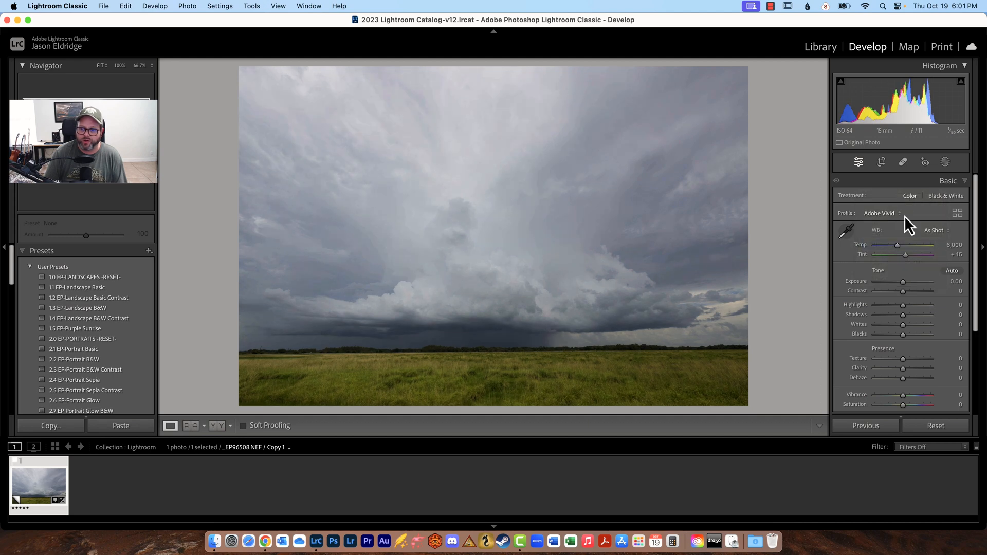
click(880, 212)
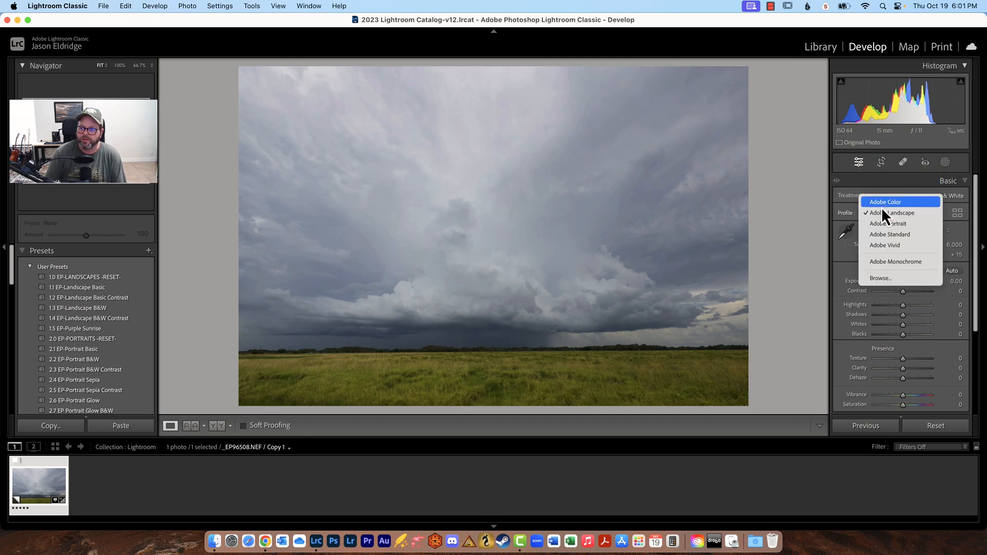
click(886, 201)
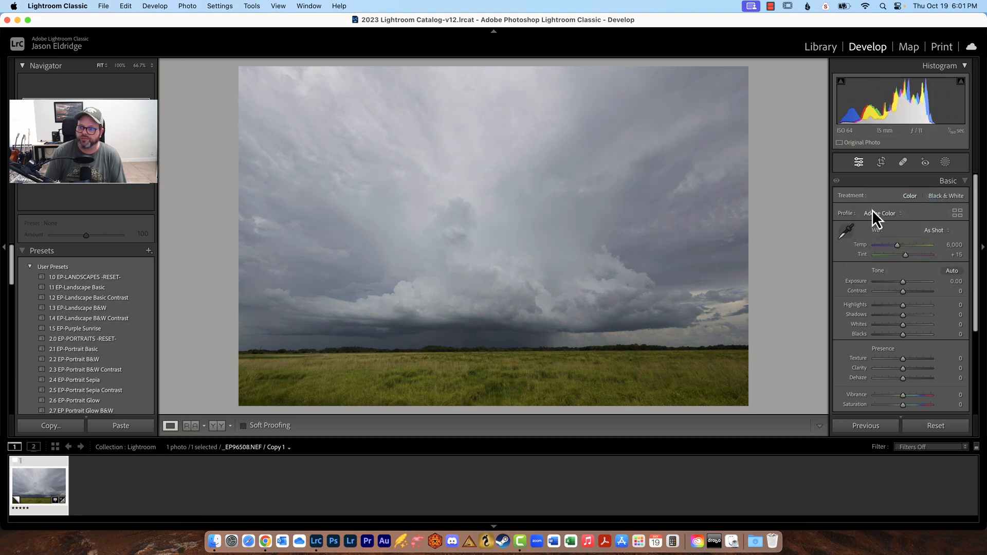
click(887, 213)
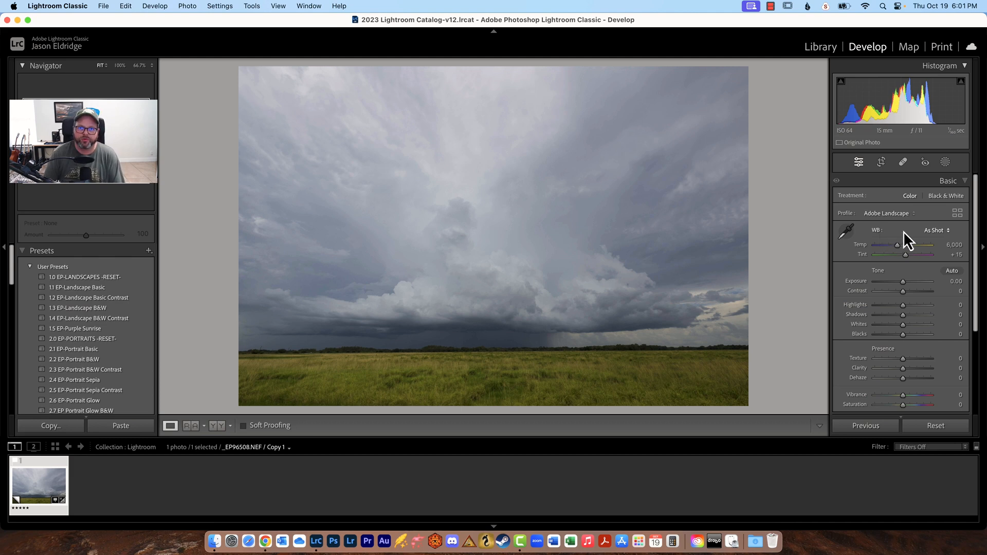
mouse_move(924, 242)
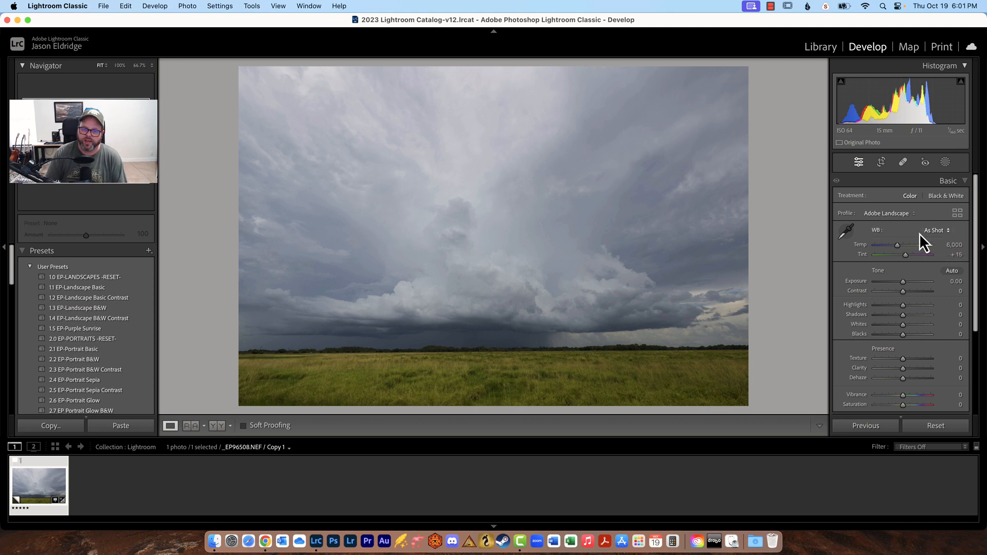
mouse_move(932, 252)
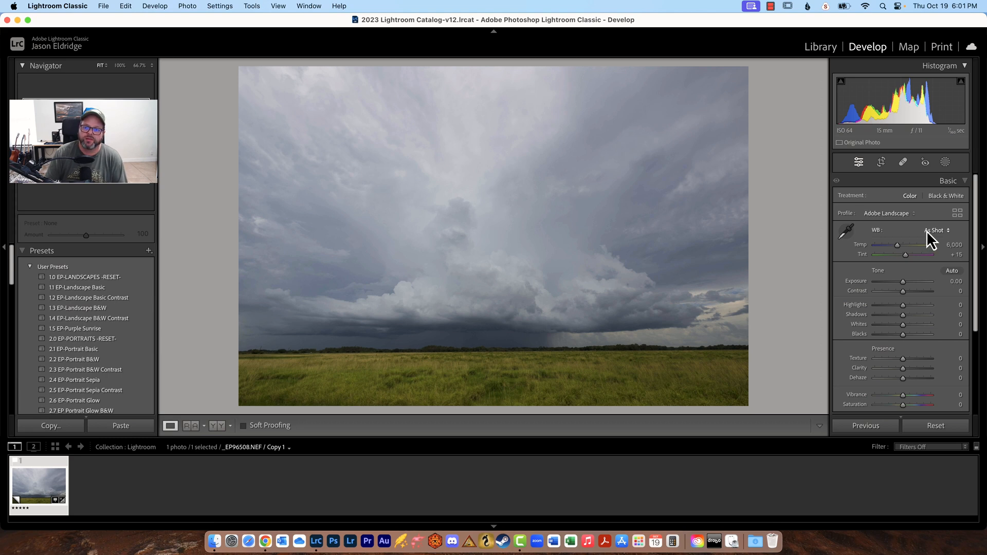
mouse_move(932, 232)
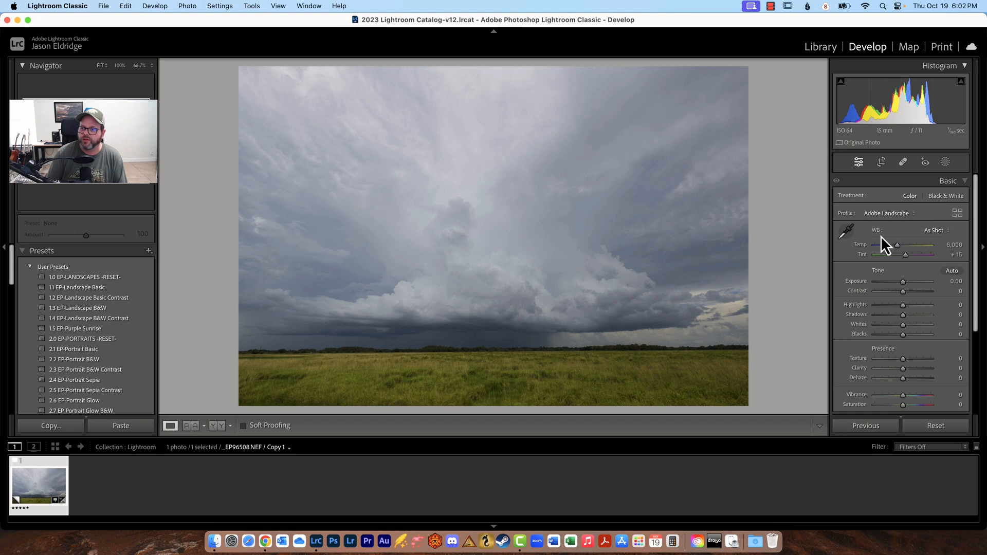
mouse_move(944, 211)
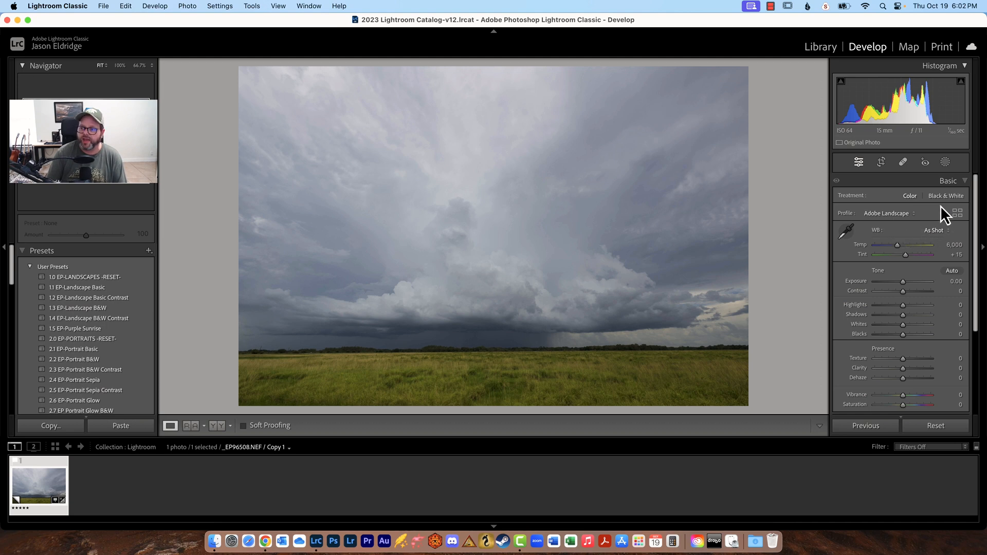
mouse_move(905, 238)
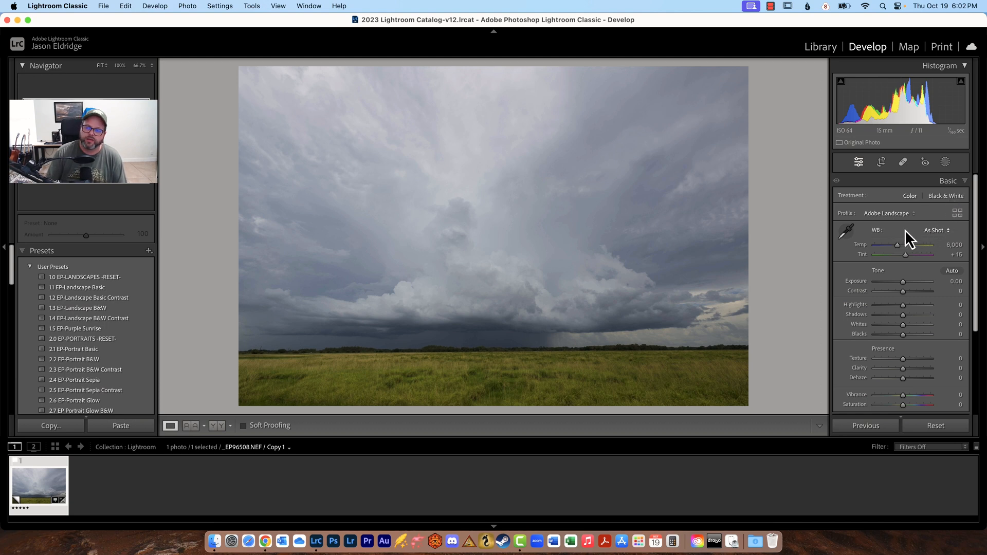
mouse_move(906, 236)
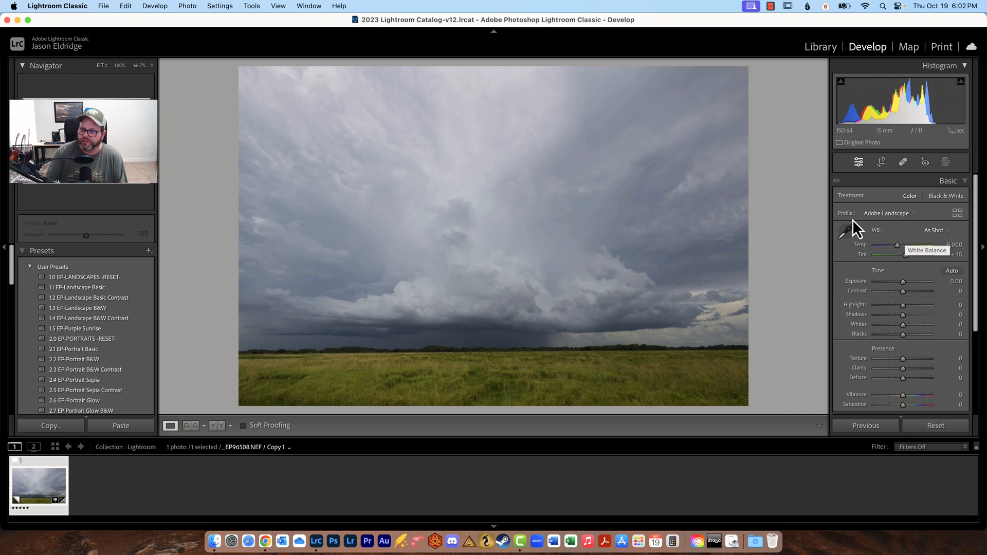
mouse_move(932, 241)
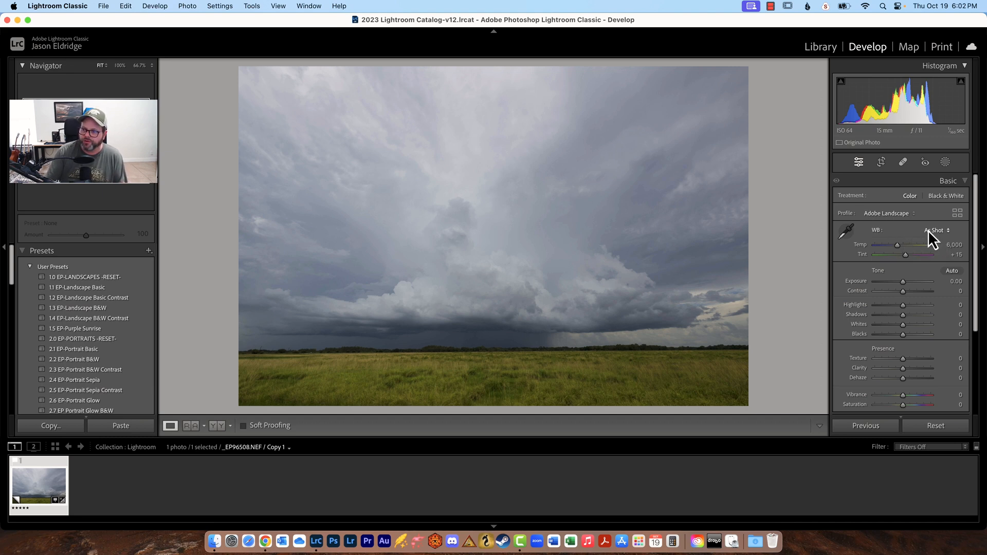
- Try the Daylight, Tungsten, Fluorescent and other white balance presets
click(936, 230)
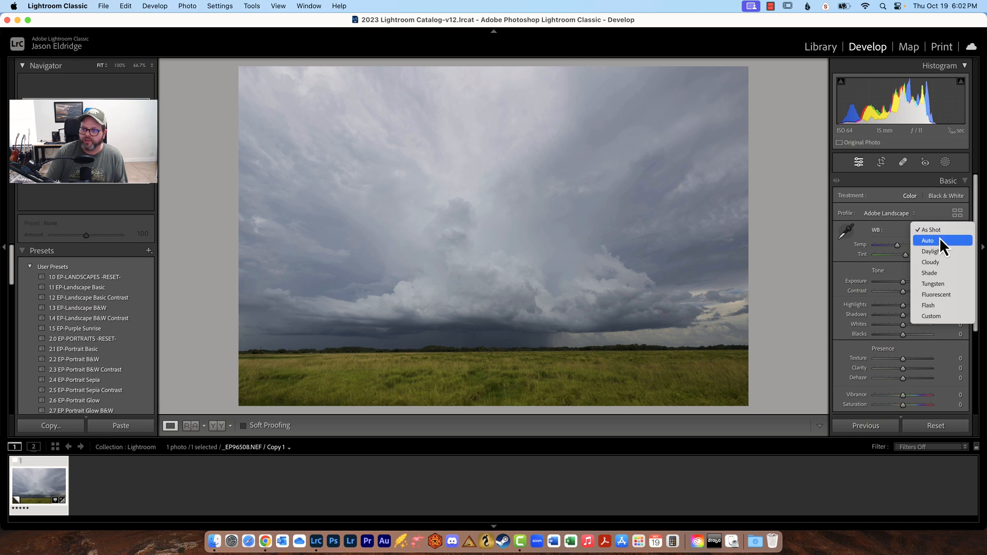
mouse_move(934, 256)
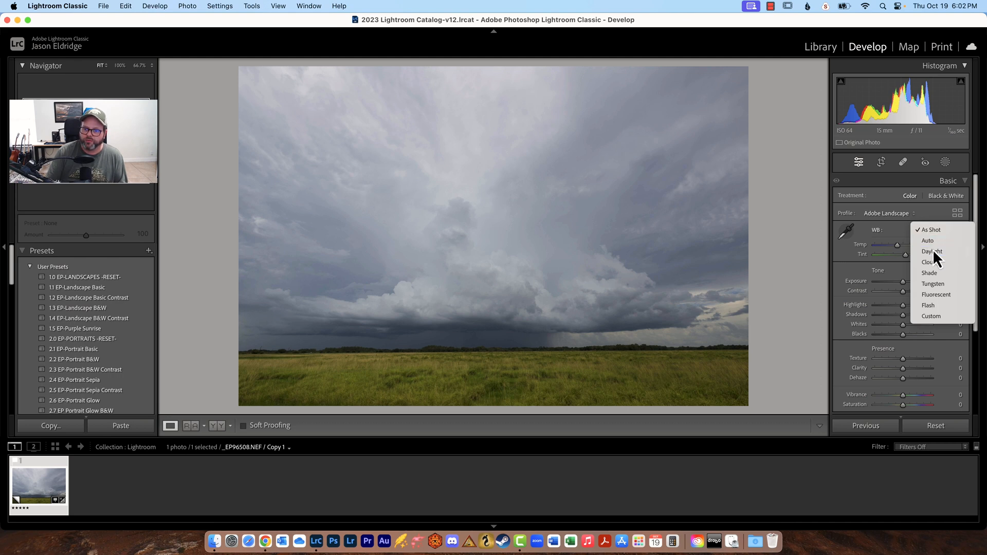
click(931, 251)
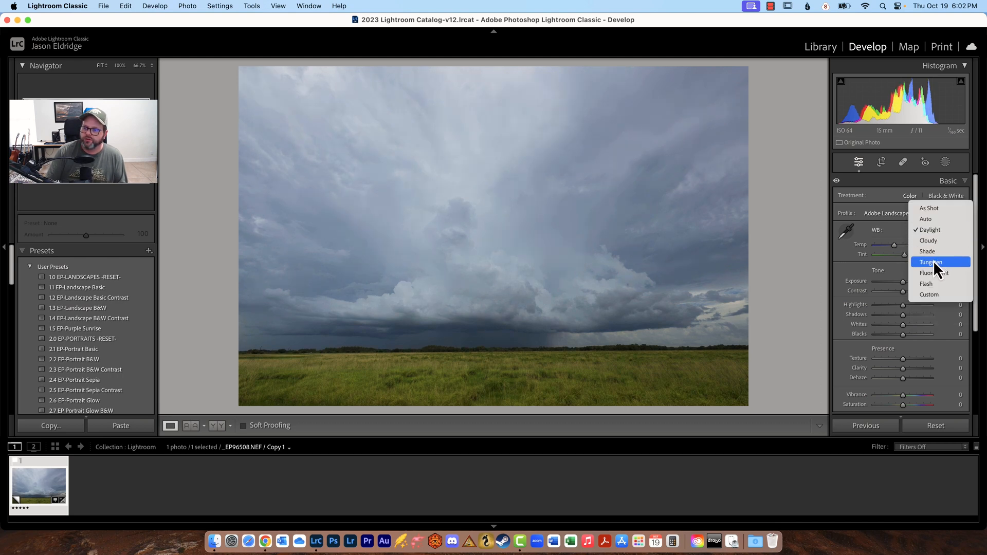
click(930, 261)
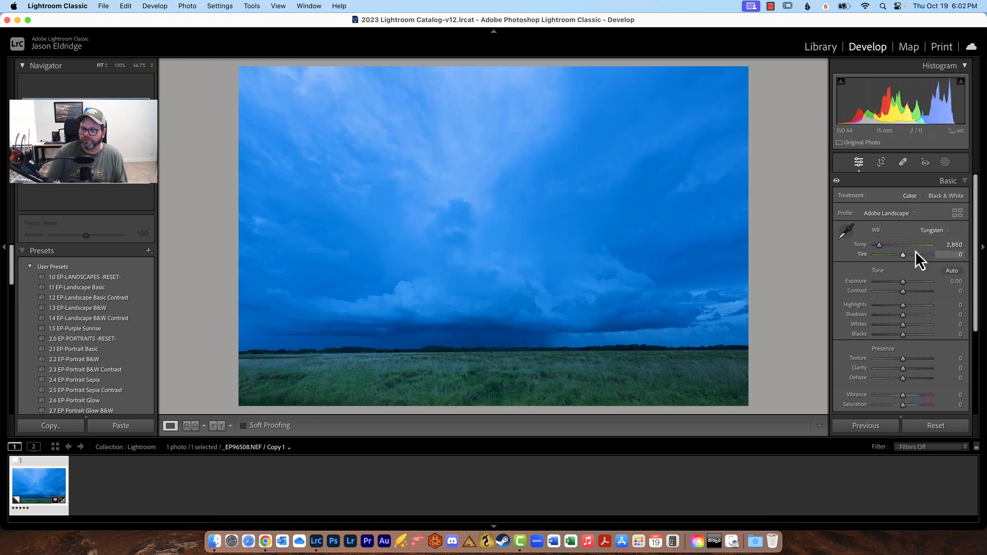
click(932, 230)
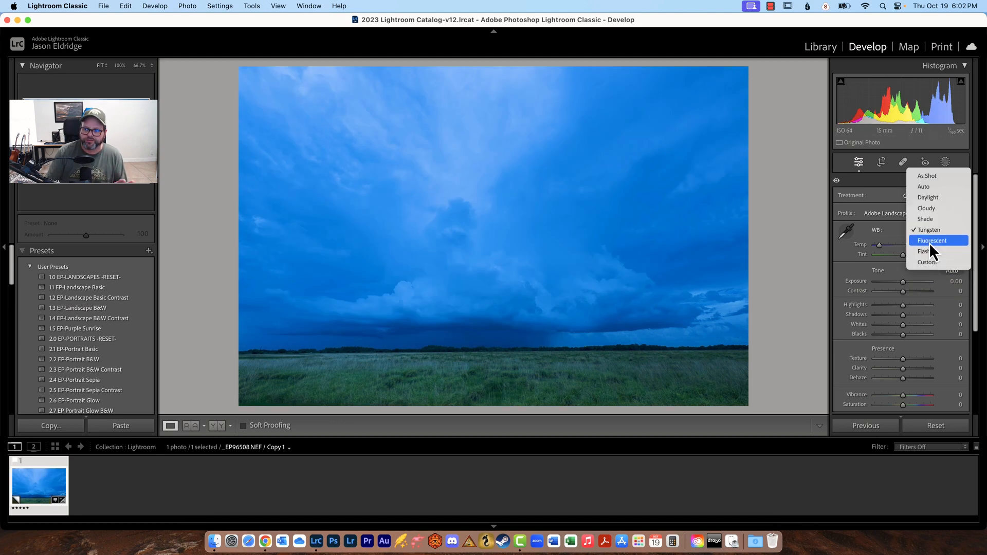
click(932, 241)
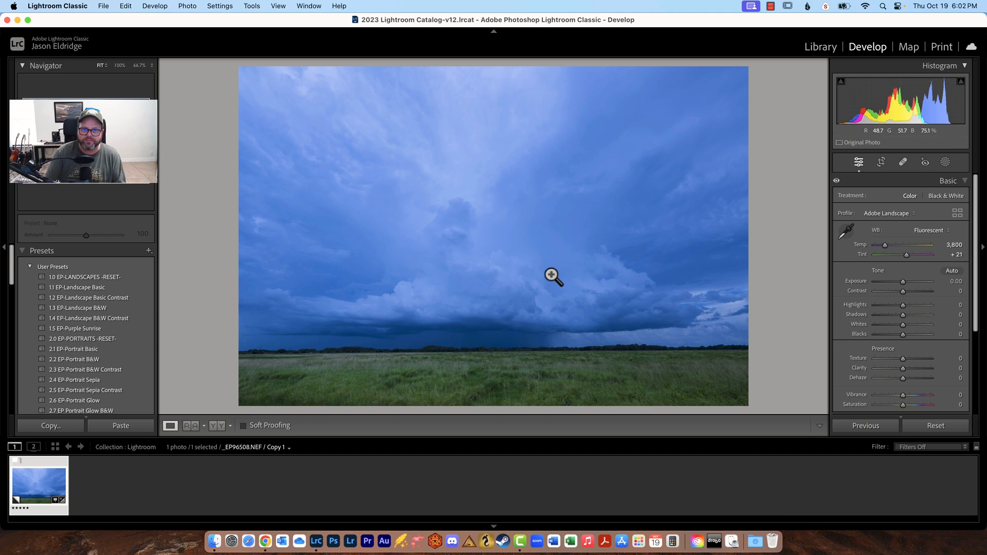
click(929, 230)
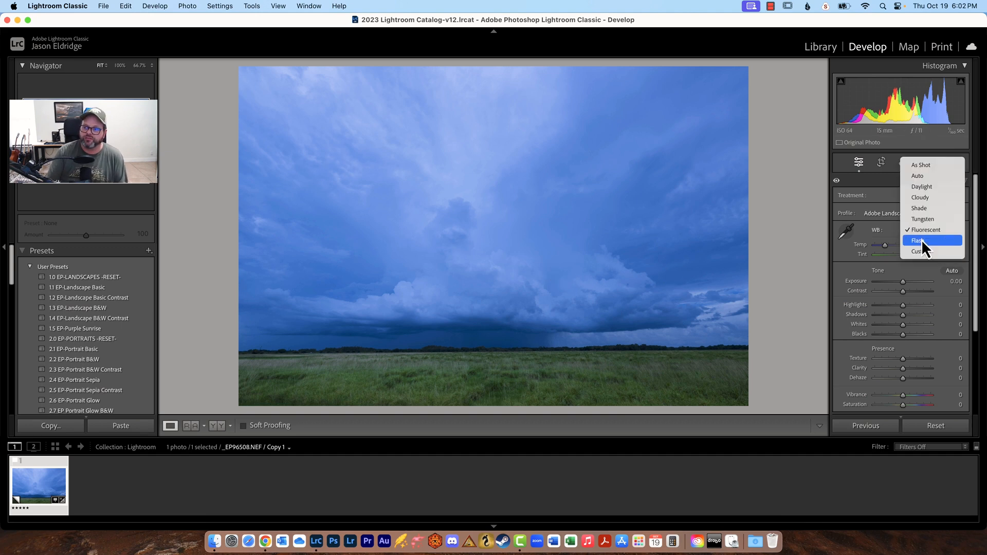
click(918, 240)
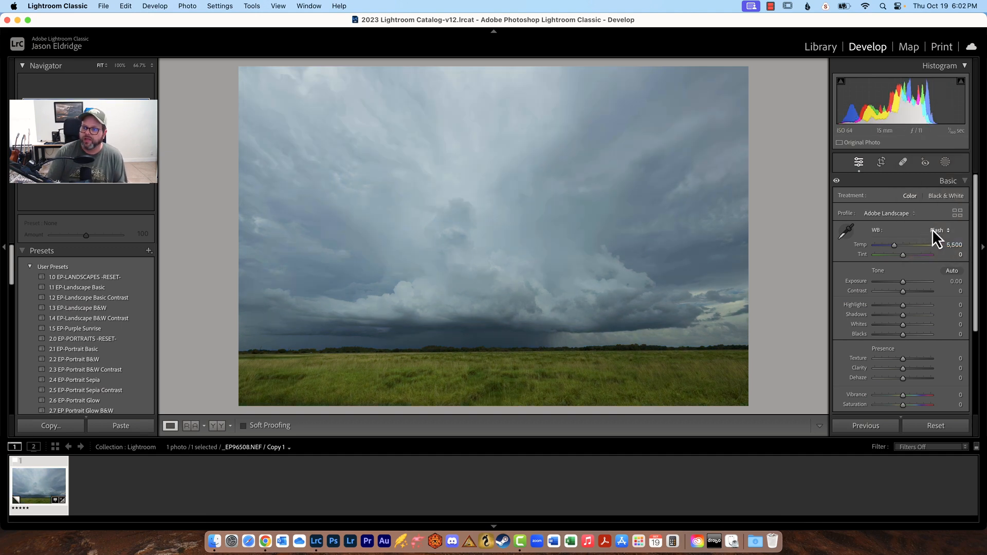
- Cool Temp to a strong blue, then return to As Shot (6,000, tint +15)
drag(893, 244, 894, 244)
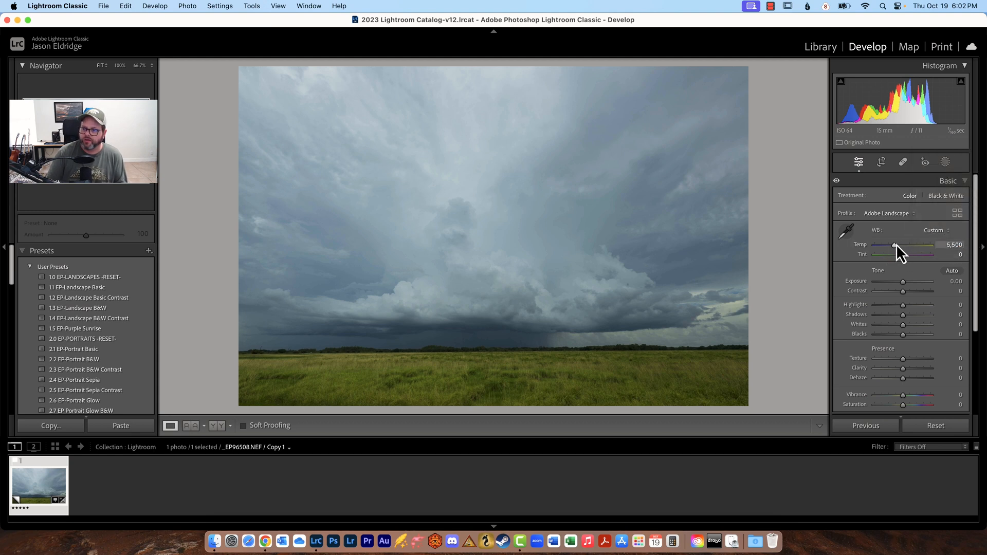
drag(894, 245, 892, 245)
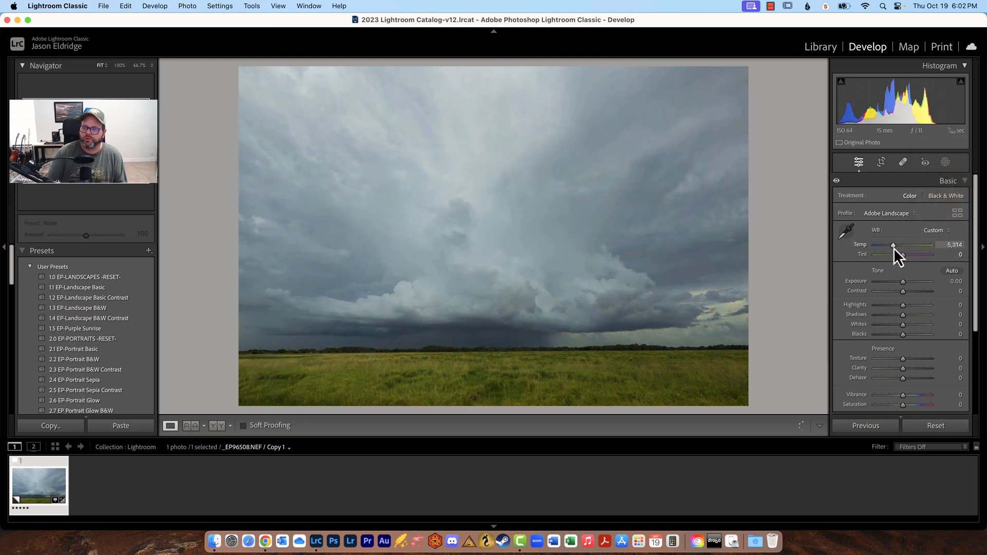
drag(893, 245, 881, 244)
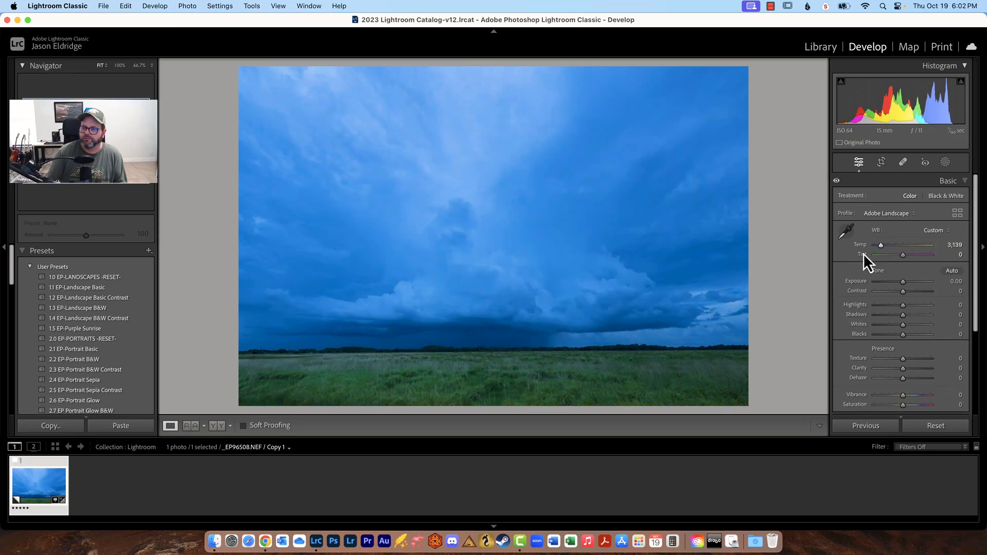
drag(882, 244, 897, 244)
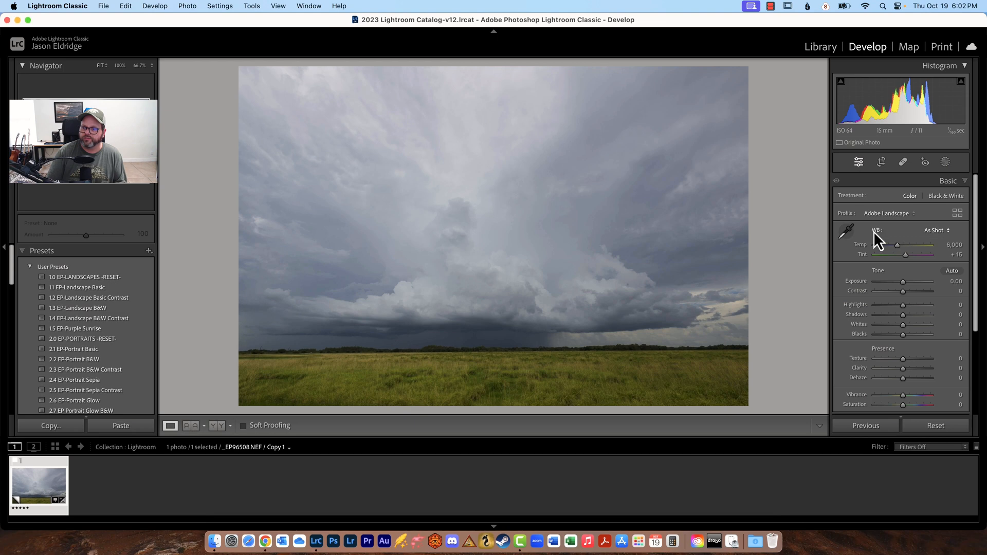
mouse_move(937, 237)
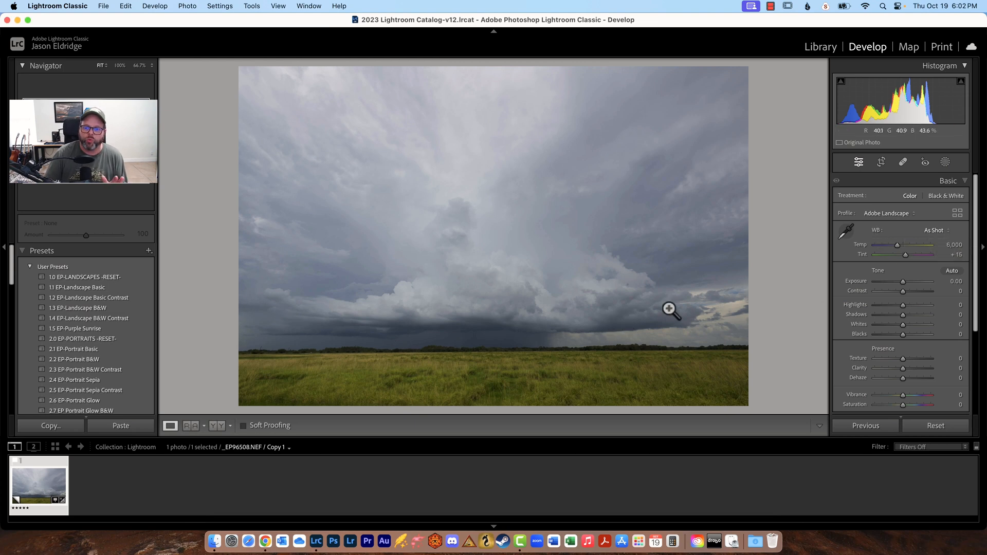
- Warm the temperature in small nudges, settling at 6,465
drag(895, 245, 898, 245)
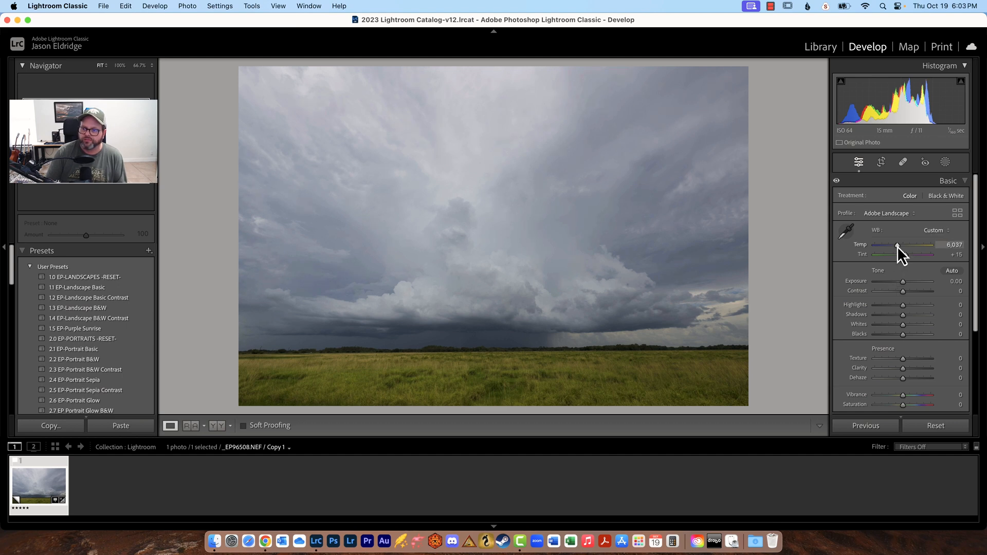
drag(896, 245, 900, 244)
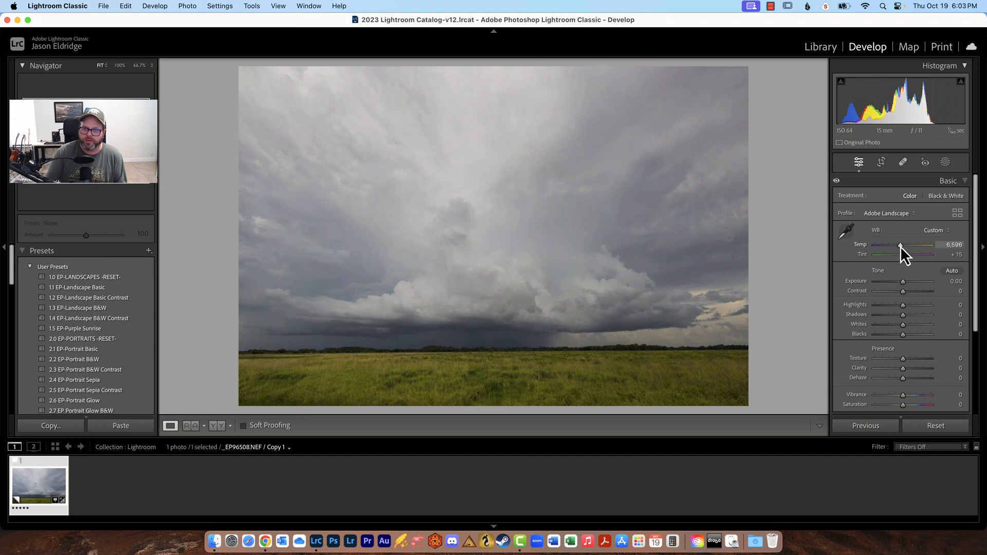
drag(900, 244, 903, 244)
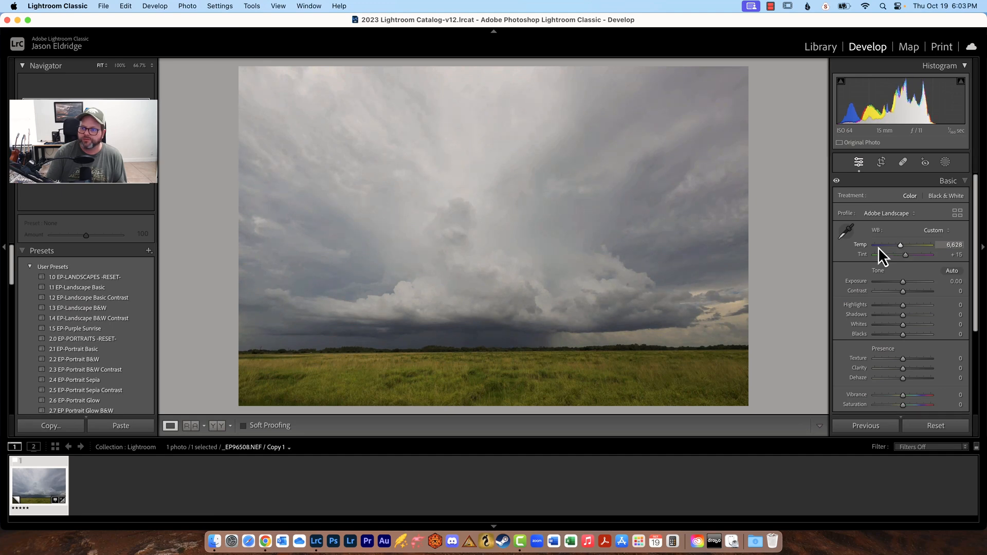
drag(901, 244, 898, 244)
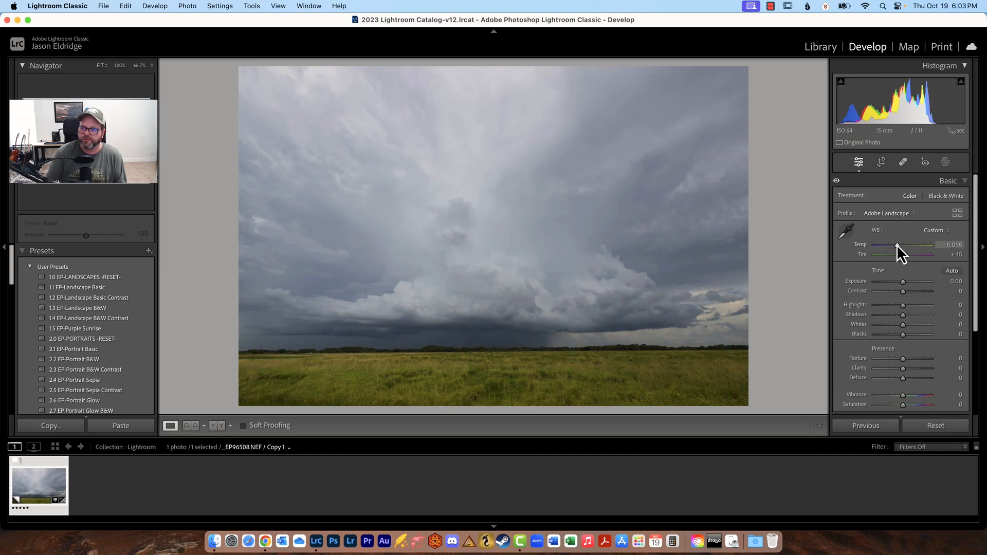
drag(897, 245, 901, 244)
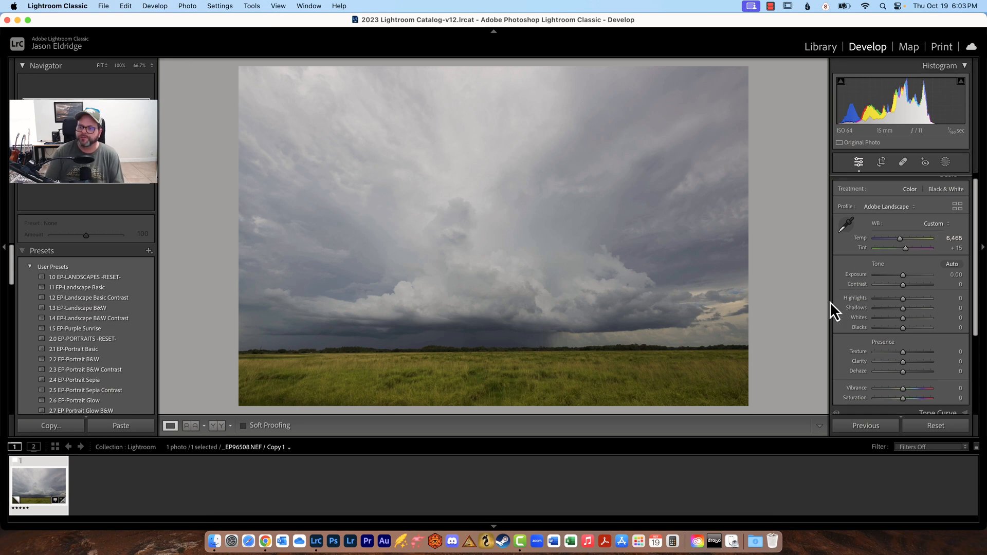
- Shift tint toward magenta and green, then return it to +15
drag(906, 247, 910, 248)
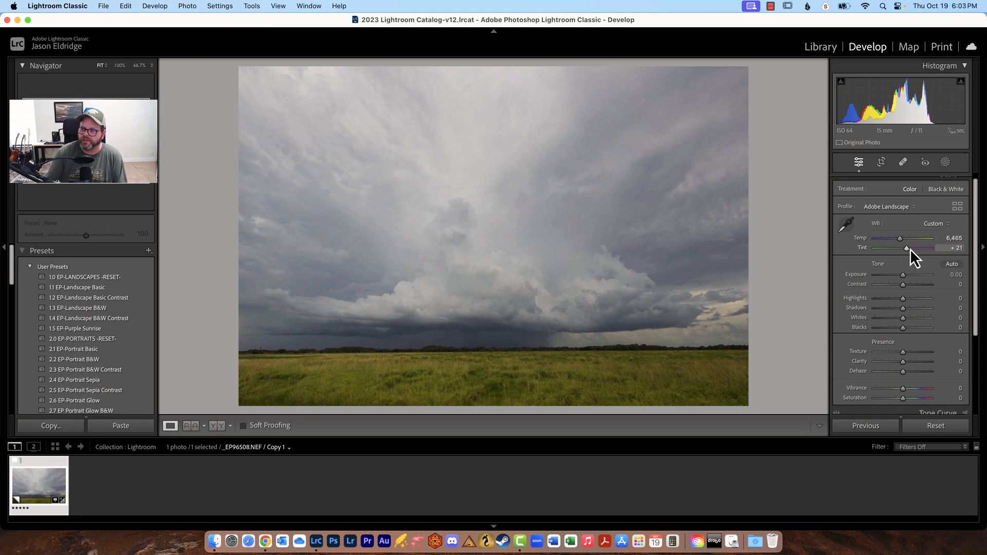
drag(906, 247, 900, 248)
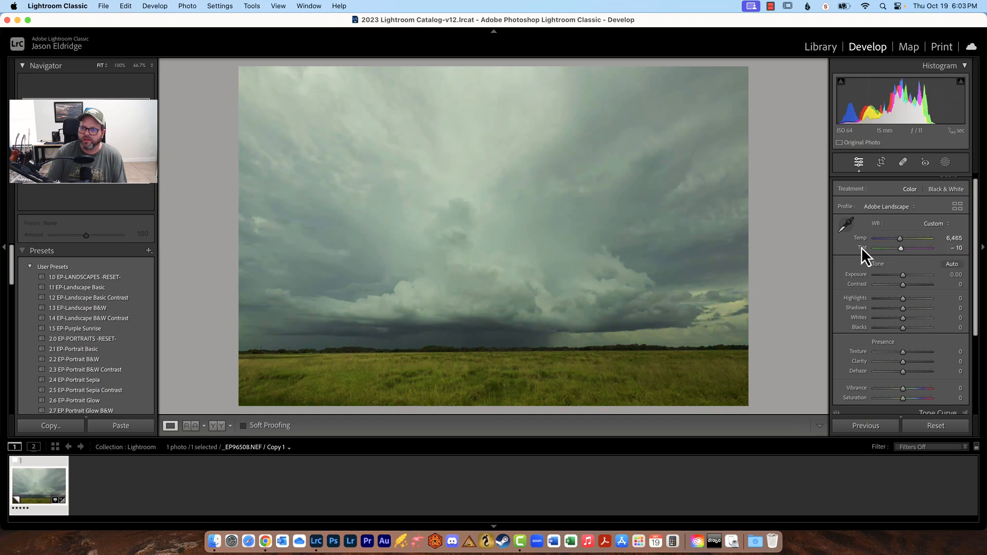
drag(901, 247, 910, 247)
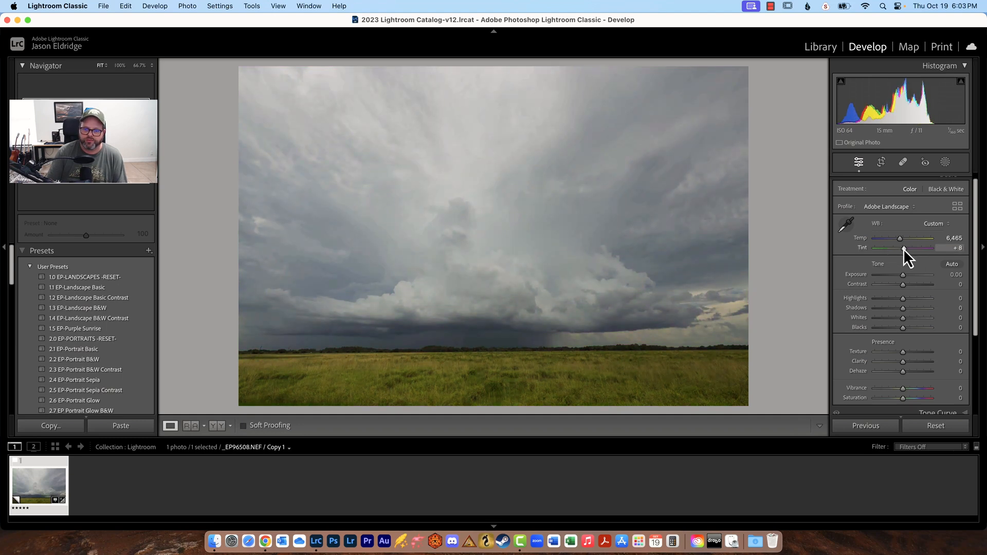
drag(902, 246, 910, 247)
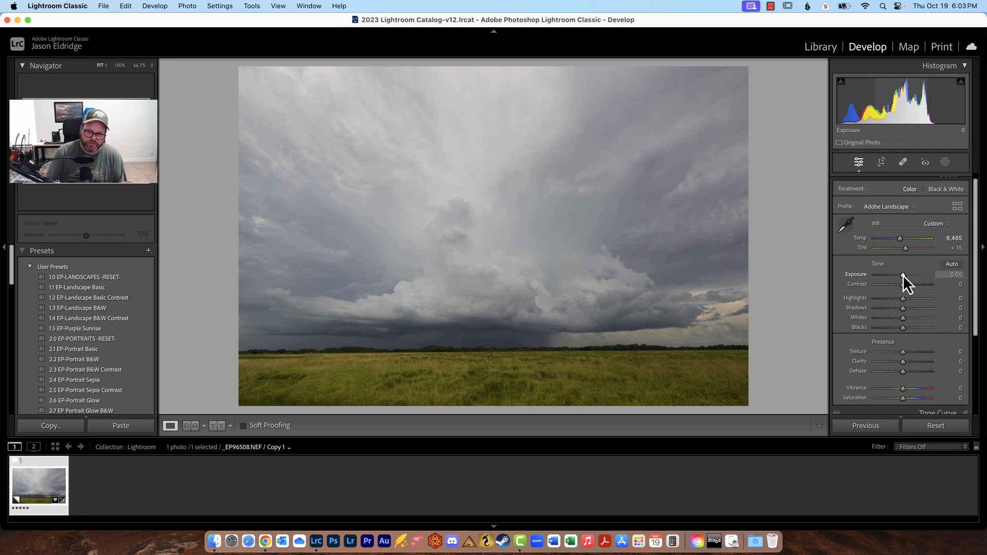
drag(913, 274, 901, 275)
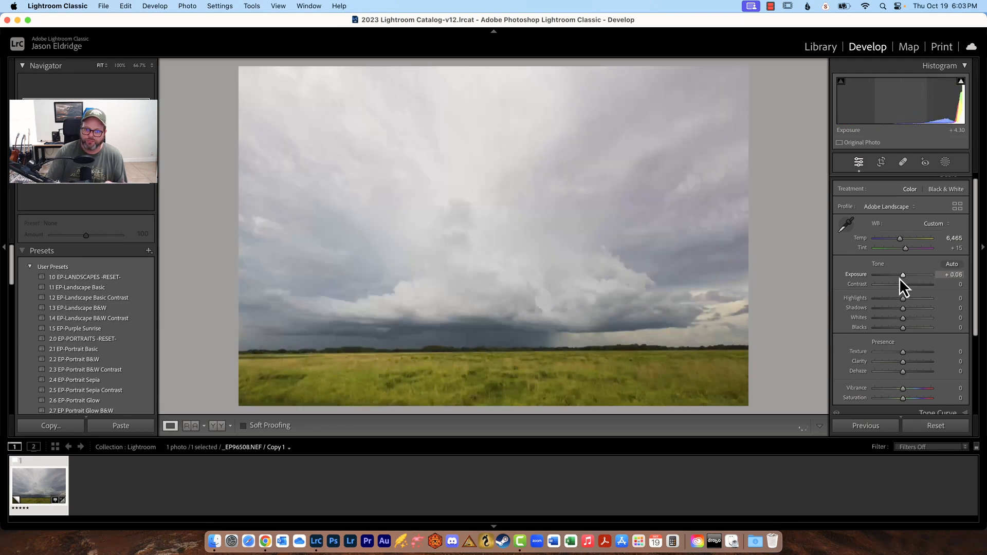
drag(903, 275, 882, 275)
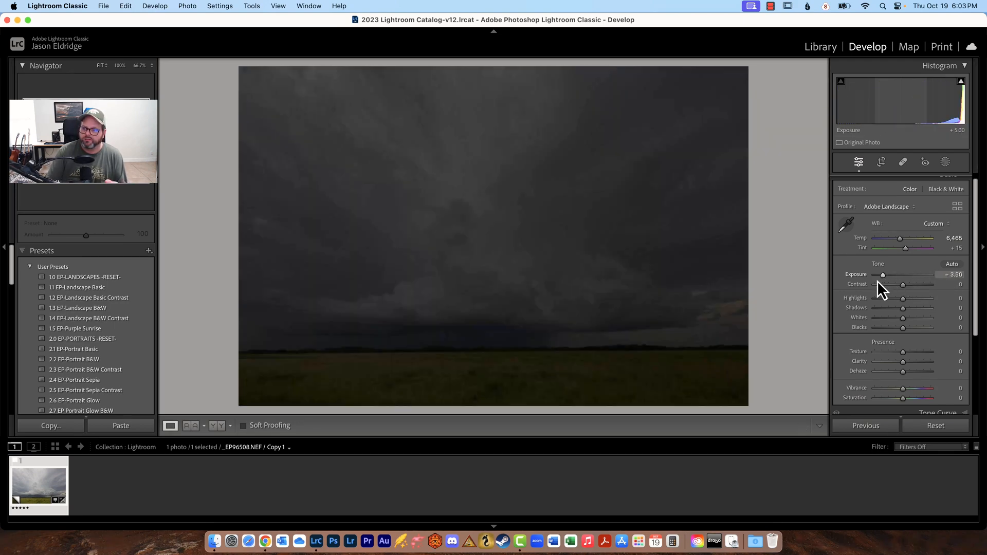
drag(884, 274, 924, 275)
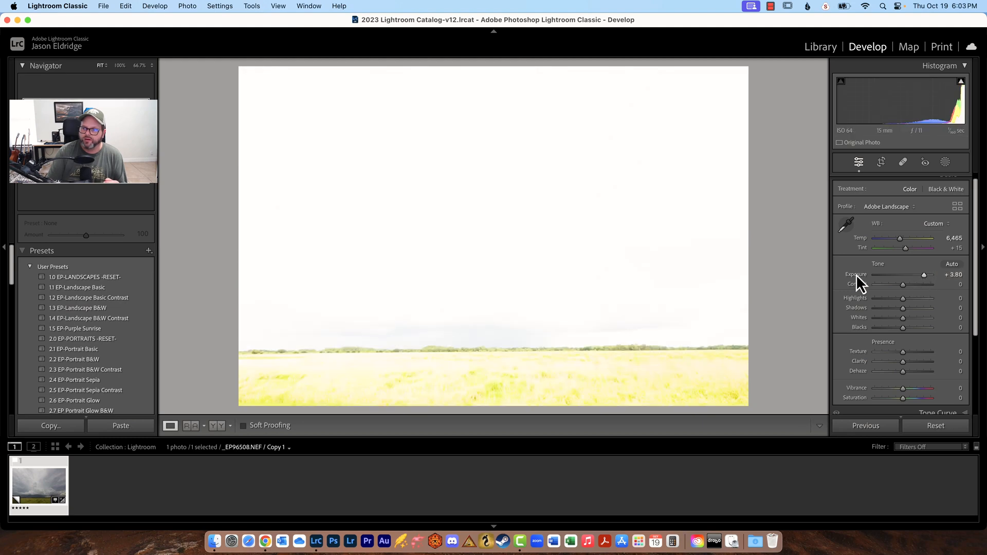
drag(924, 274, 917, 275)
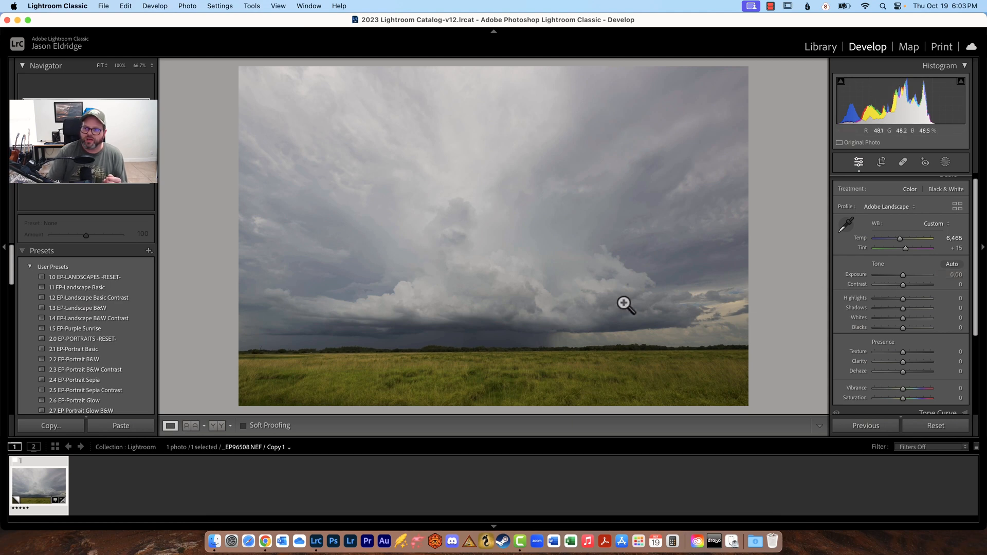
mouse_move(919, 104)
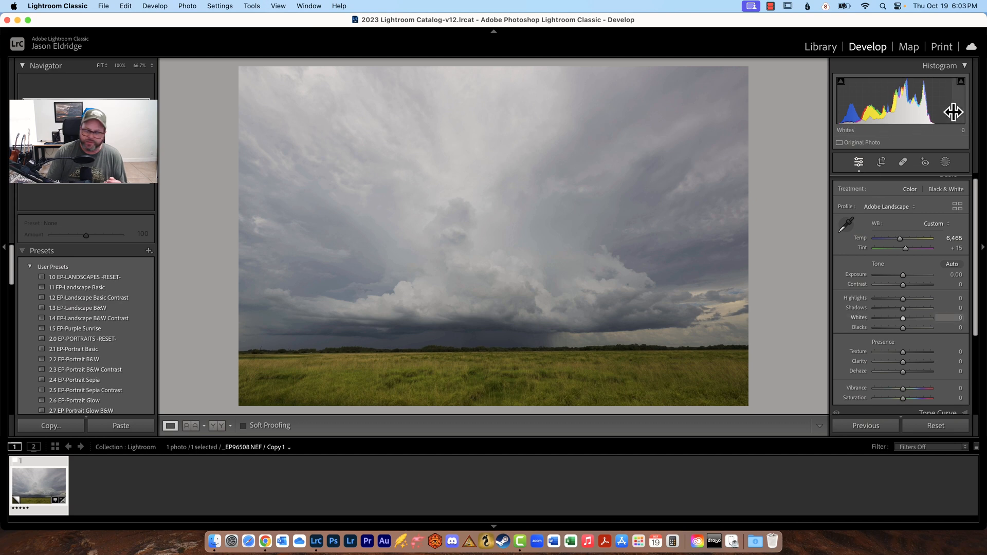
mouse_move(903, 276)
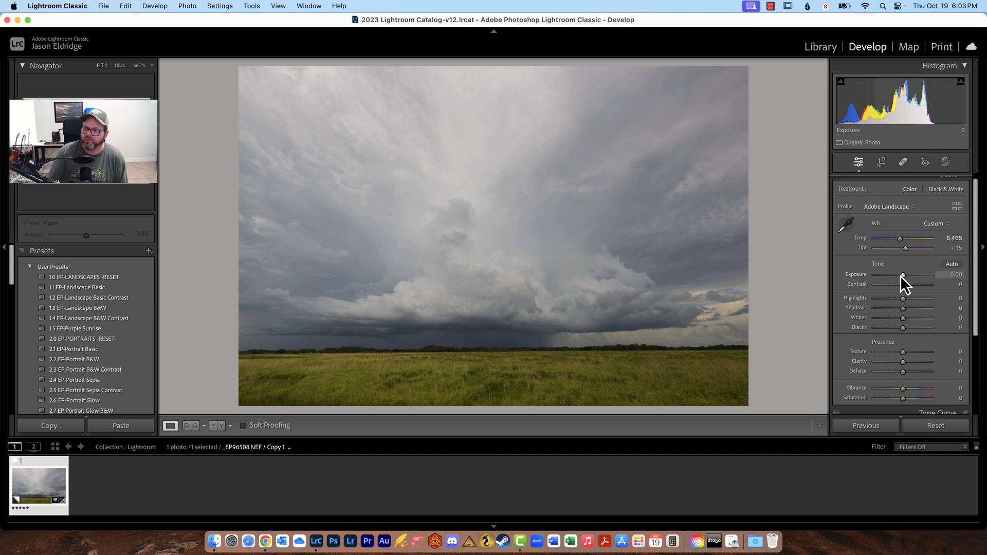
- Drag Exposure up and fine-tune it to +0.60
drag(901, 274, 906, 275)
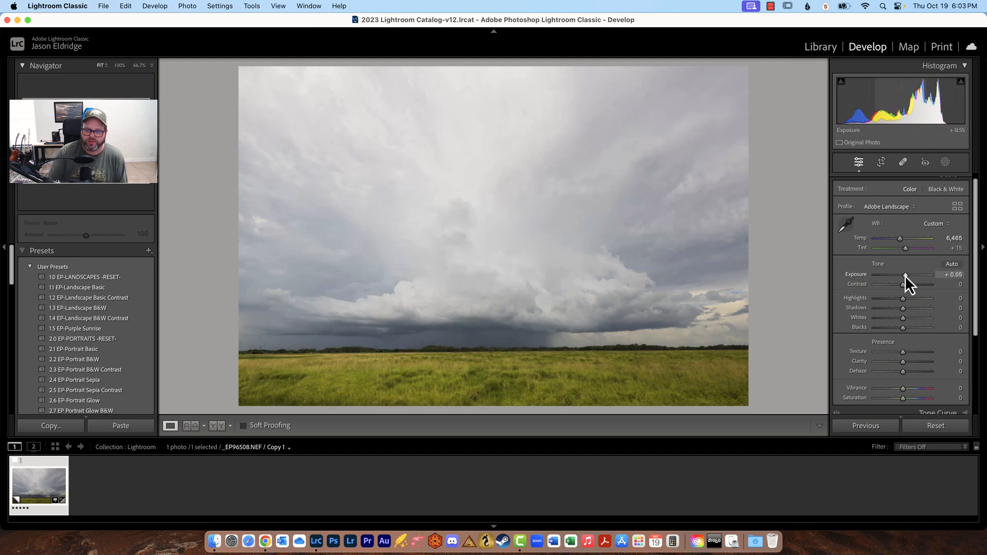
drag(905, 274, 906, 275)
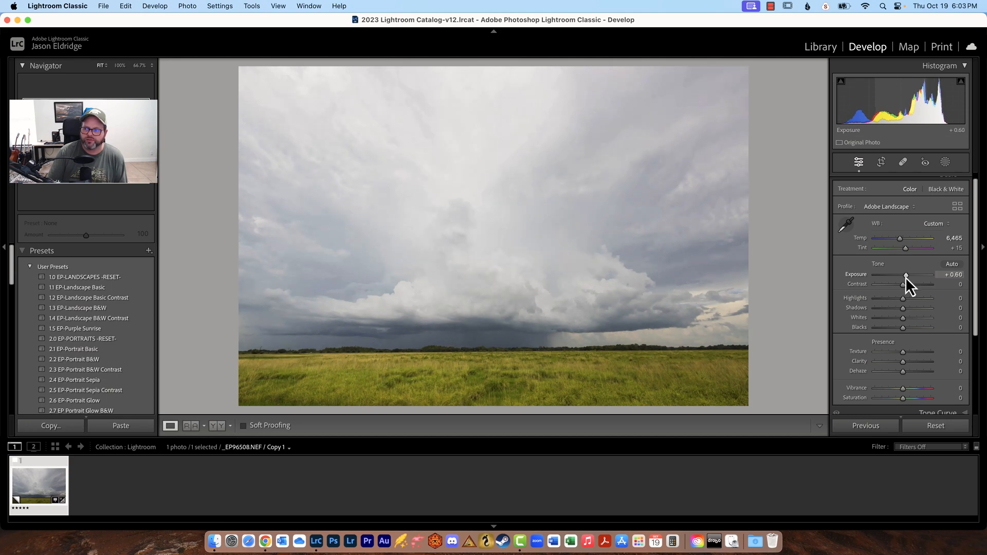
mouse_move(480, 170)
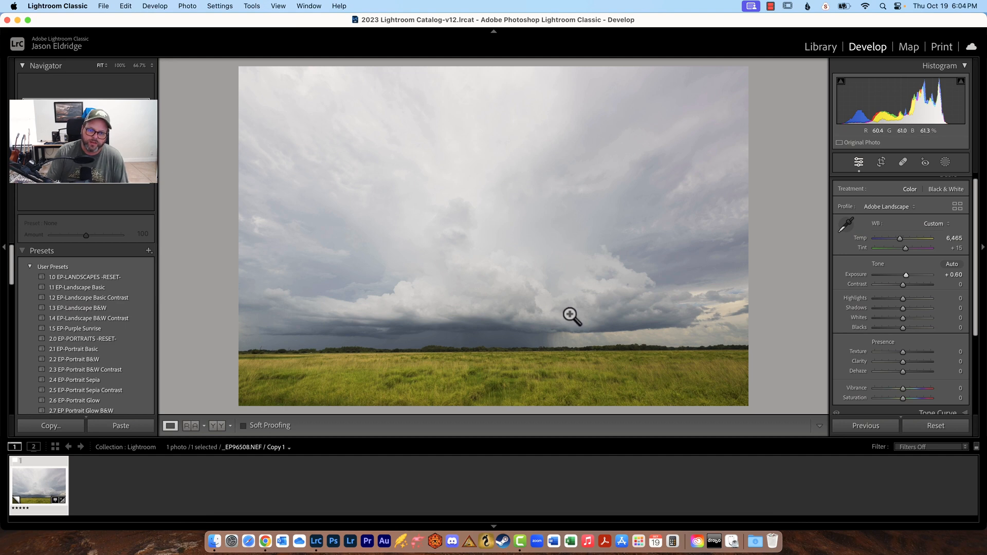
mouse_move(581, 305)
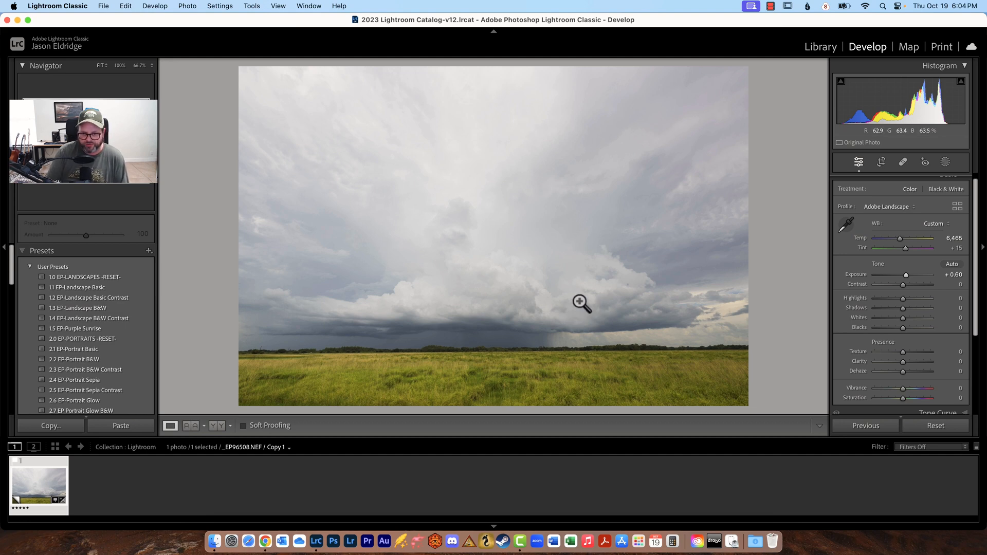
mouse_move(593, 309)
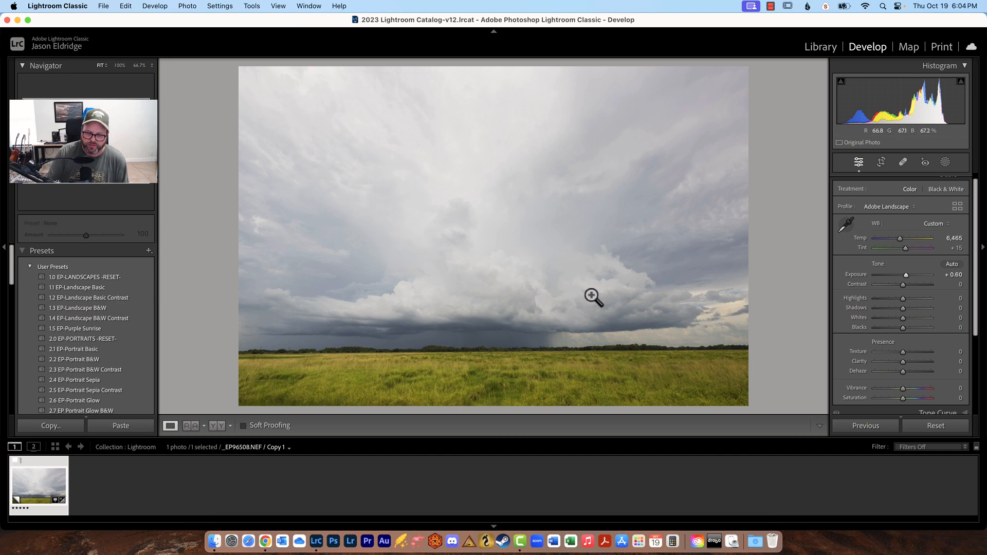
mouse_move(663, 260)
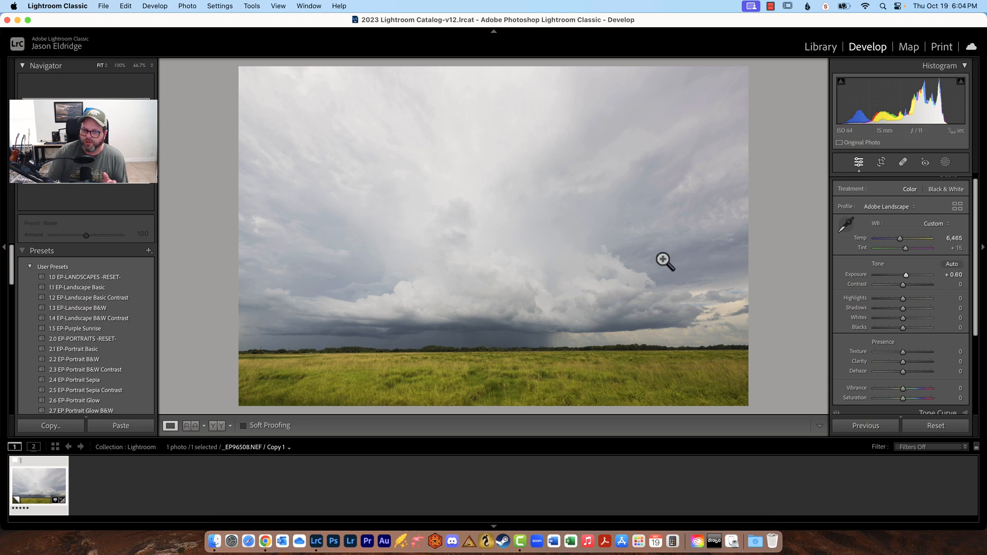
mouse_move(644, 274)
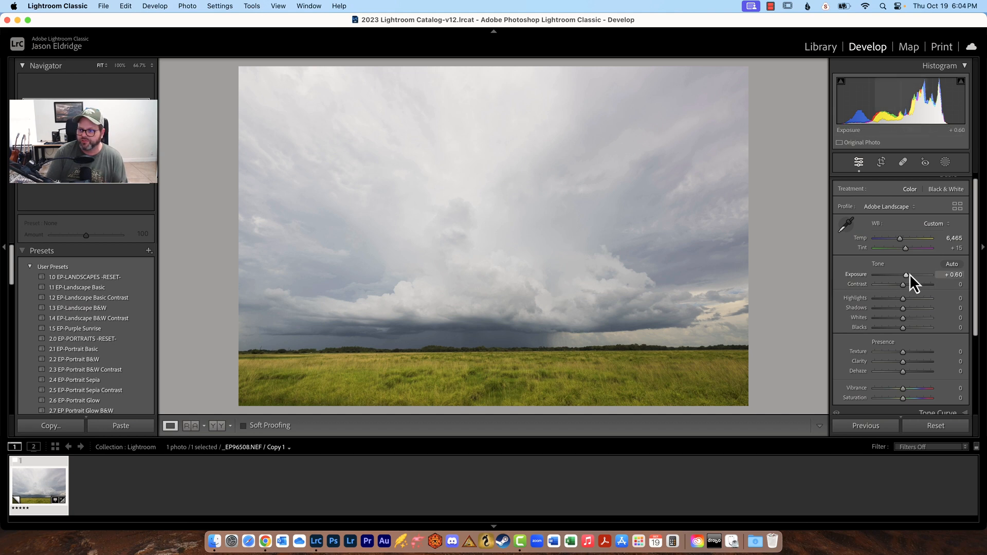
drag(906, 275, 907, 274)
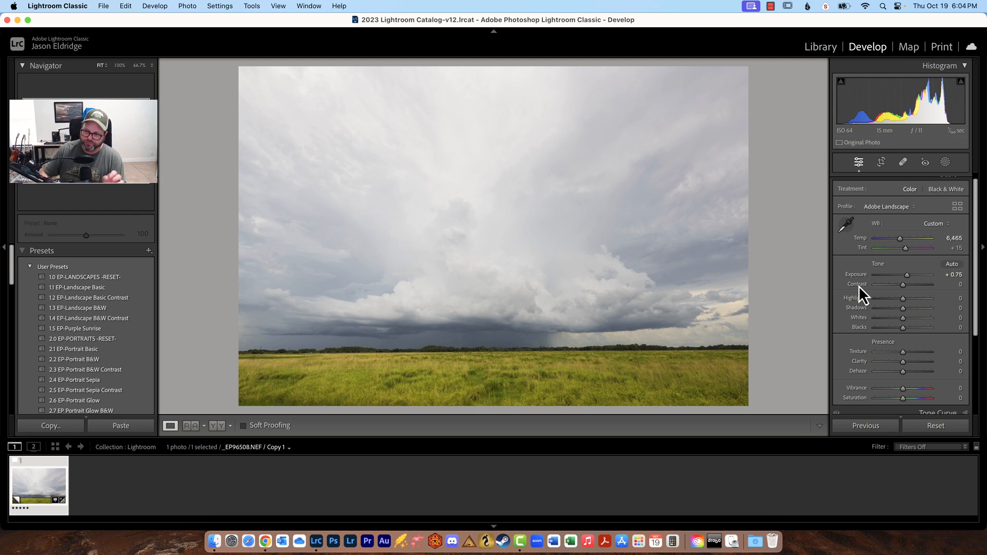
mouse_move(905, 288)
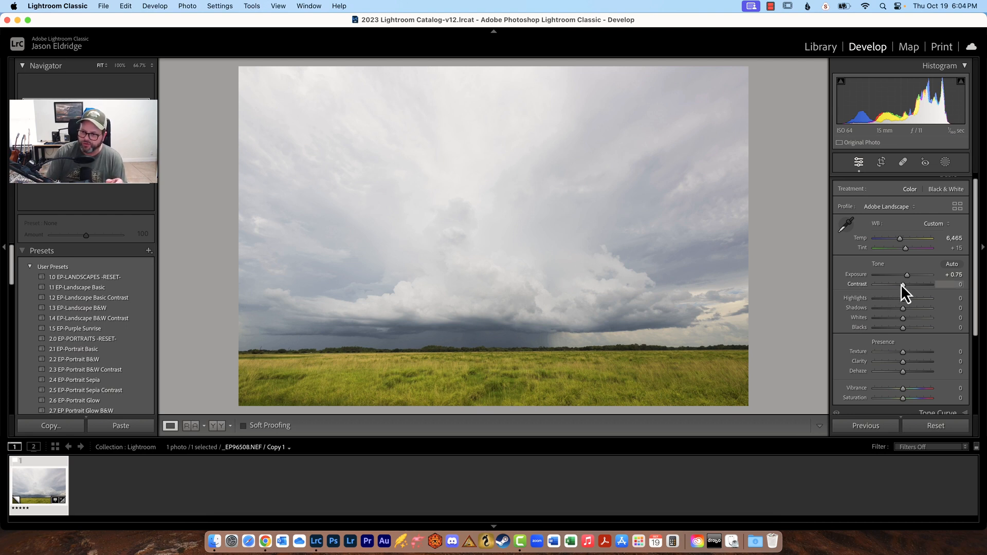
drag(921, 288, 883, 288)
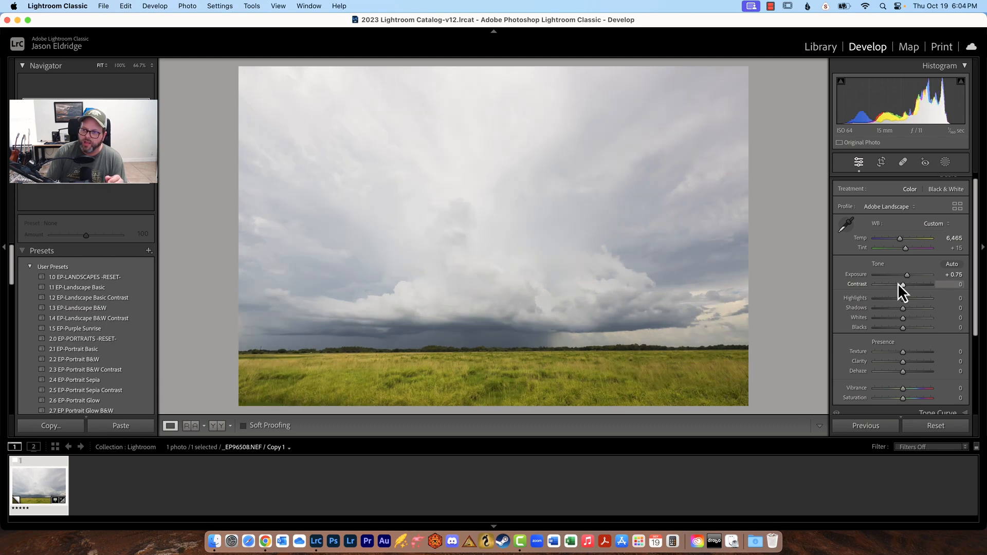
drag(903, 295, 909, 294)
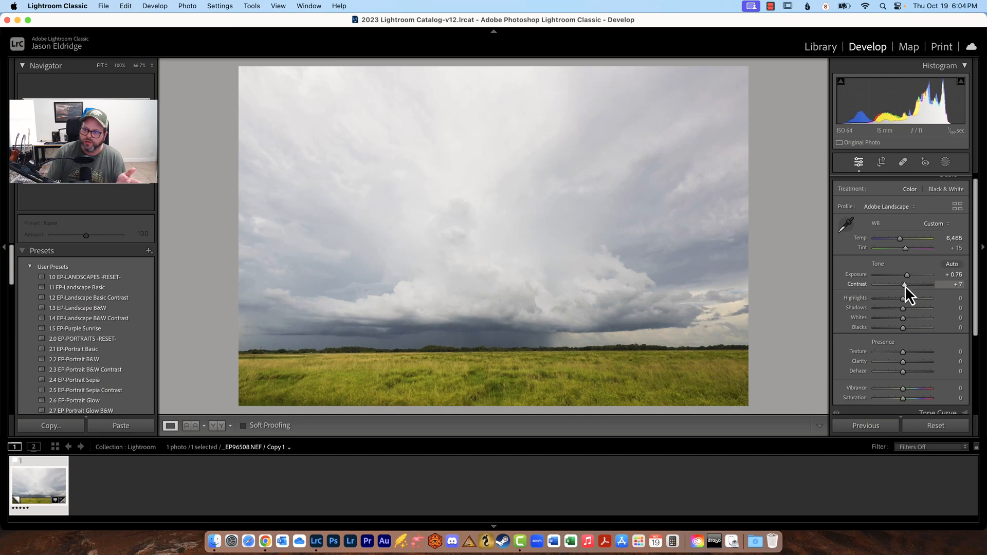
drag(906, 289, 886, 289)
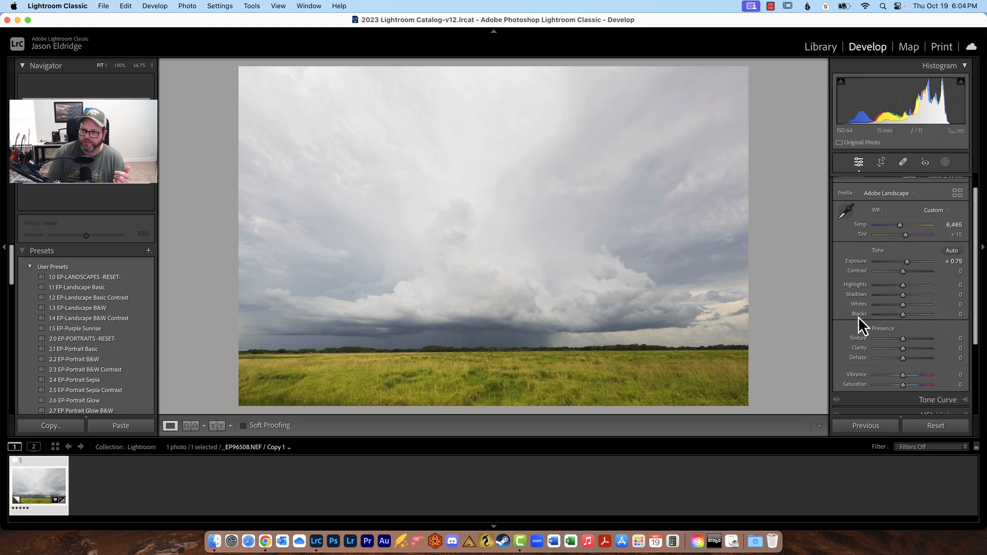
mouse_move(903, 273)
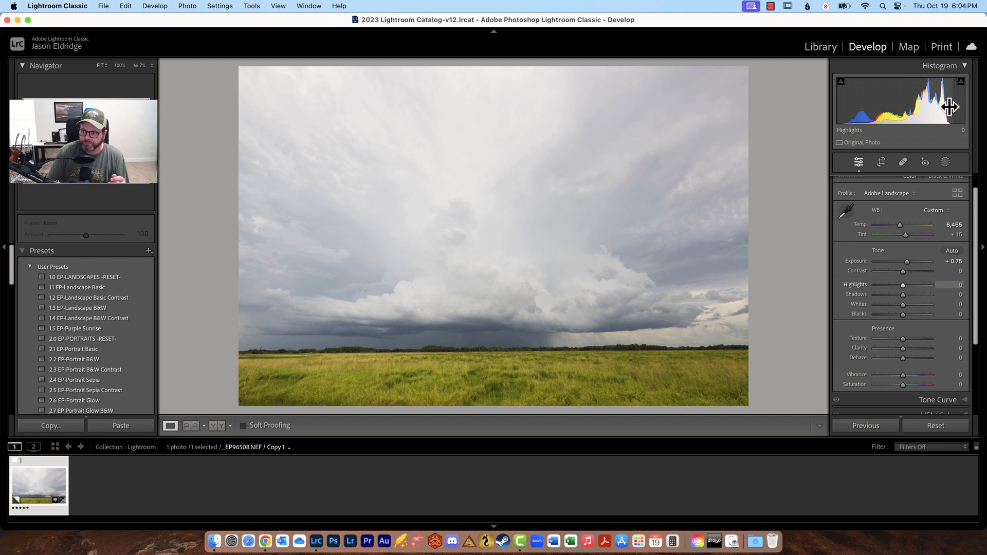
mouse_move(928, 141)
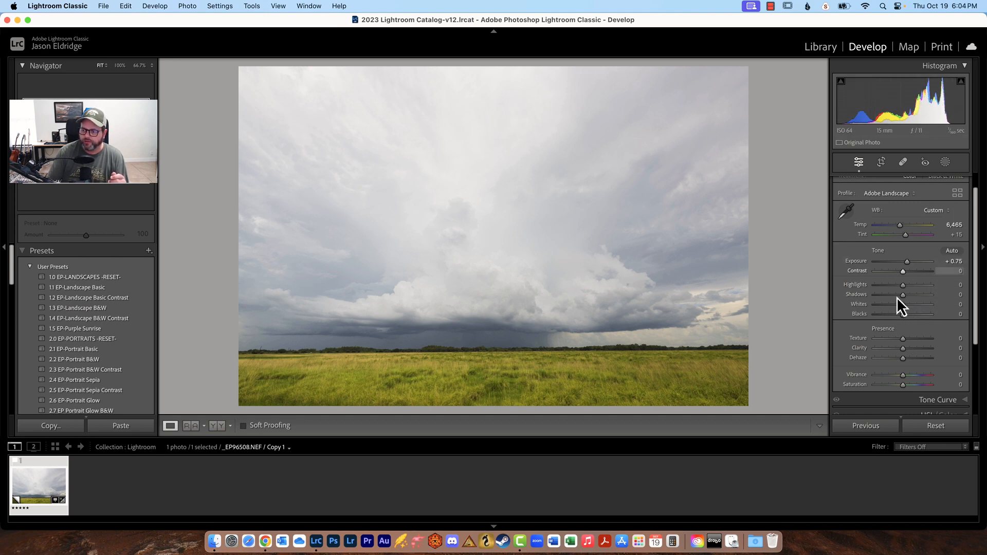
- Test a deep Highlights pull-down to about -92, then raise Exposure to +0.85
drag(903, 285, 897, 284)
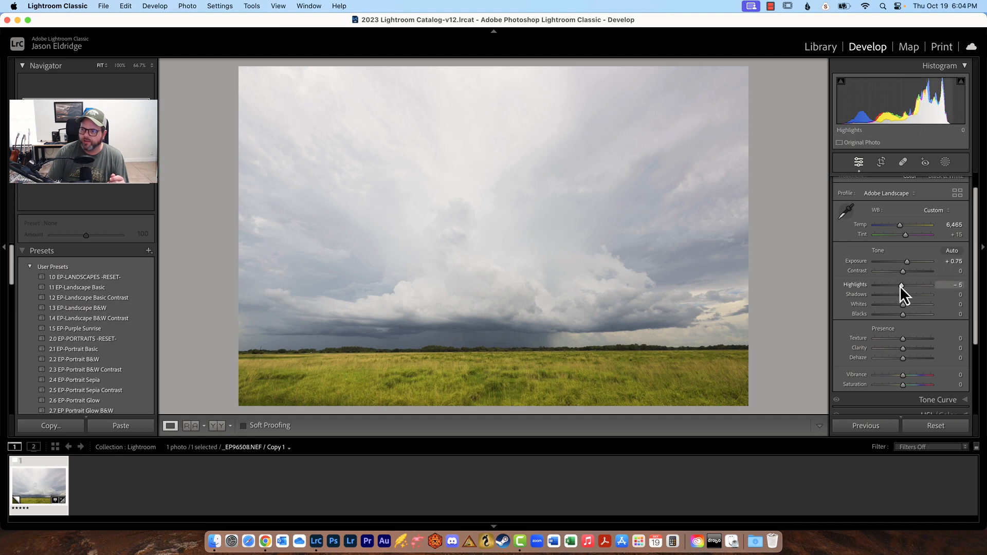
drag(903, 288, 899, 288)
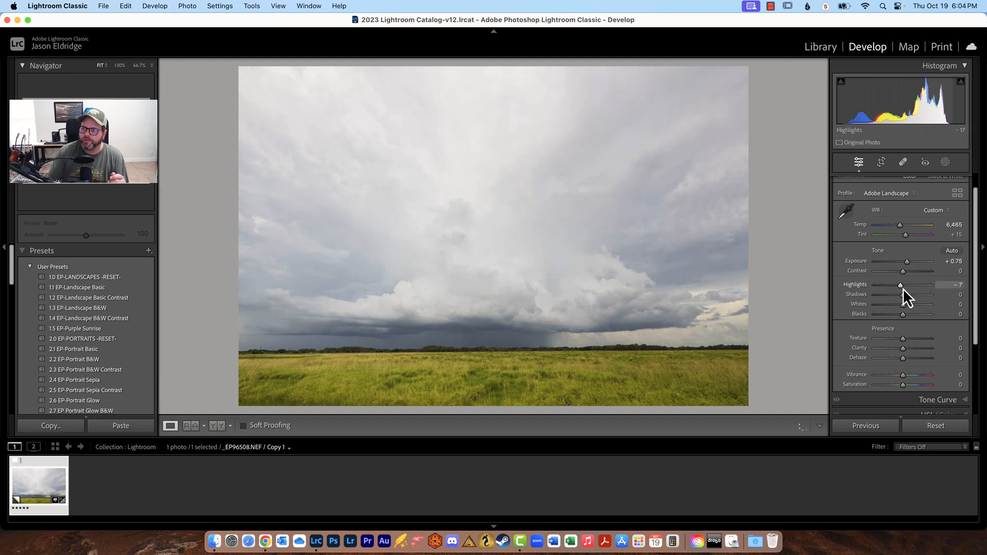
drag(900, 289, 876, 289)
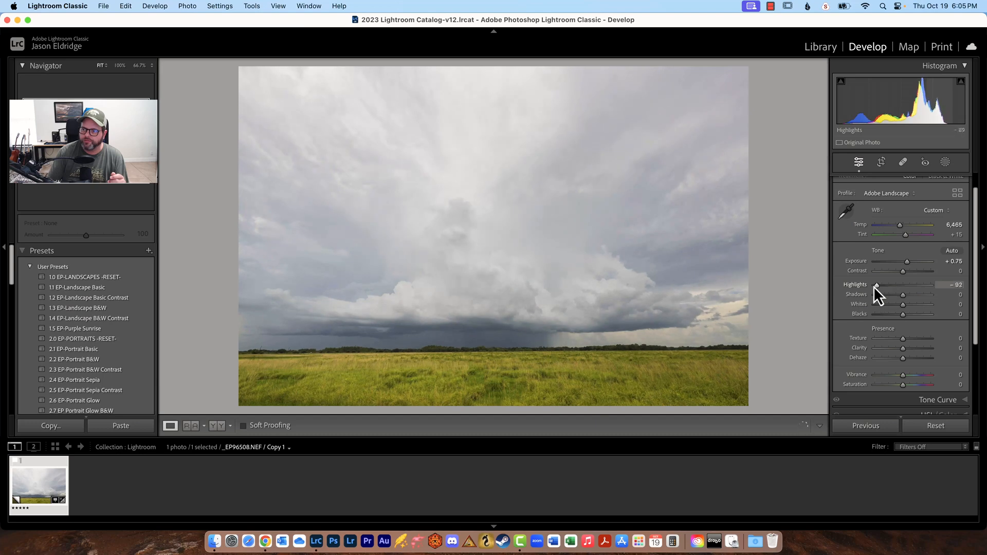
drag(875, 289, 919, 289)
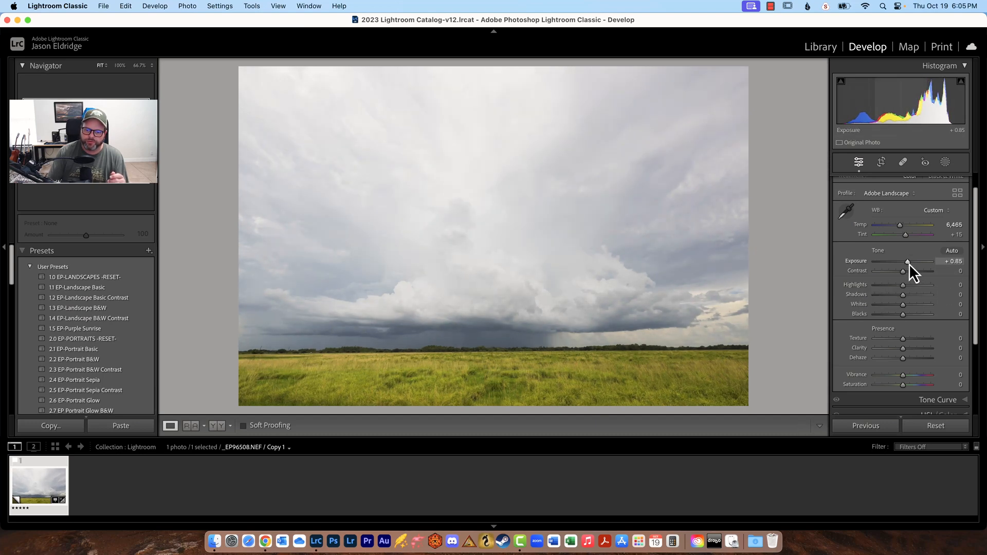
- Set Exposure to +0.95 and Highlights to -35 (after -60), then lift Shadows to +45
drag(906, 261, 908, 261)
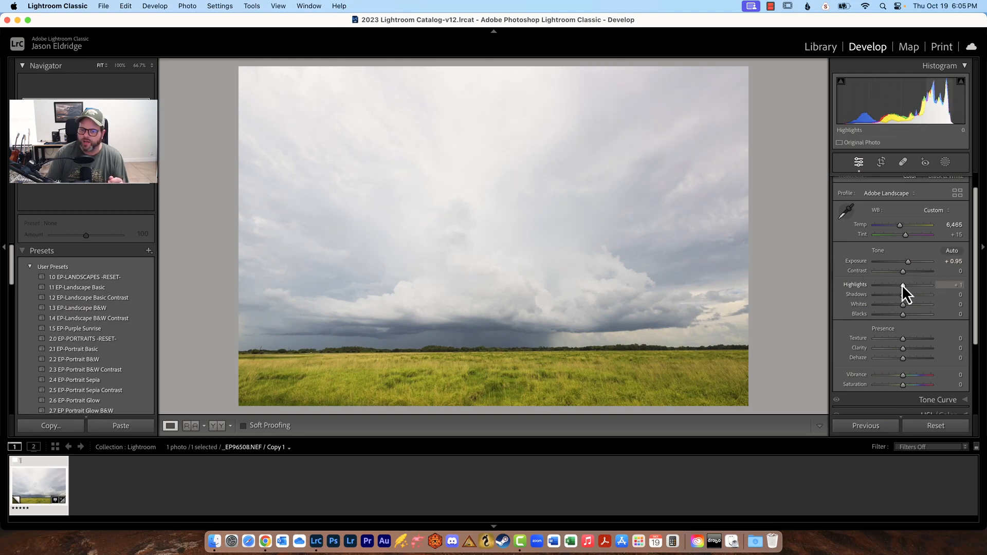
drag(904, 289, 889, 289)
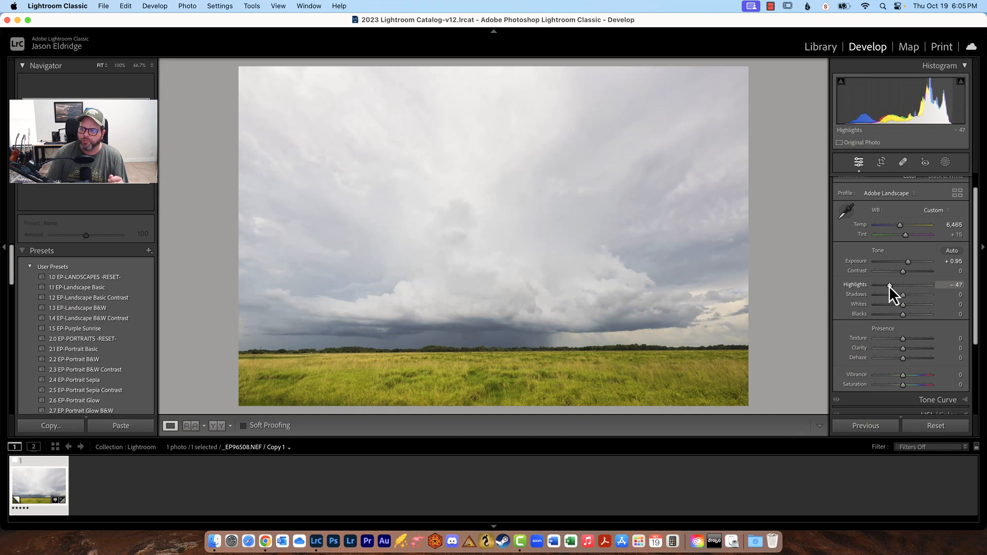
drag(891, 288, 889, 288)
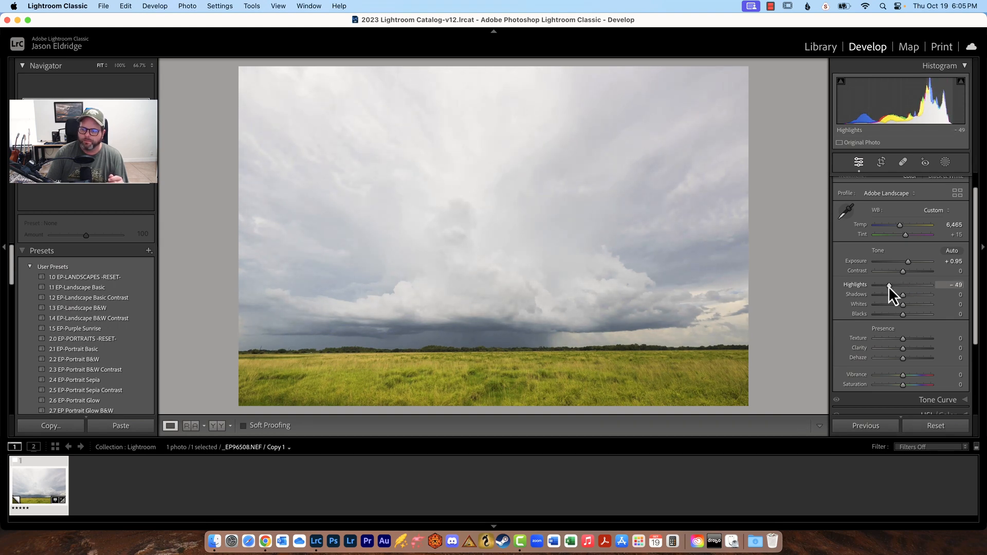
drag(890, 289, 886, 289)
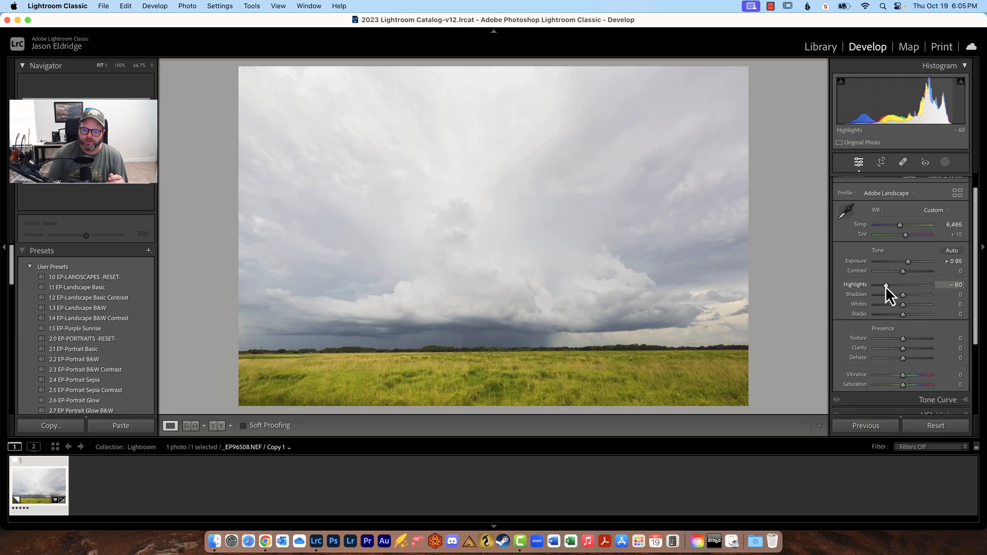
drag(886, 292, 895, 292)
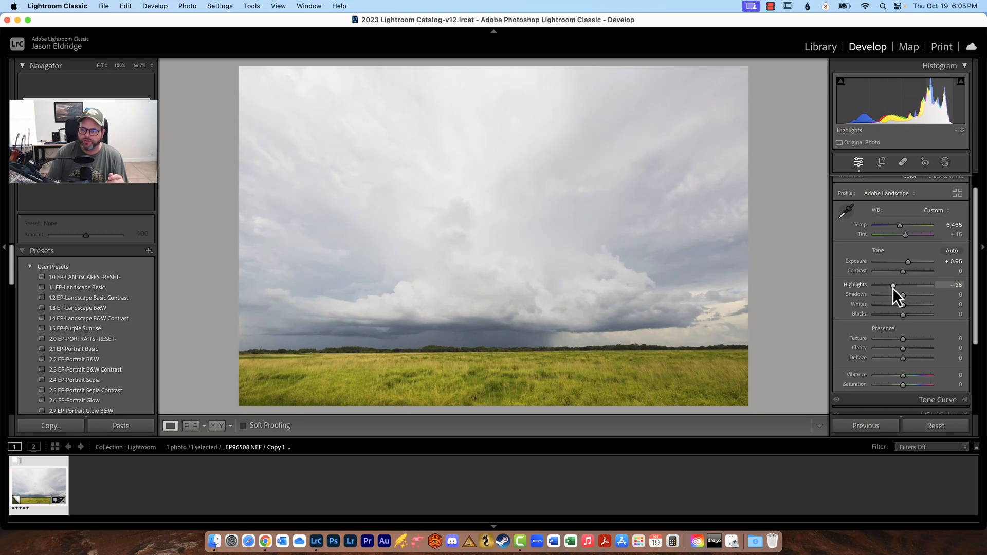
drag(904, 295, 916, 294)
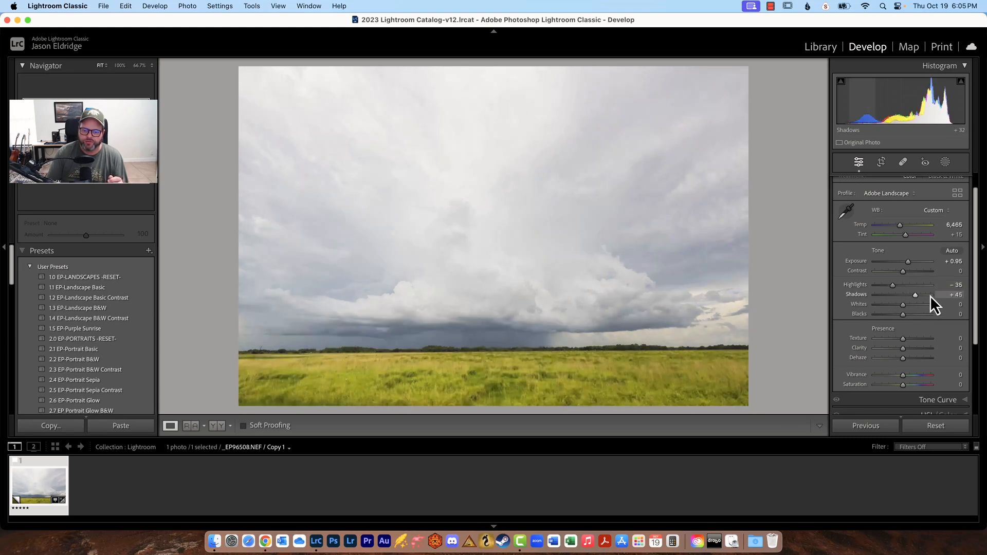
- Compare Shadows at -24, +100, 0 and -18, settling at -6
drag(915, 295, 897, 294)
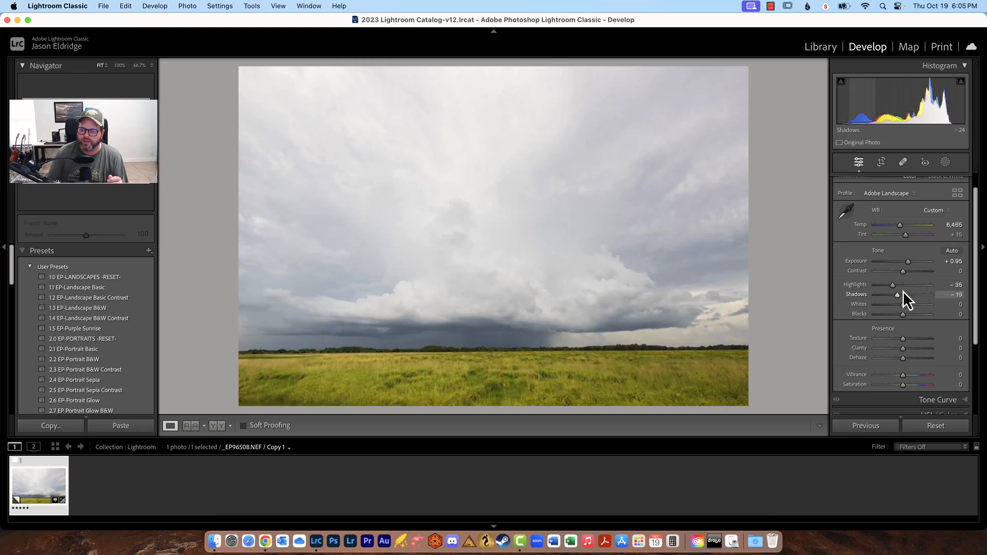
drag(897, 295, 930, 295)
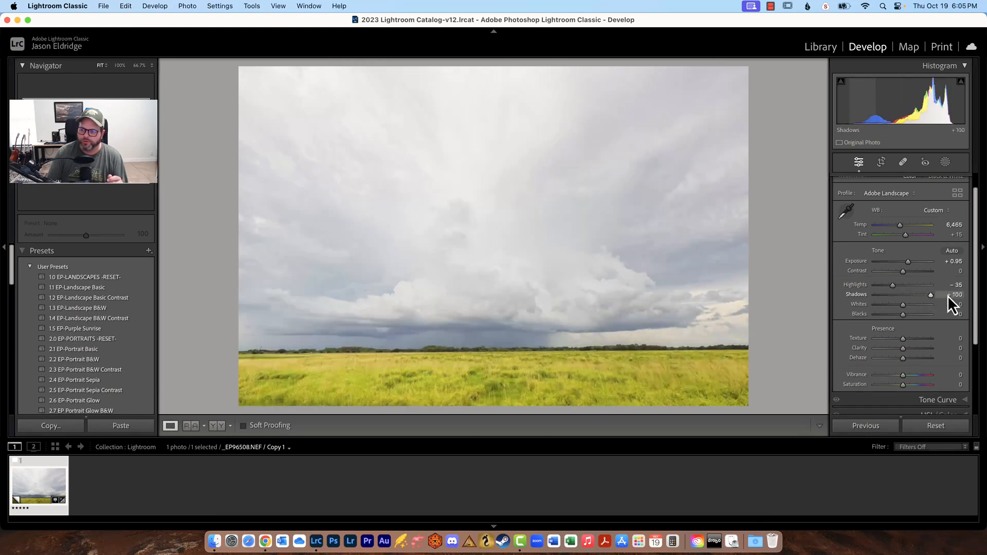
drag(931, 294, 903, 295)
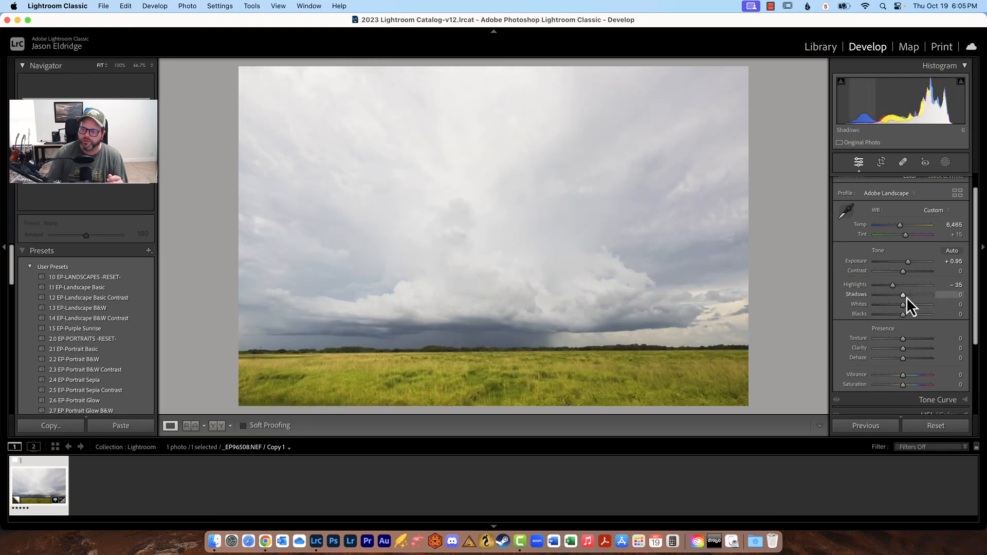
drag(903, 294, 898, 294)
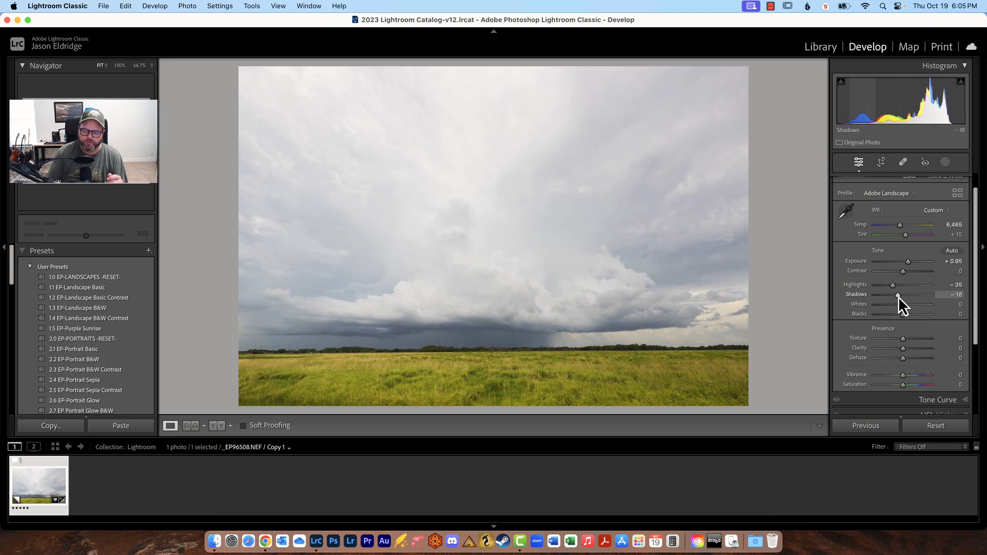
drag(894, 294, 901, 295)
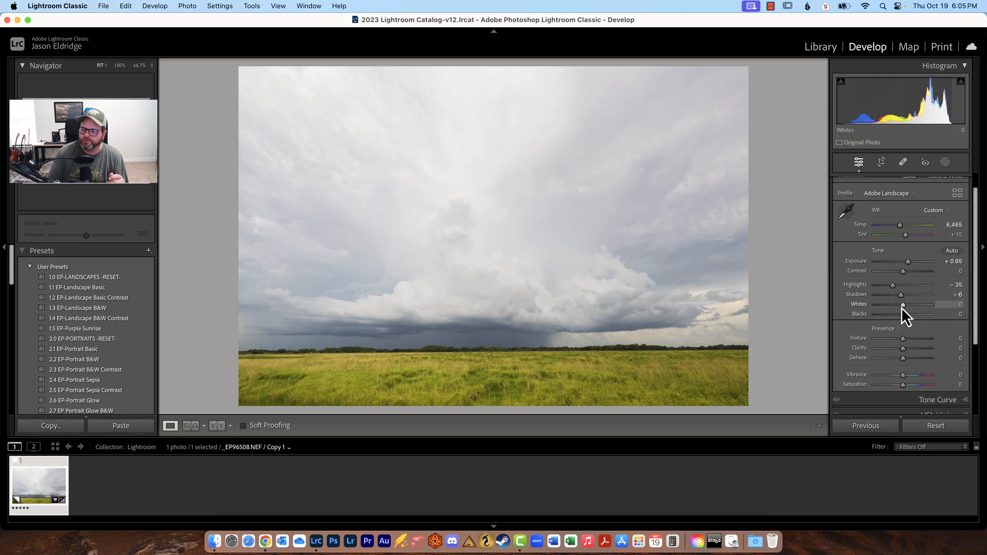
- Compare Whites values with the clipping preview, settling at +55 just below sky clipping
drag(903, 304, 917, 303)
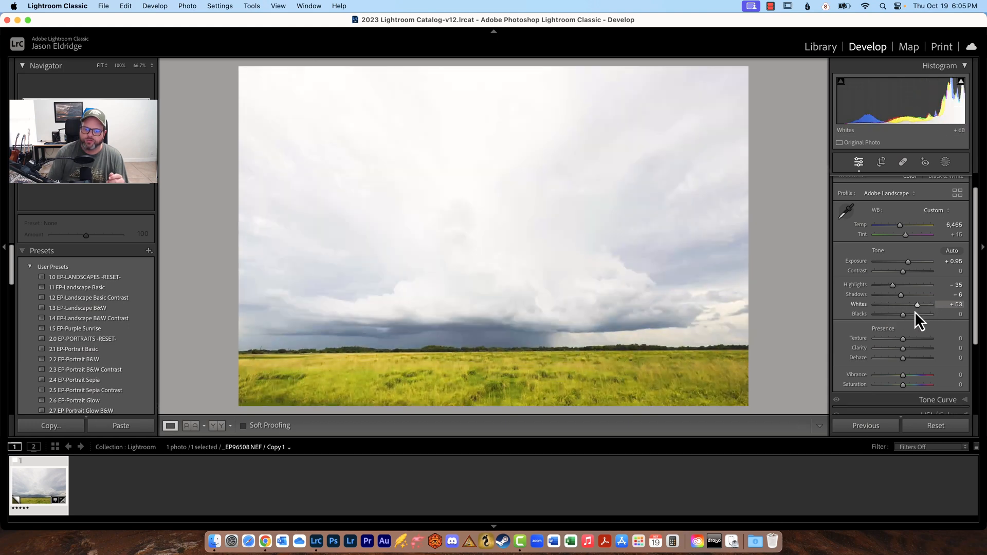
drag(918, 305, 888, 305)
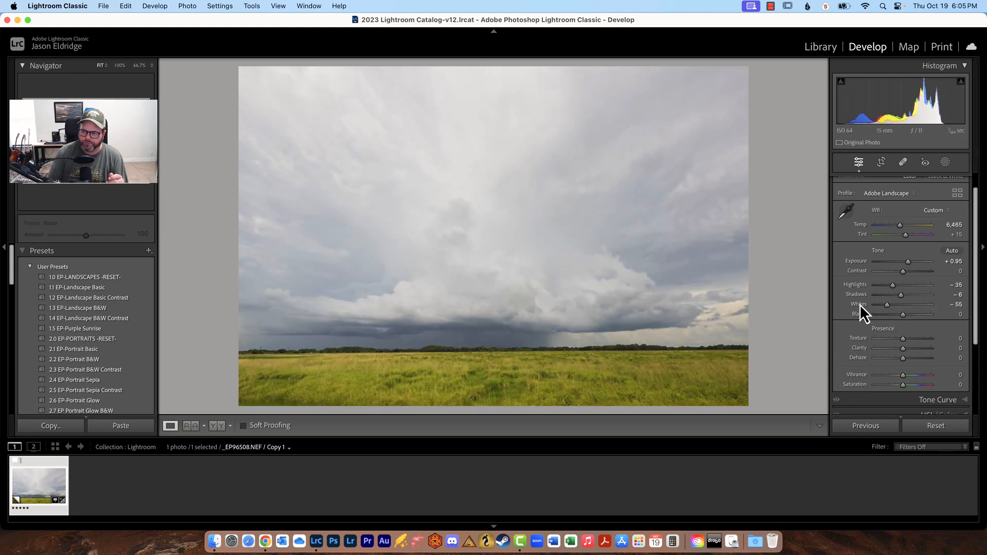
drag(887, 305, 903, 305)
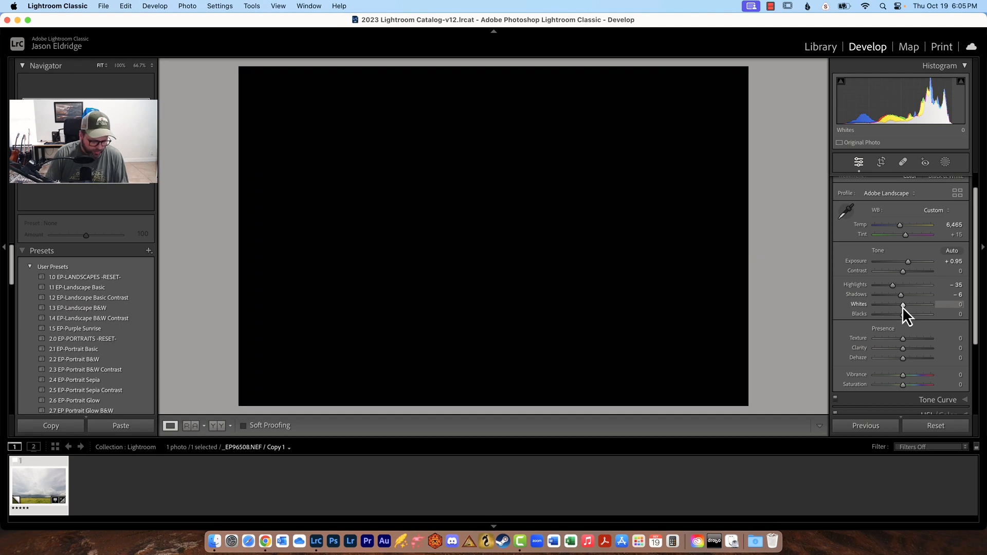
drag(905, 306, 903, 307)
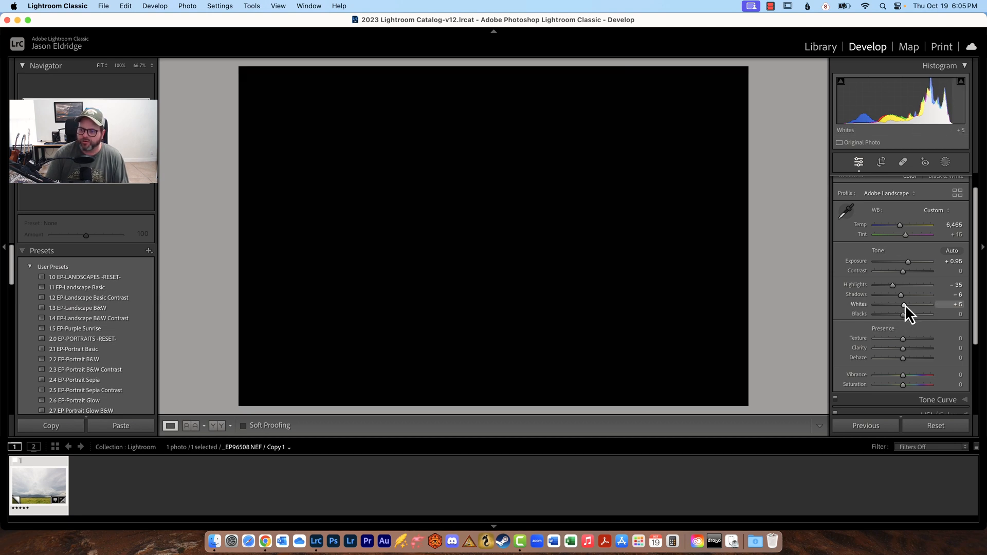
drag(906, 304, 918, 305)
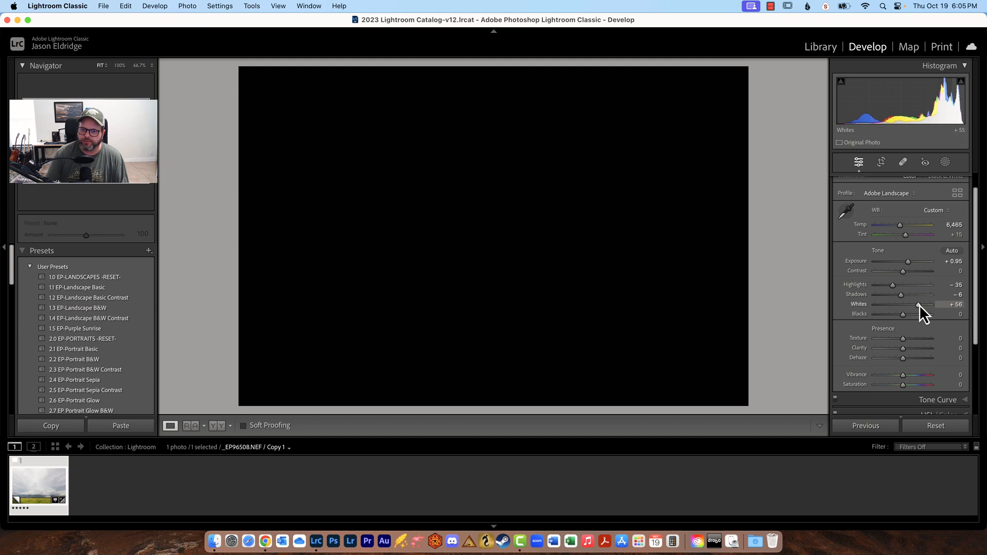
drag(917, 305, 925, 305)
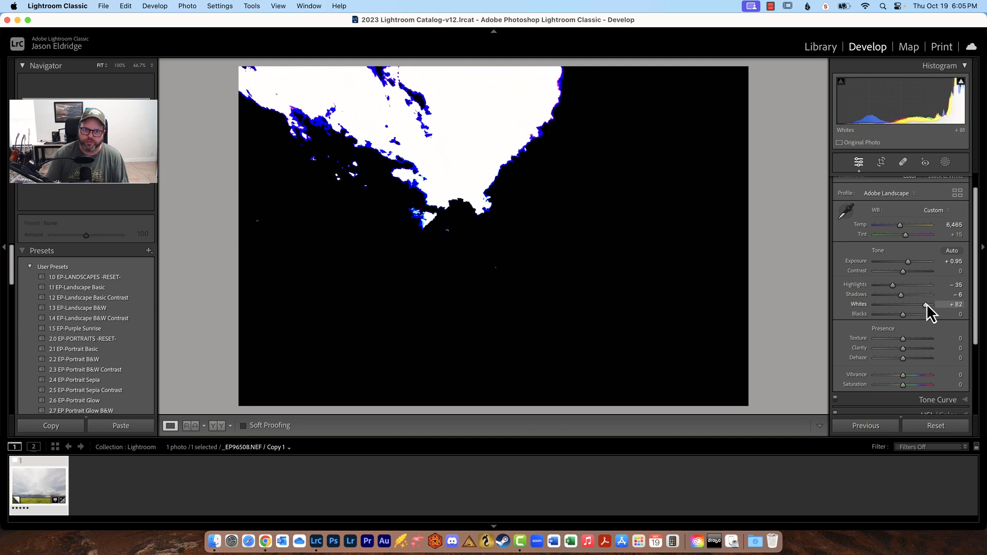
drag(926, 304, 923, 304)
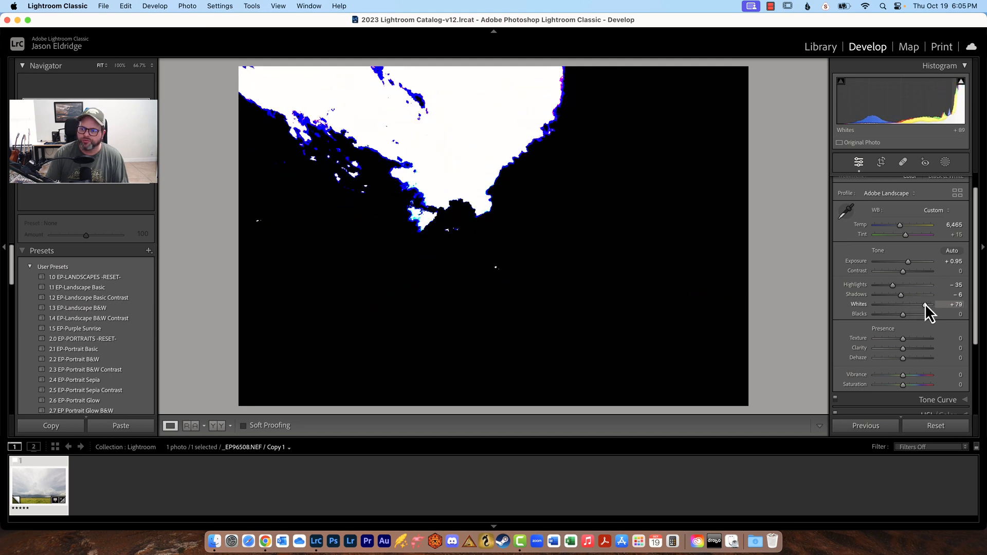
drag(922, 305, 914, 305)
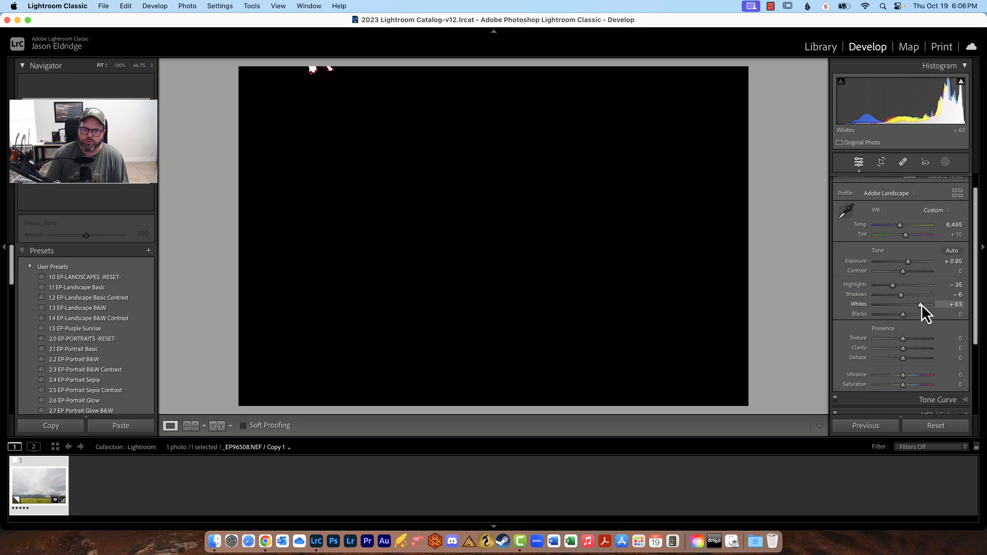
drag(919, 304, 915, 304)
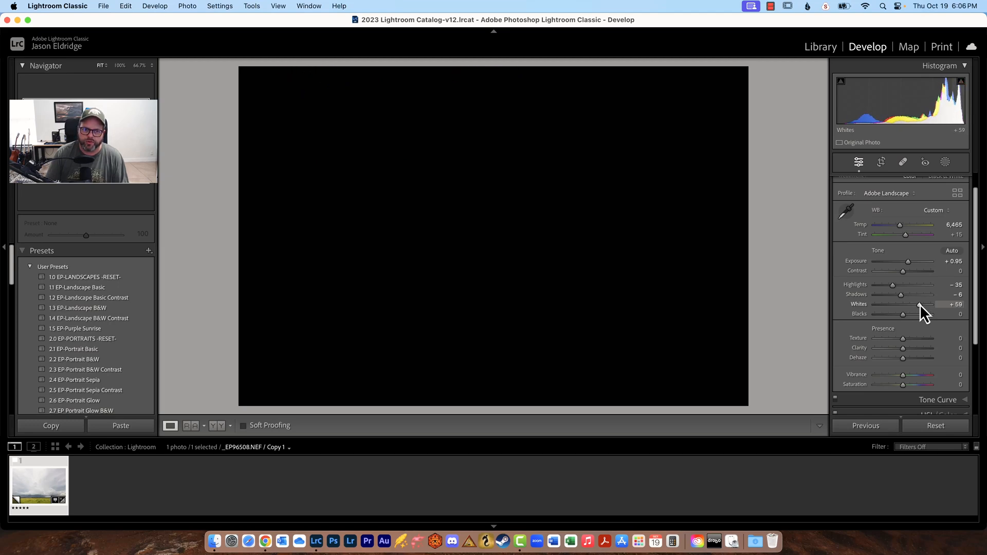
drag(920, 305, 918, 305)
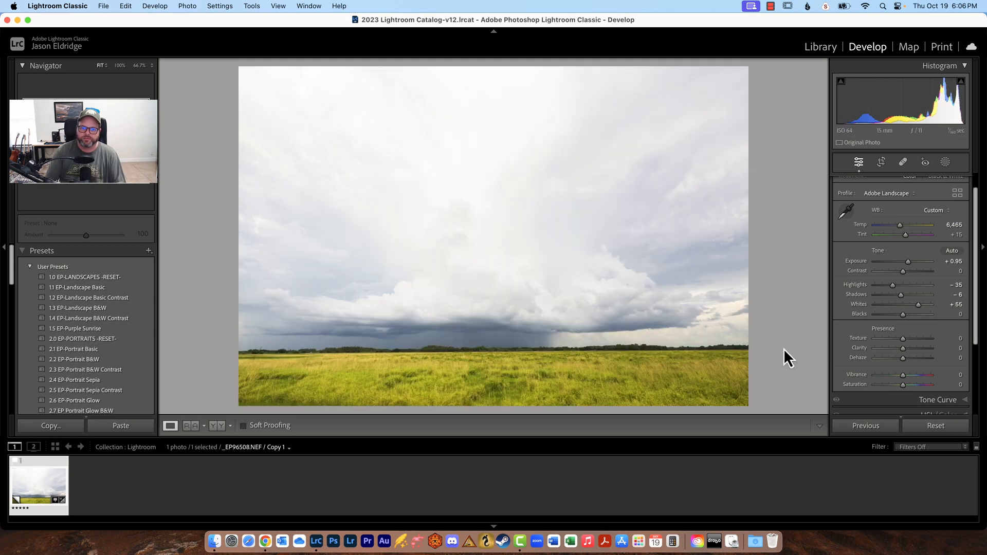
mouse_move(393, 178)
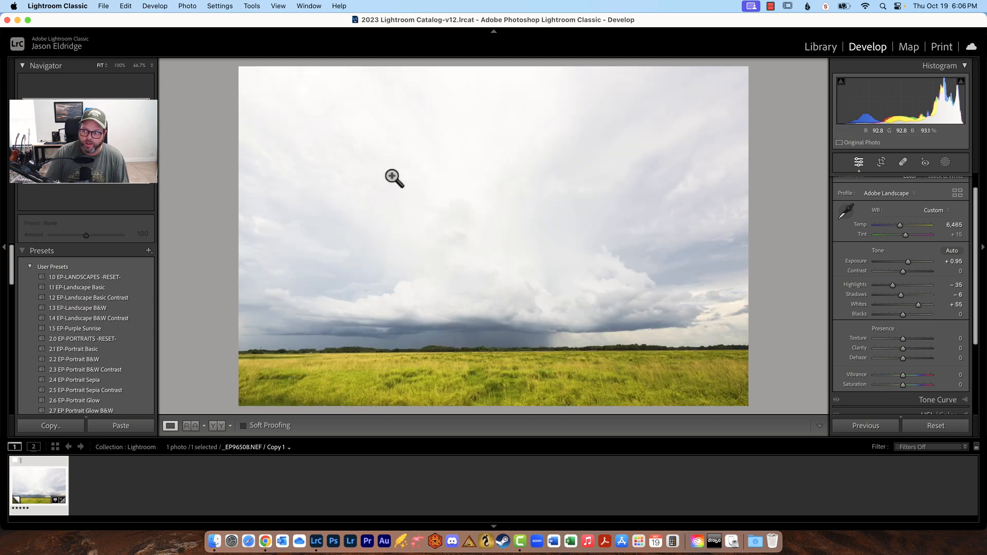
mouse_move(347, 193)
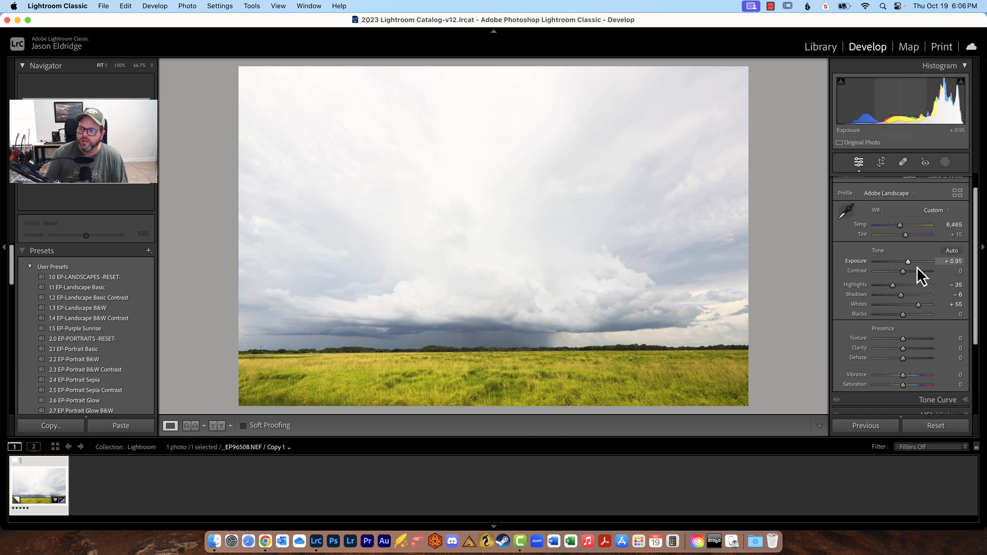
mouse_move(890, 321)
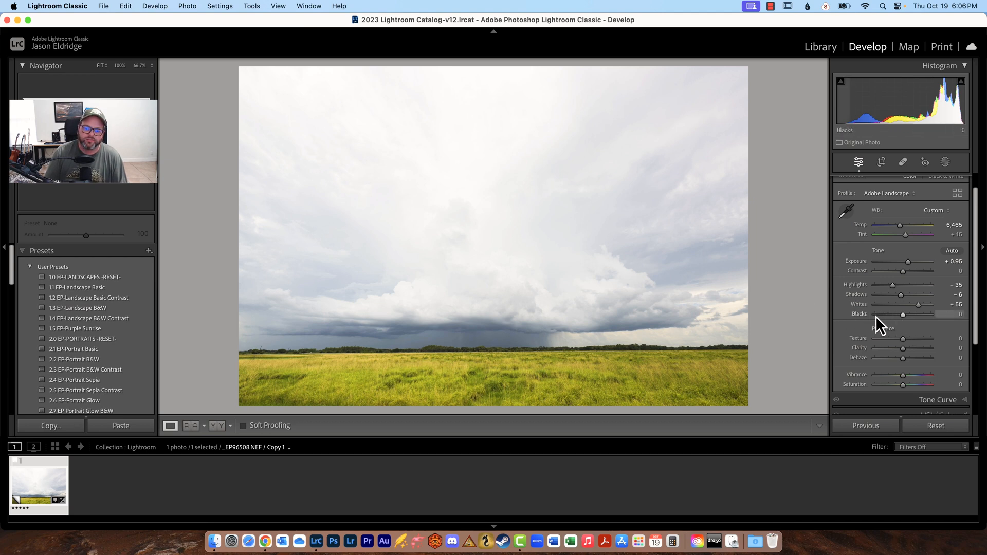
- Lower Blacks with the clipping preview, trying -60 to -72 and -45, then settle at -54
drag(902, 315, 904, 314)
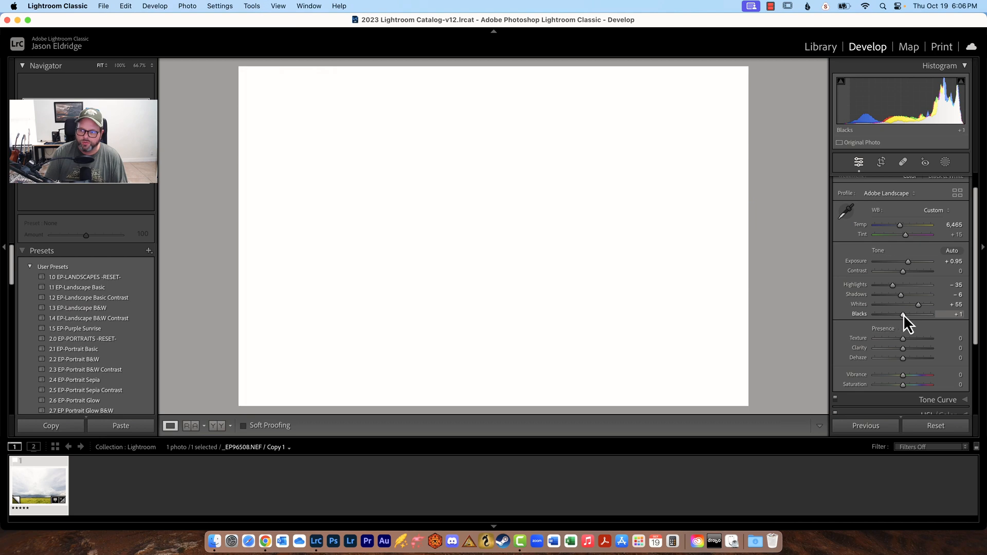
drag(903, 314, 898, 314)
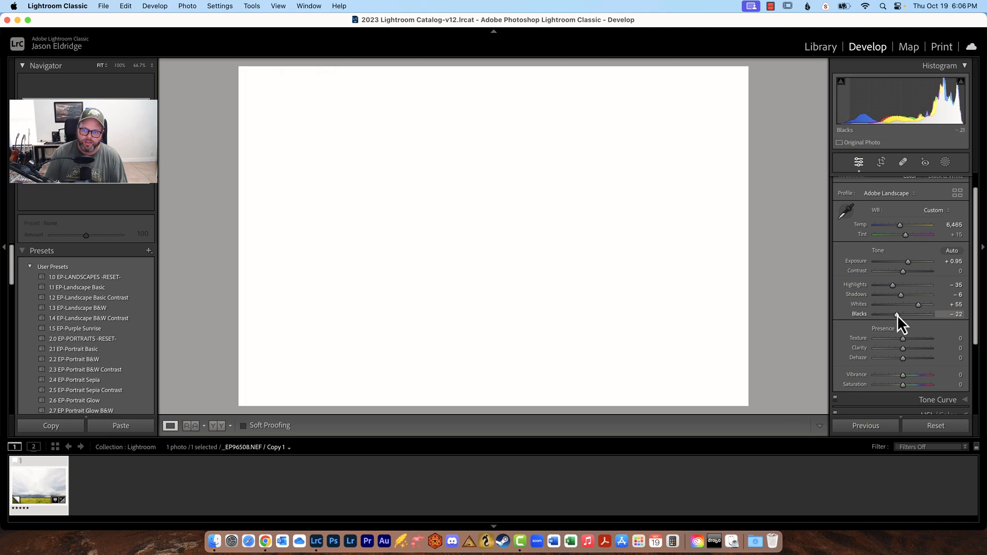
drag(900, 314, 891, 314)
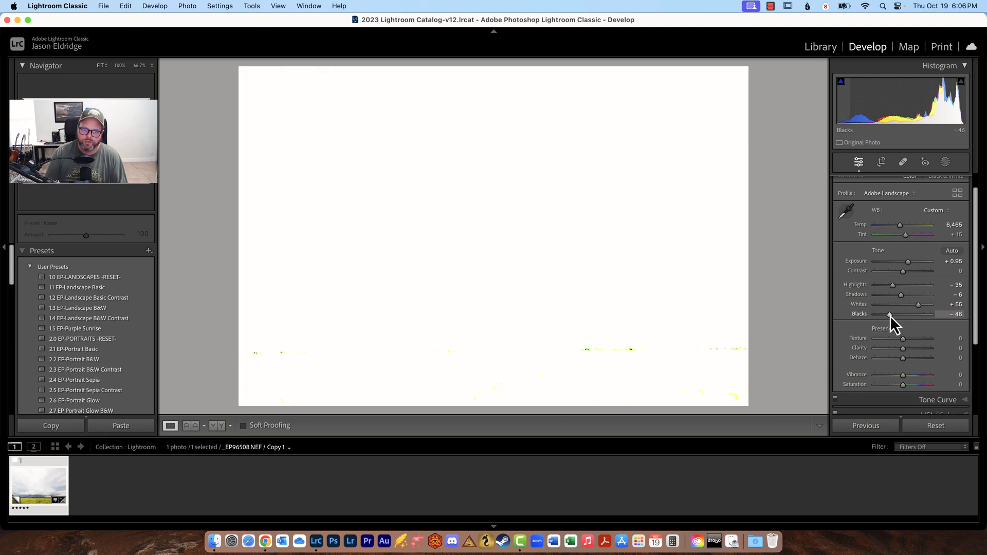
drag(894, 314, 887, 314)
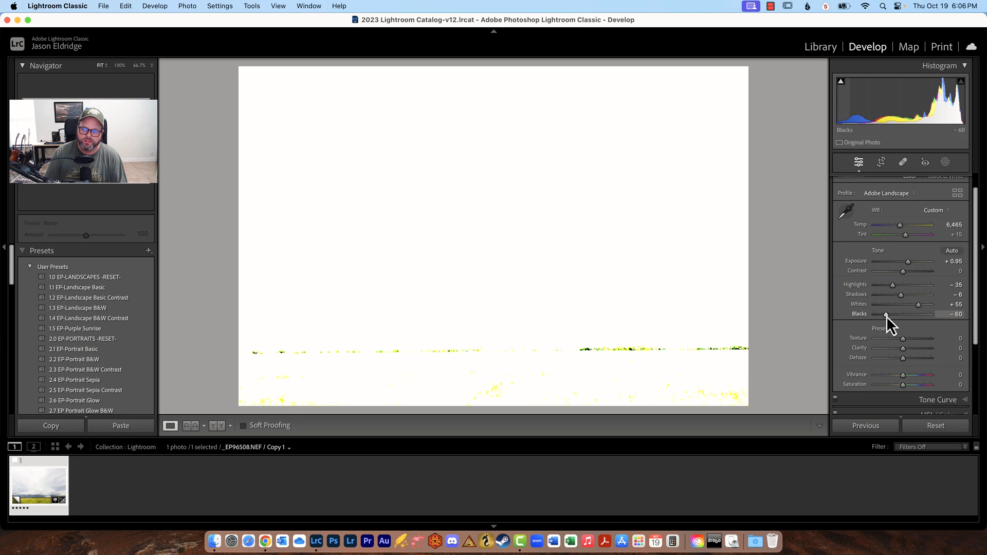
drag(886, 314, 884, 314)
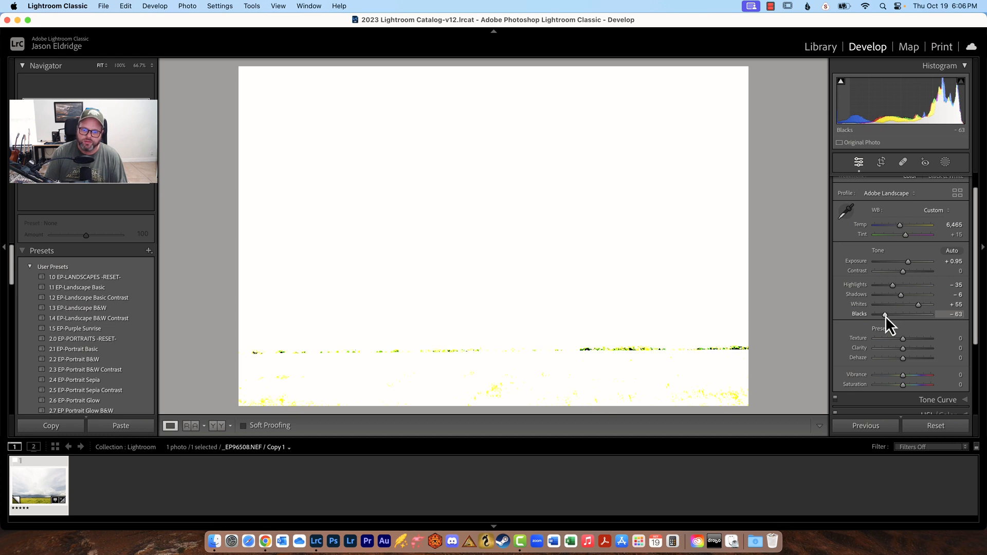
drag(883, 314, 888, 314)
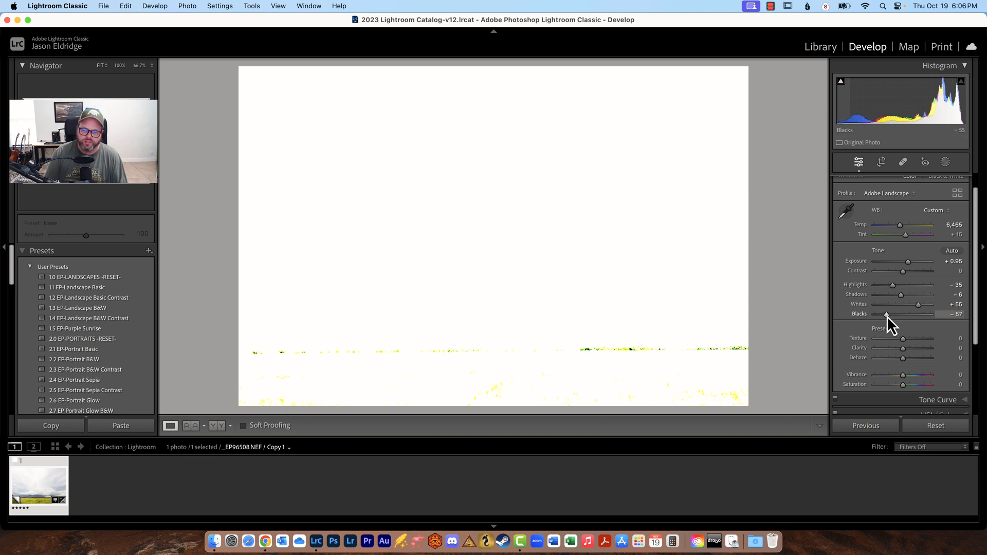
drag(888, 314, 884, 314)
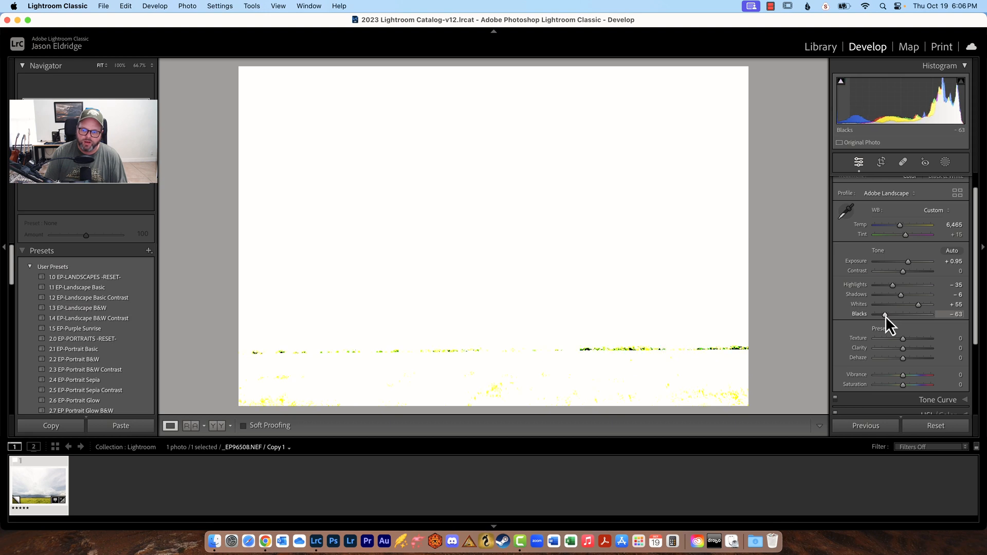
drag(888, 315, 881, 315)
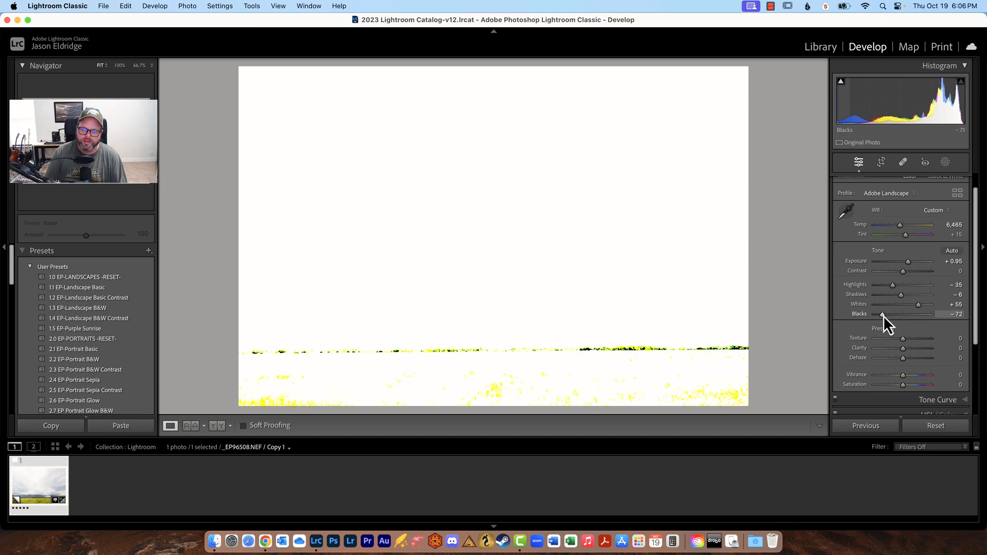
drag(883, 314, 887, 314)
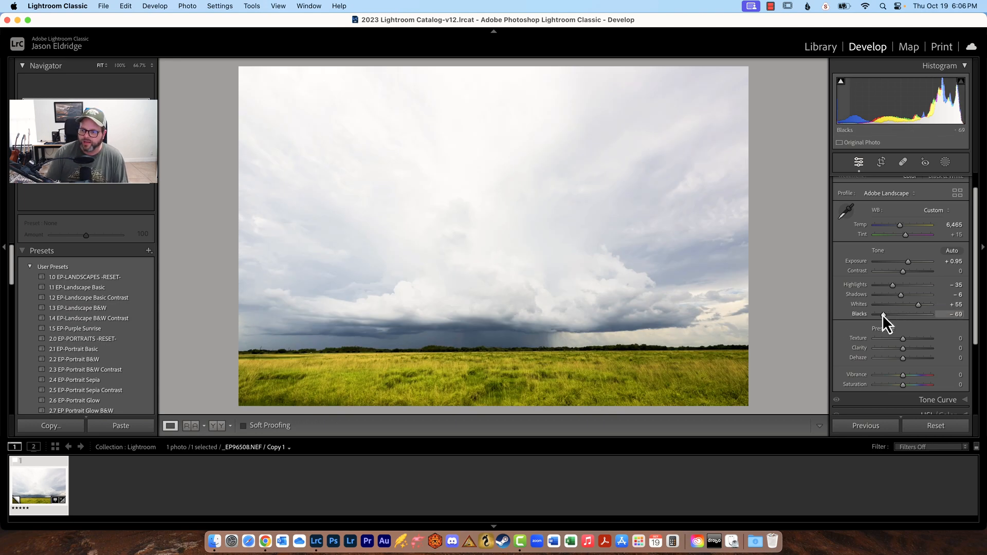
drag(883, 314, 894, 314)
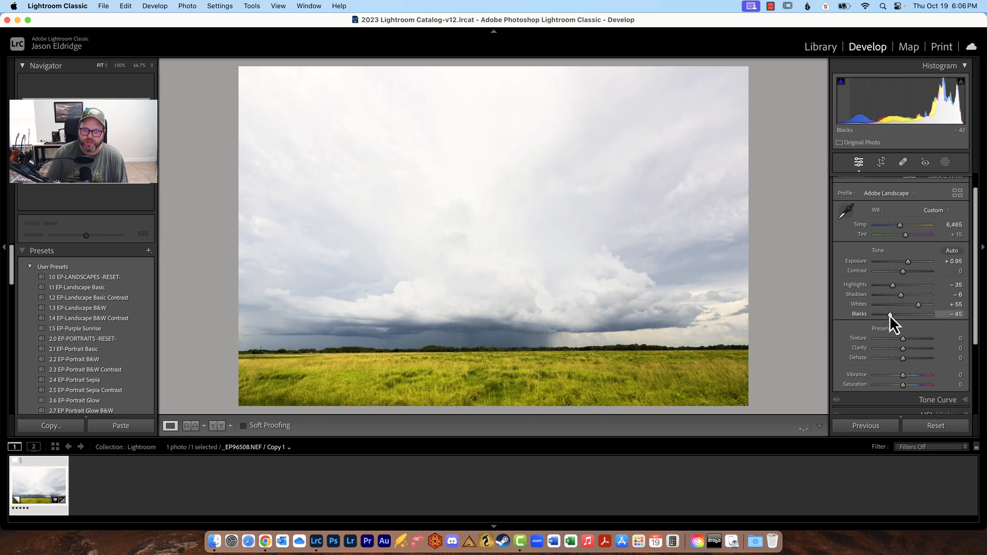
drag(890, 318, 888, 318)
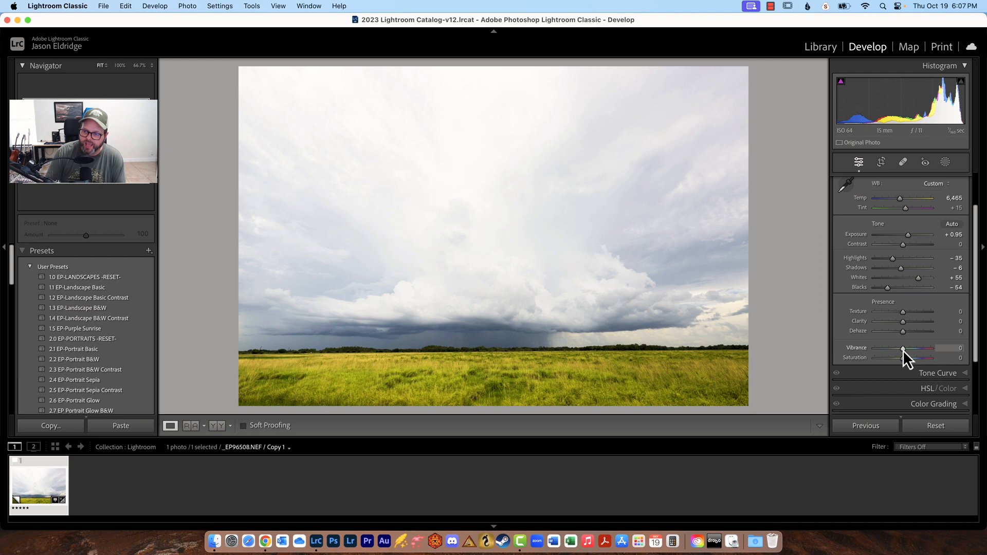
mouse_move(870, 377)
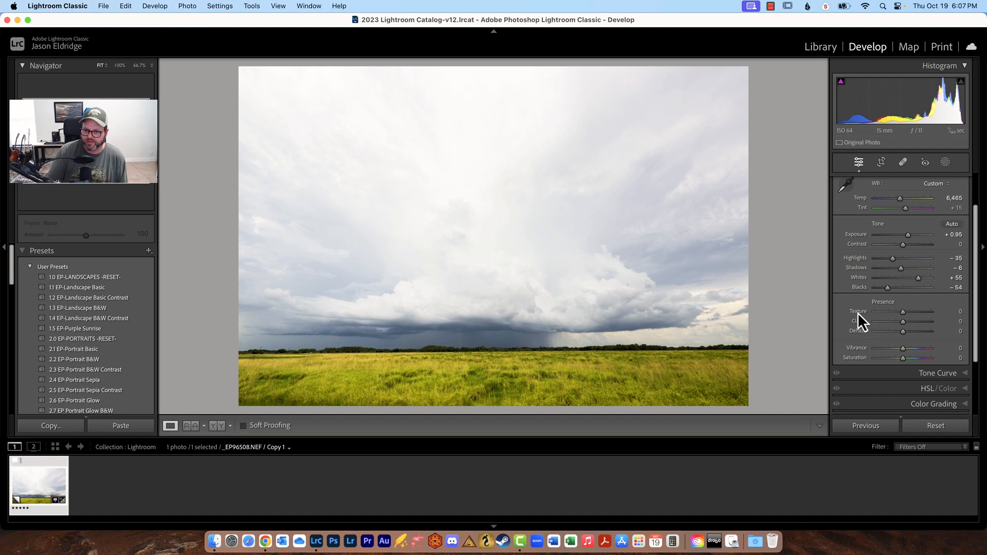
click(530, 141)
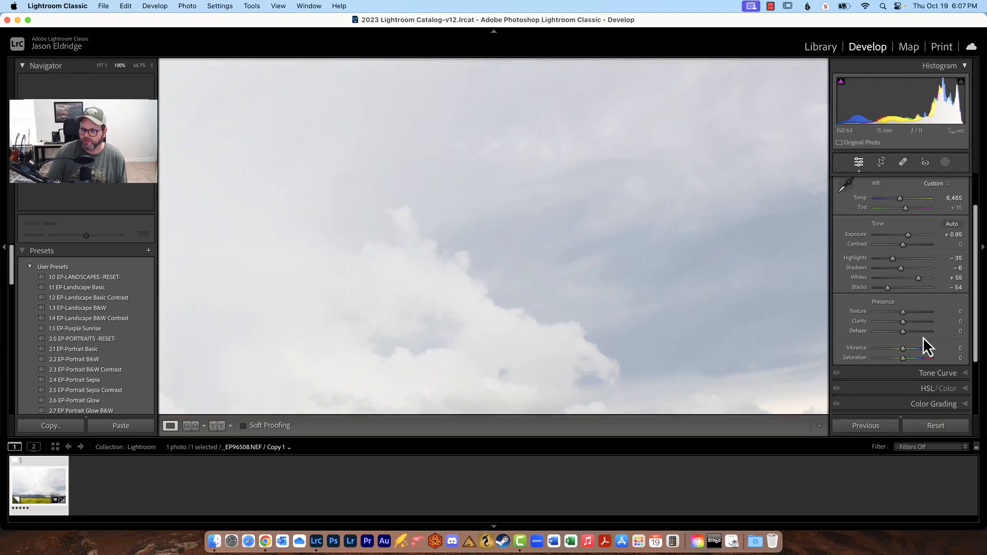
drag(903, 311, 931, 311)
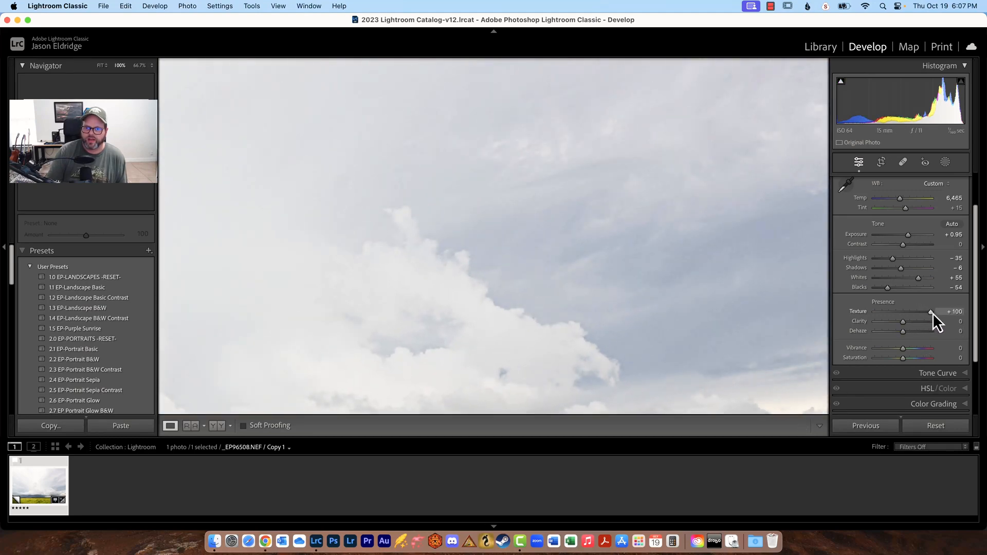
drag(931, 312, 874, 312)
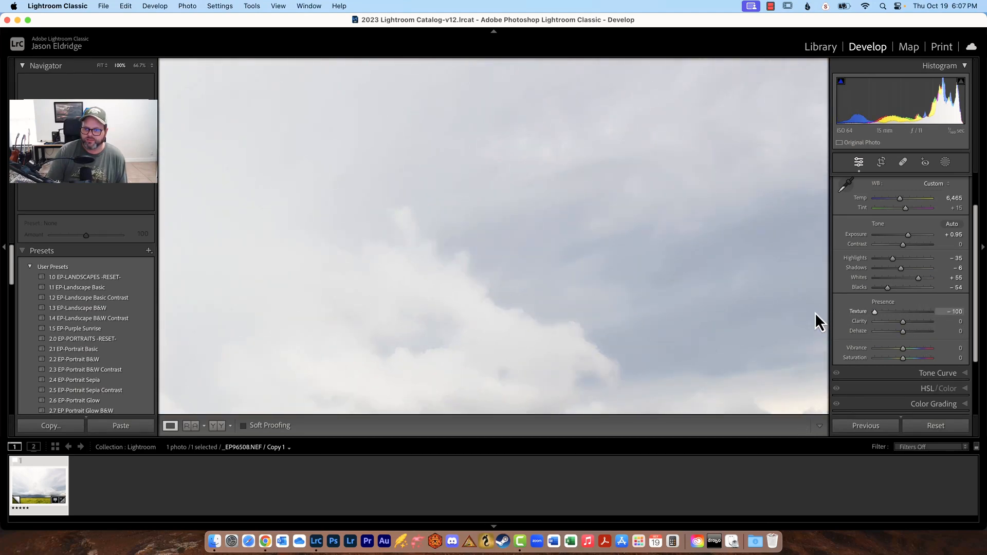
drag(875, 311, 930, 312)
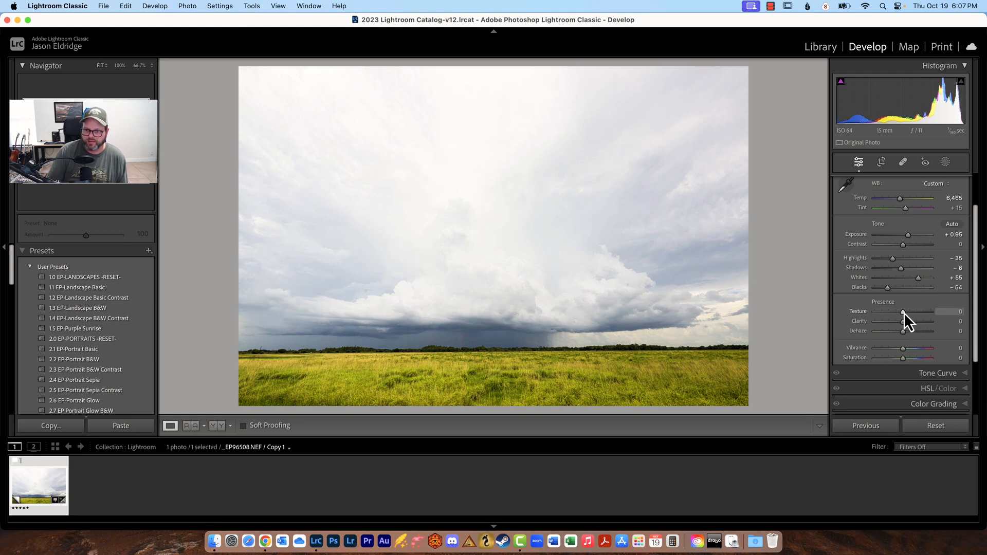
drag(905, 312, 903, 312)
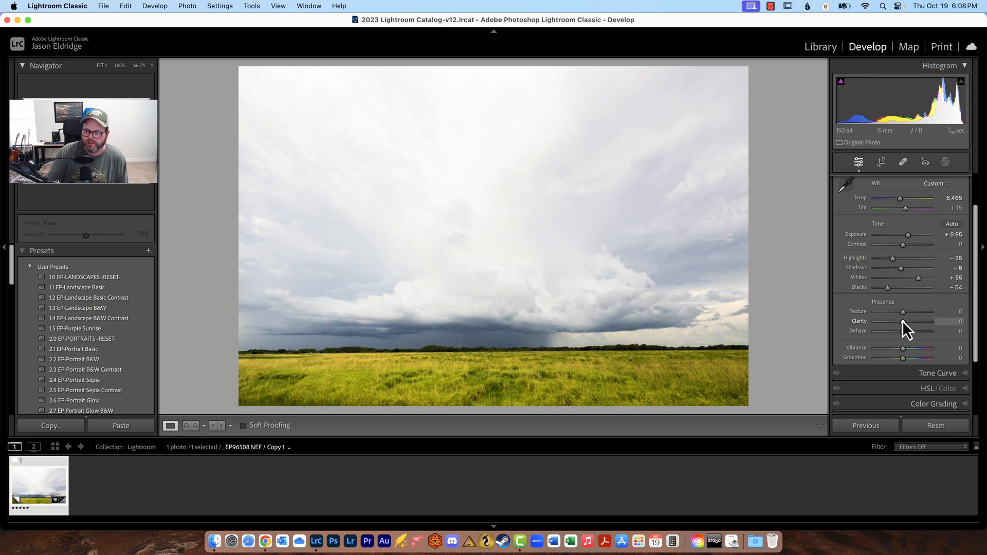
- Compare Clarity values up to +100, finishing at +11
drag(903, 320, 909, 321)
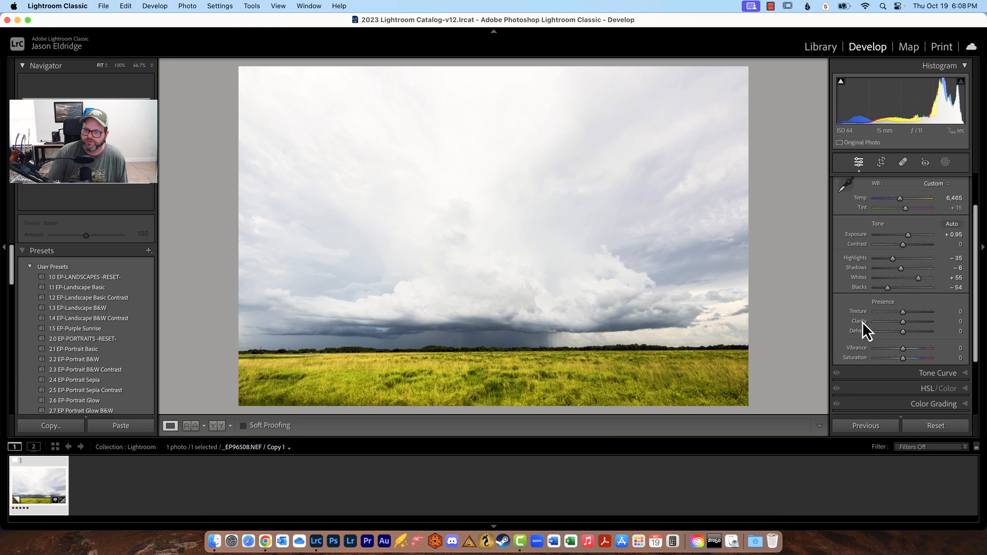
drag(919, 330, 906, 330)
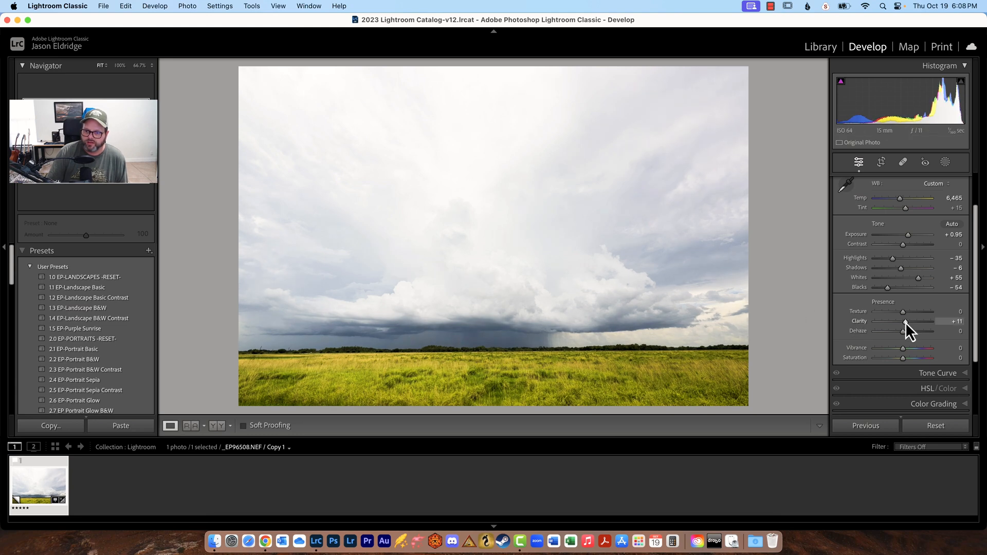
drag(905, 321, 923, 321)
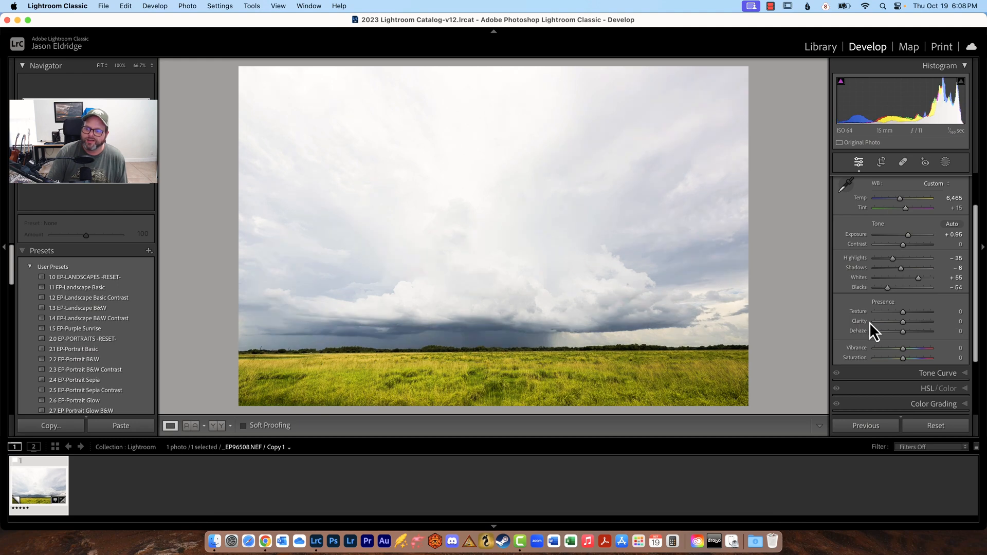
drag(920, 330, 934, 331)
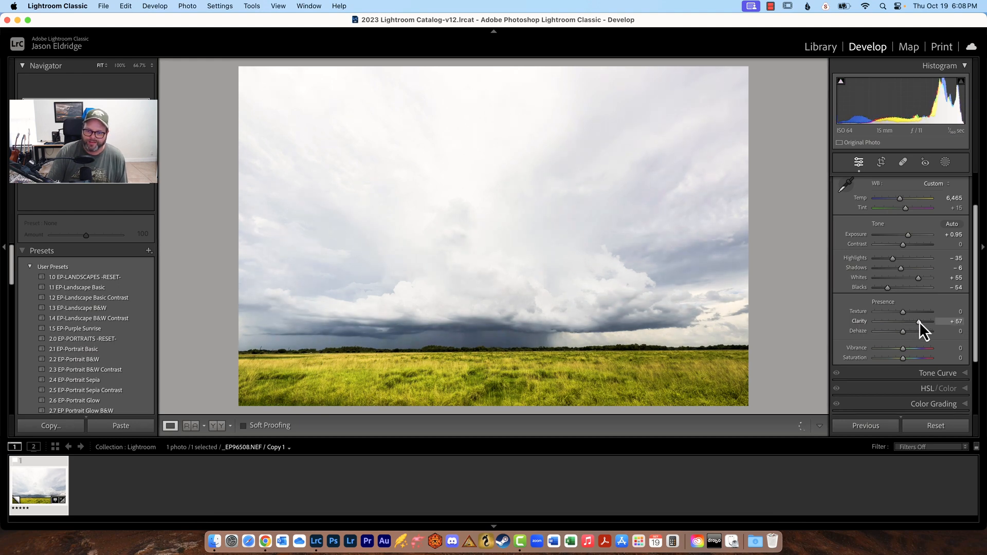
drag(915, 321, 932, 321)
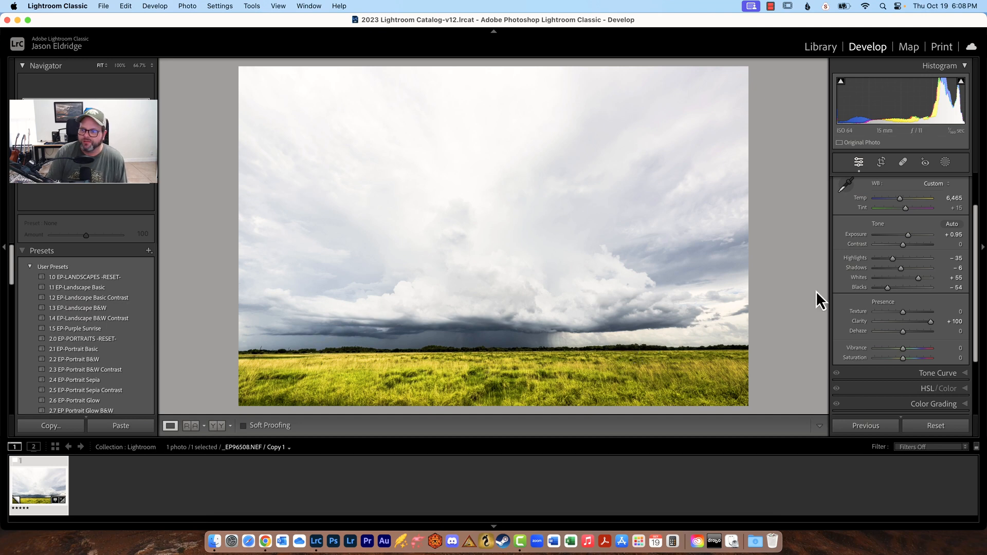
mouse_move(865, 332)
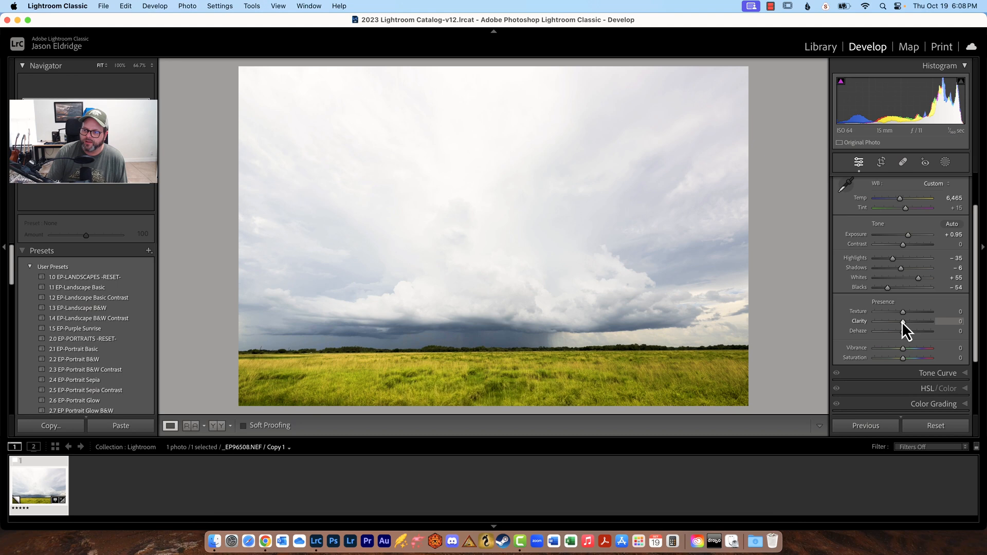
drag(903, 331, 908, 330)
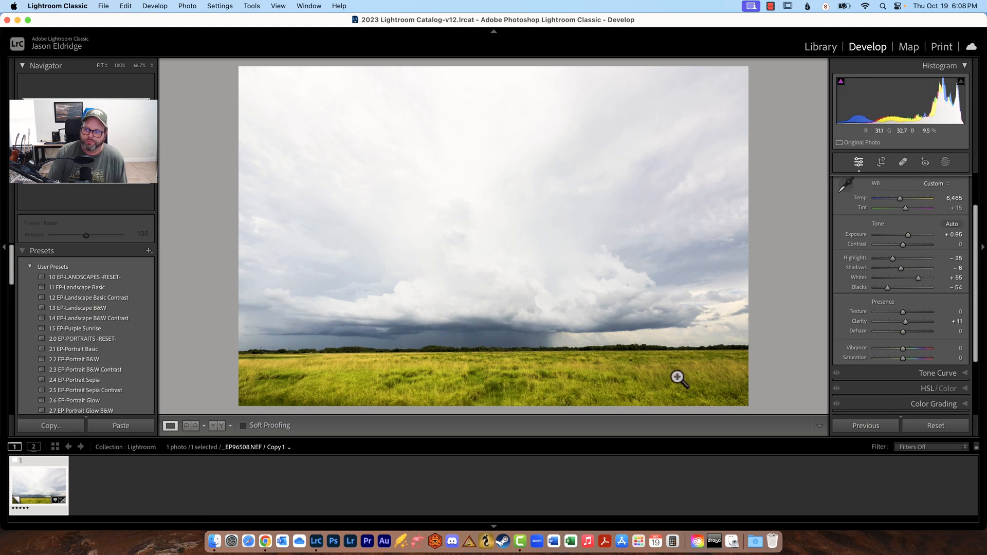
mouse_move(452, 352)
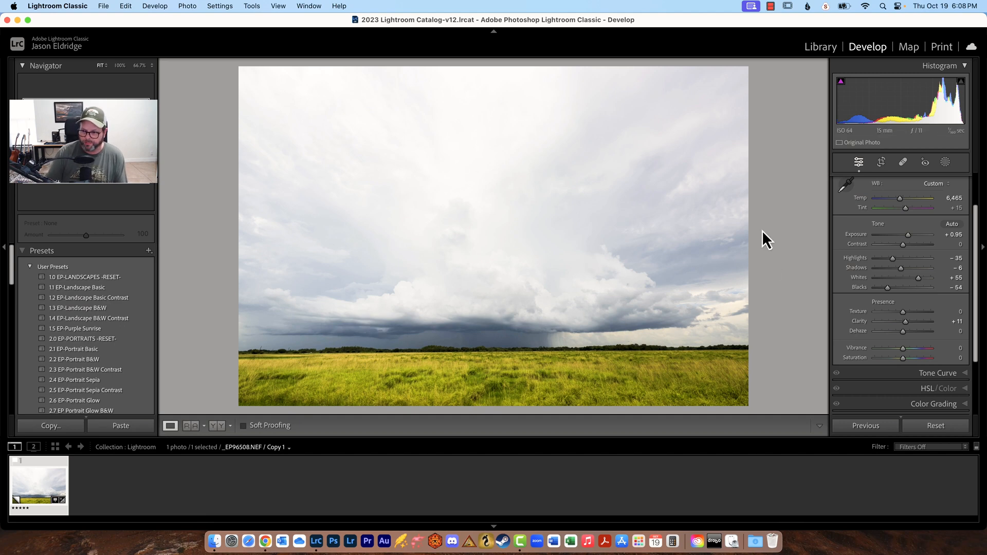
mouse_move(871, 336)
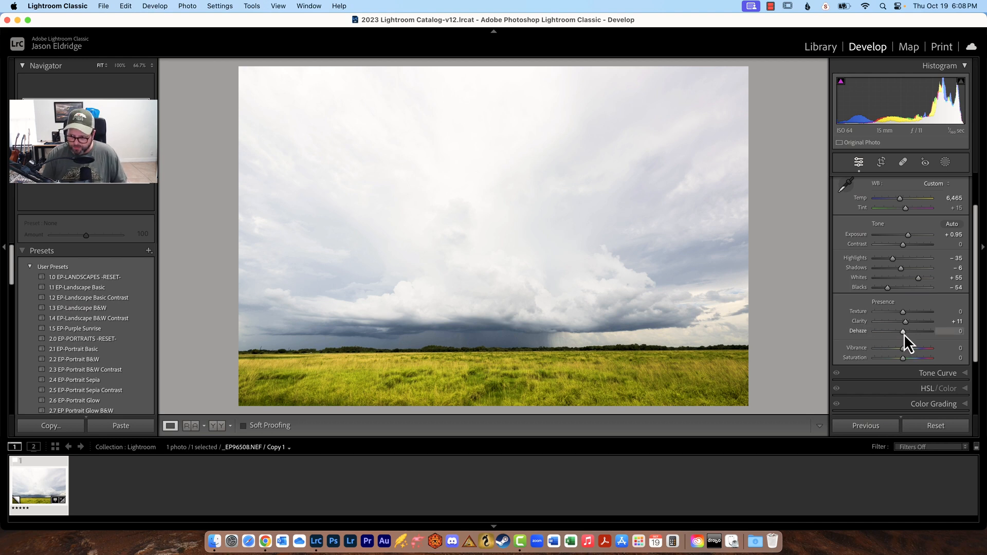
- Try strong Dehaze up to +41, drop it to 0, then settle at +4
drag(903, 332, 928, 332)
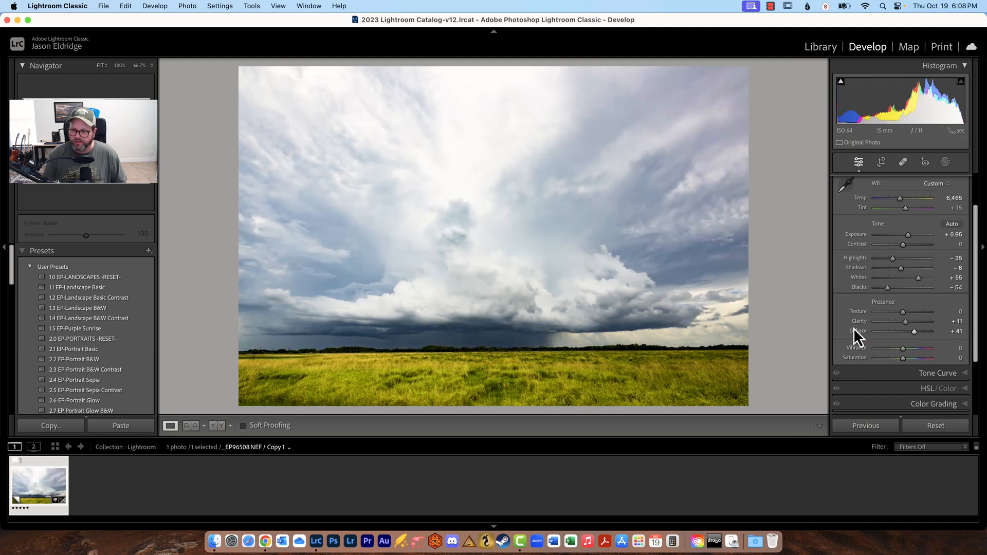
drag(926, 331, 905, 331)
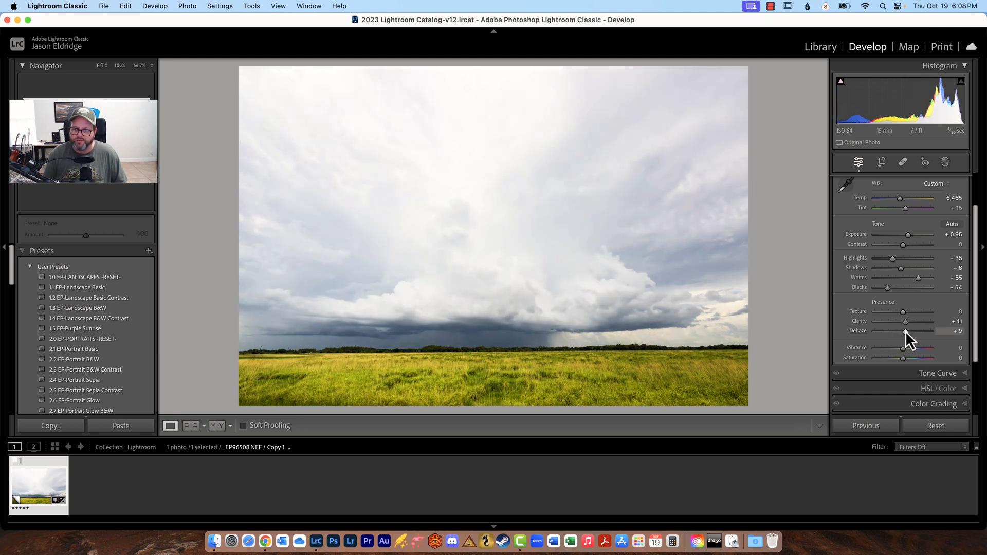
drag(906, 332, 901, 331)
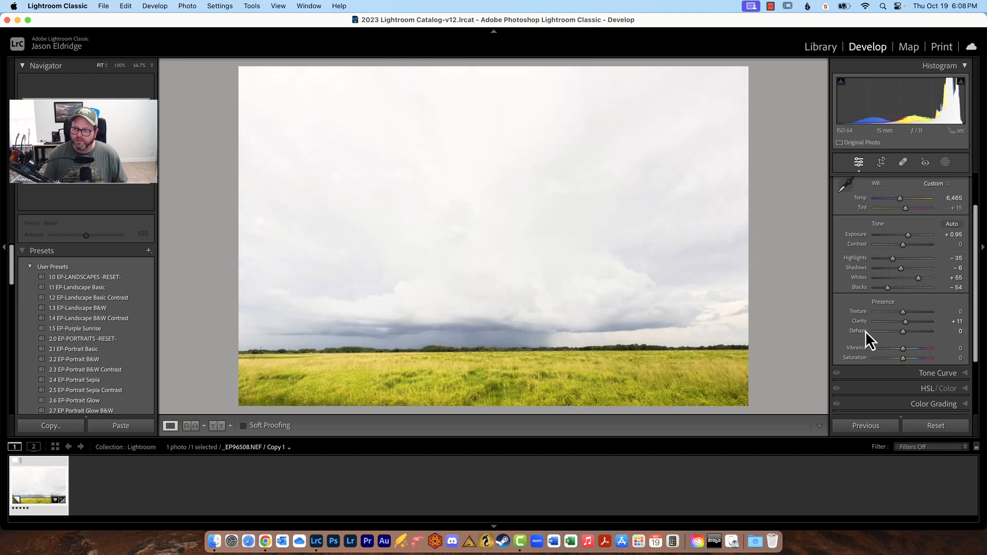
drag(906, 331, 903, 331)
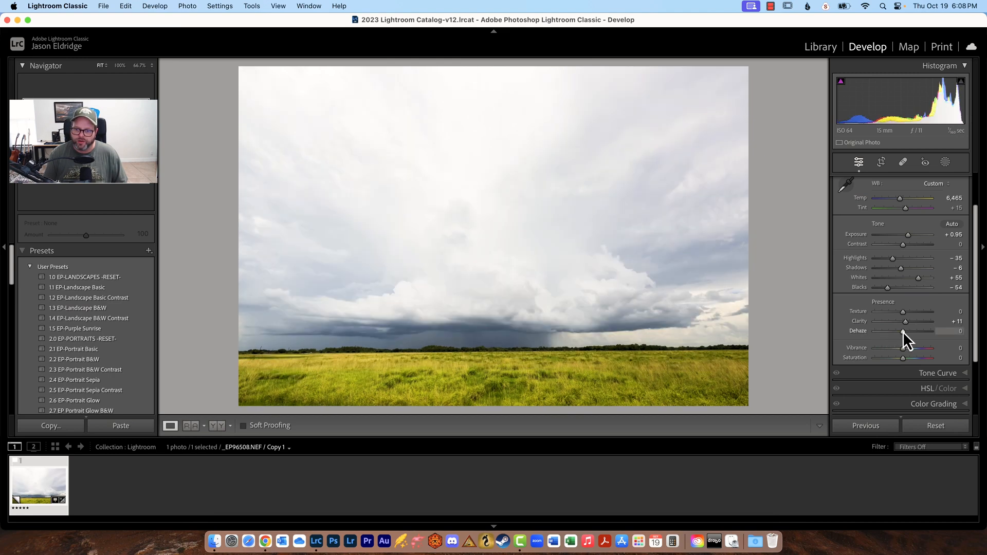
drag(902, 331, 905, 331)
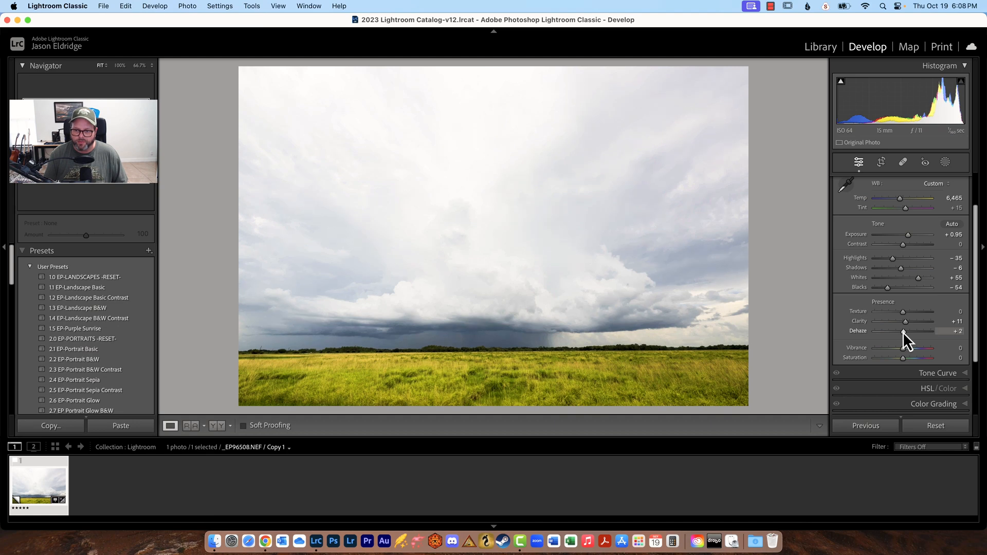
drag(903, 332, 906, 332)
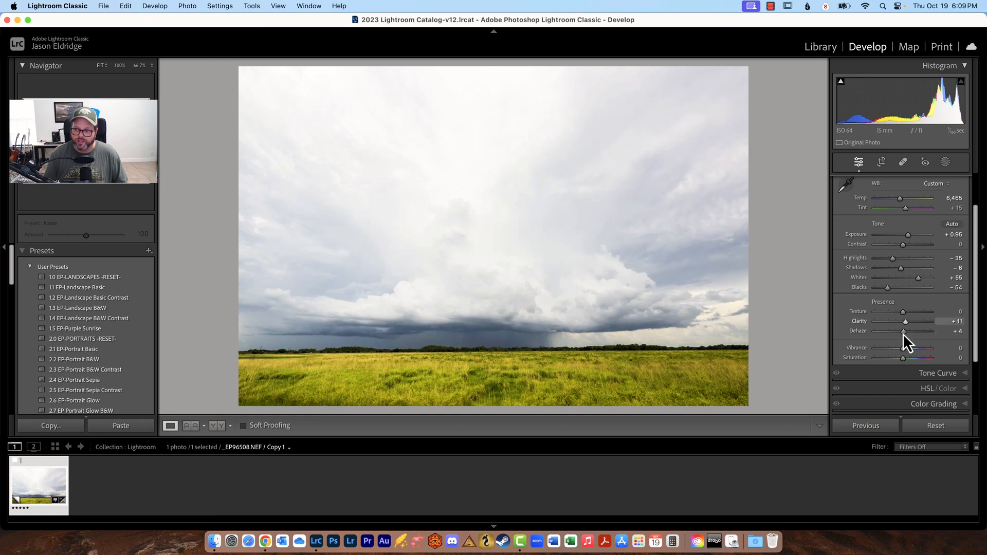
mouse_move(856, 358)
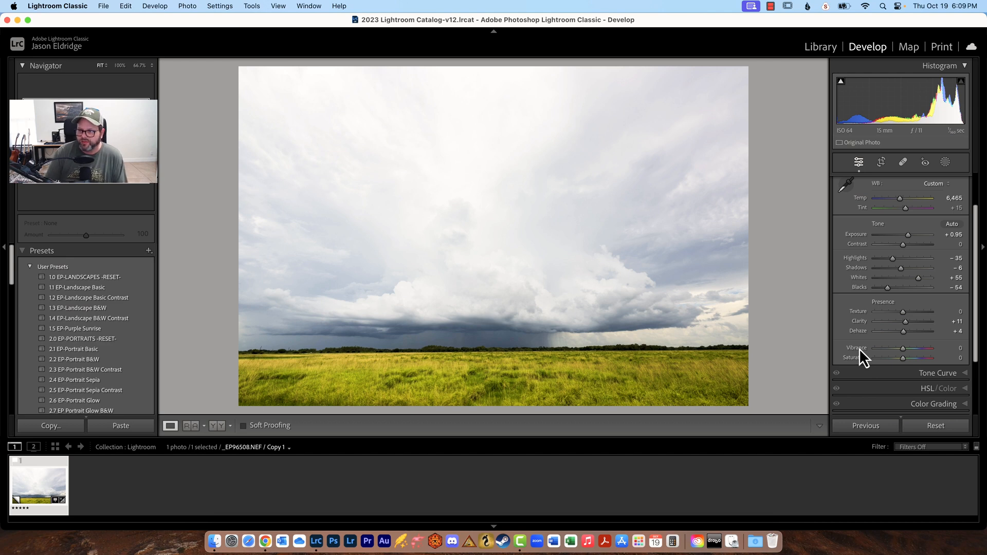
mouse_move(588, 374)
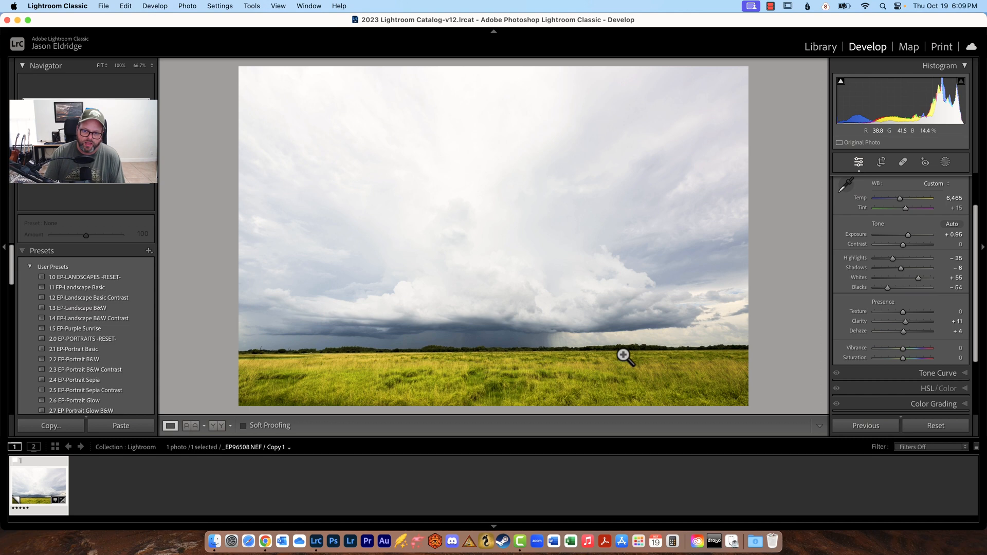
mouse_move(661, 343)
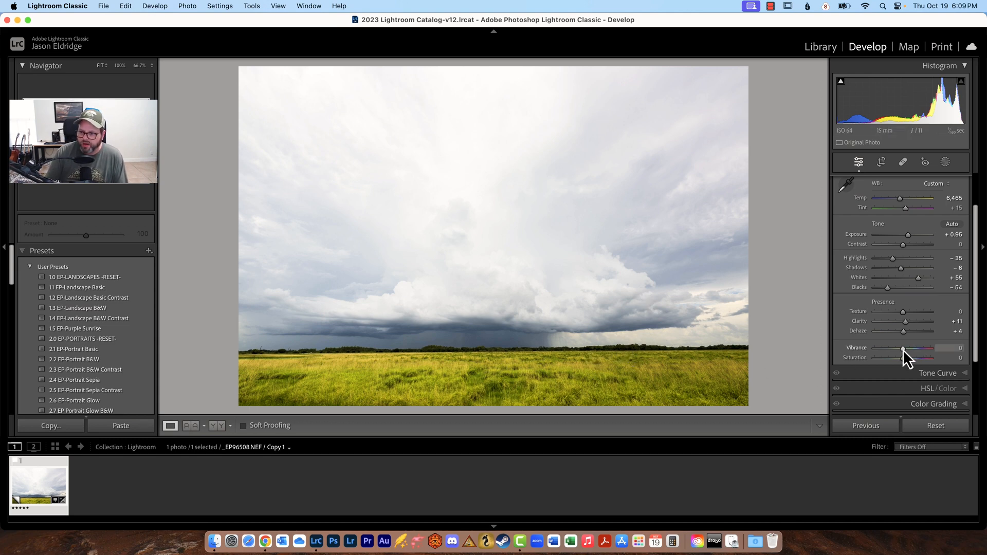
- Try Vibrance values between +3 and +20 on the storm photo, settling at +13
drag(903, 352, 909, 352)
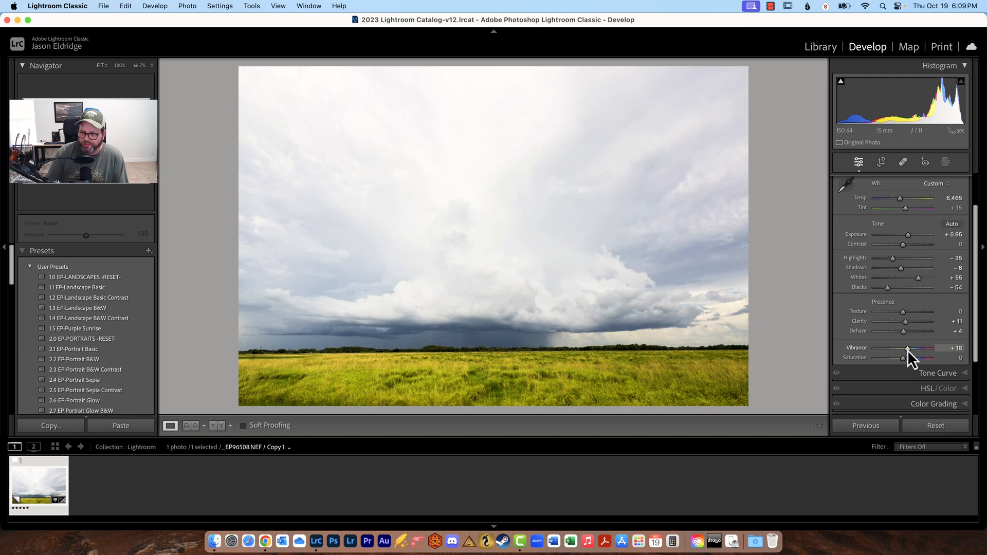
drag(906, 348, 908, 348)
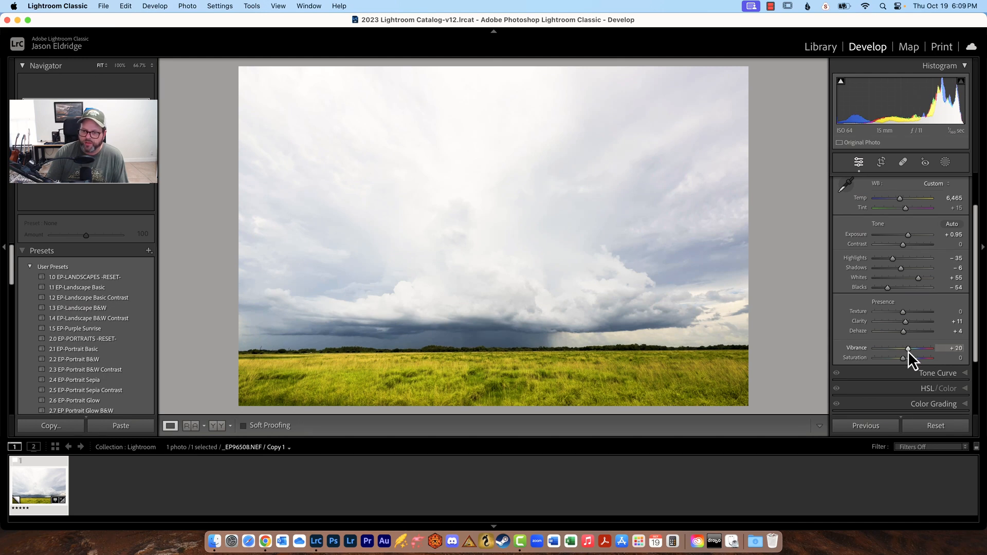
mouse_move(903, 347)
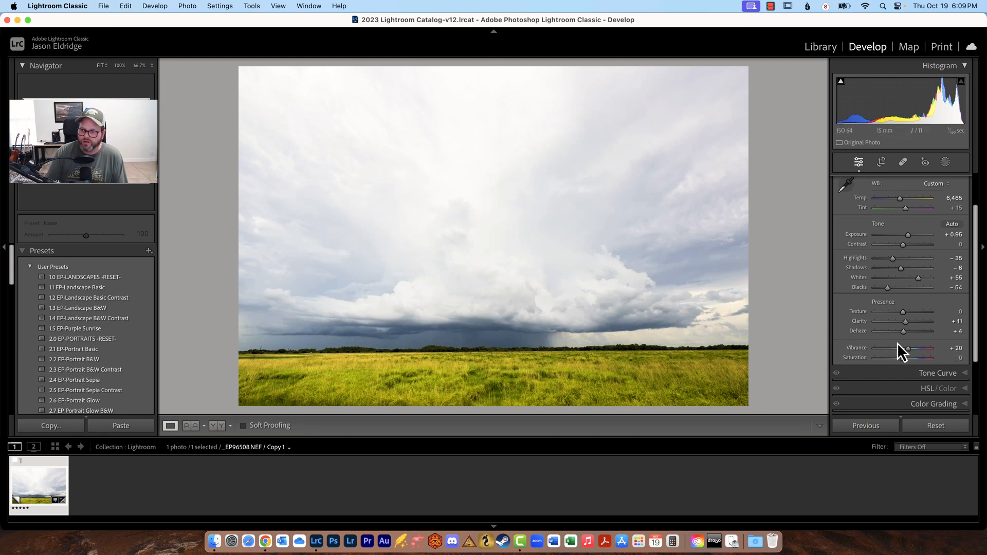
drag(908, 347, 905, 348)
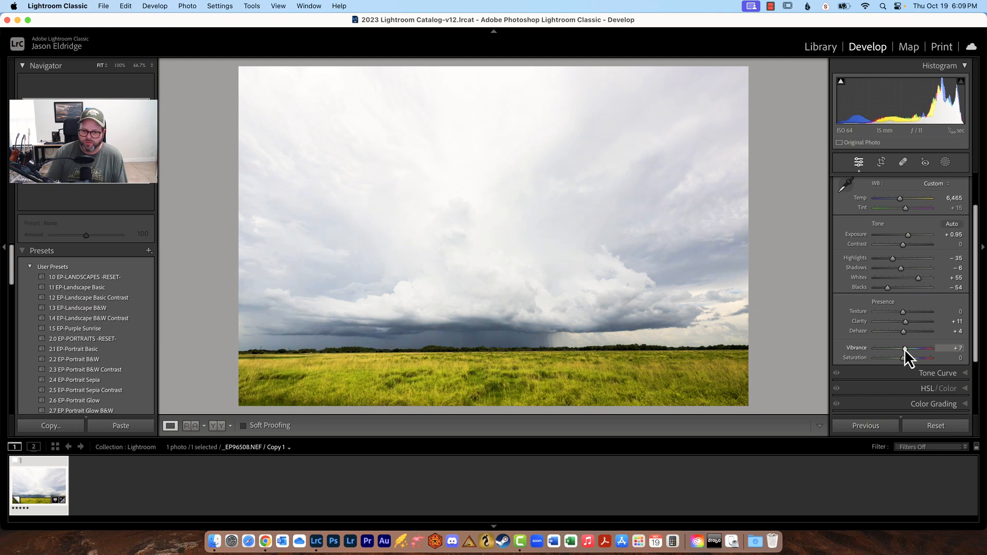
drag(905, 352, 906, 353)
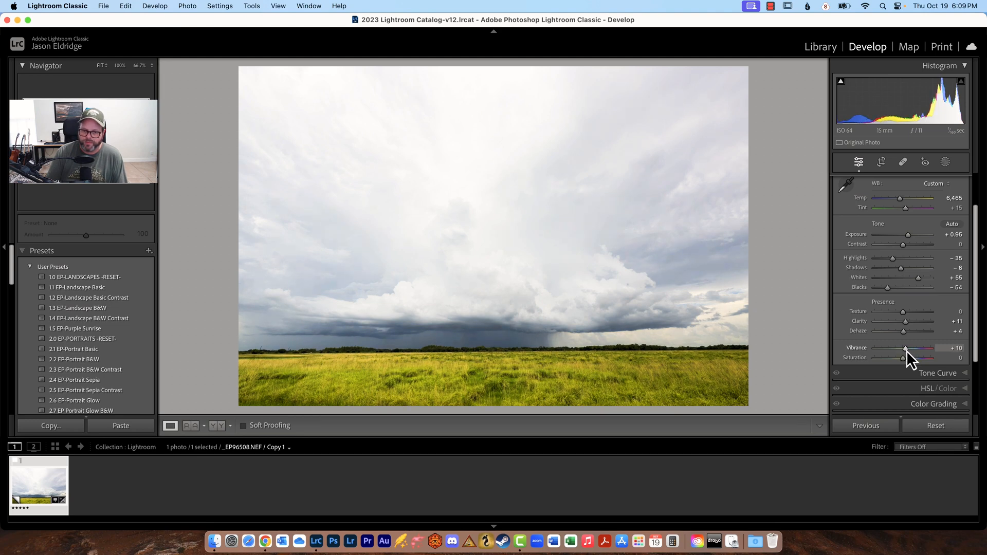
drag(906, 348, 915, 348)
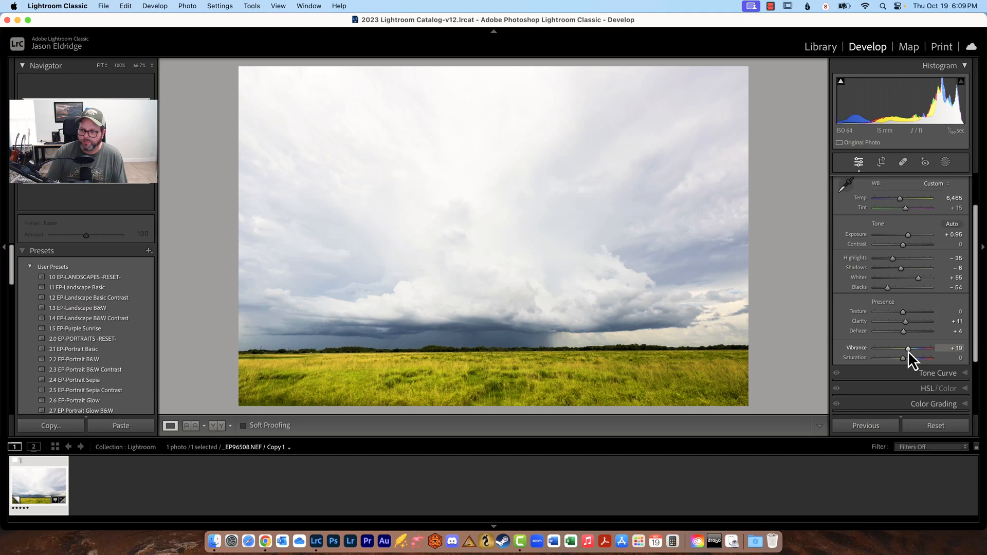
drag(908, 348, 903, 348)
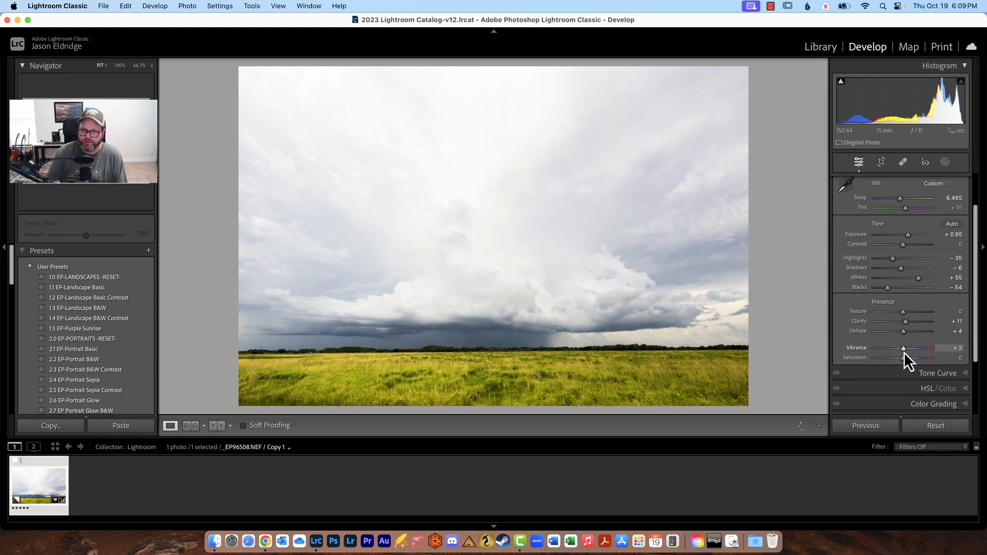
drag(903, 349, 906, 349)
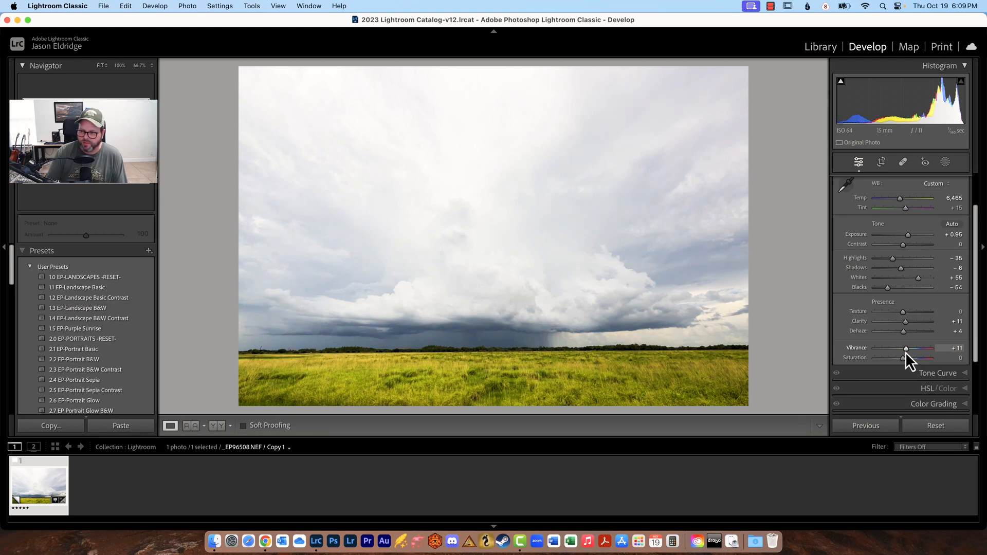
drag(907, 348, 905, 348)
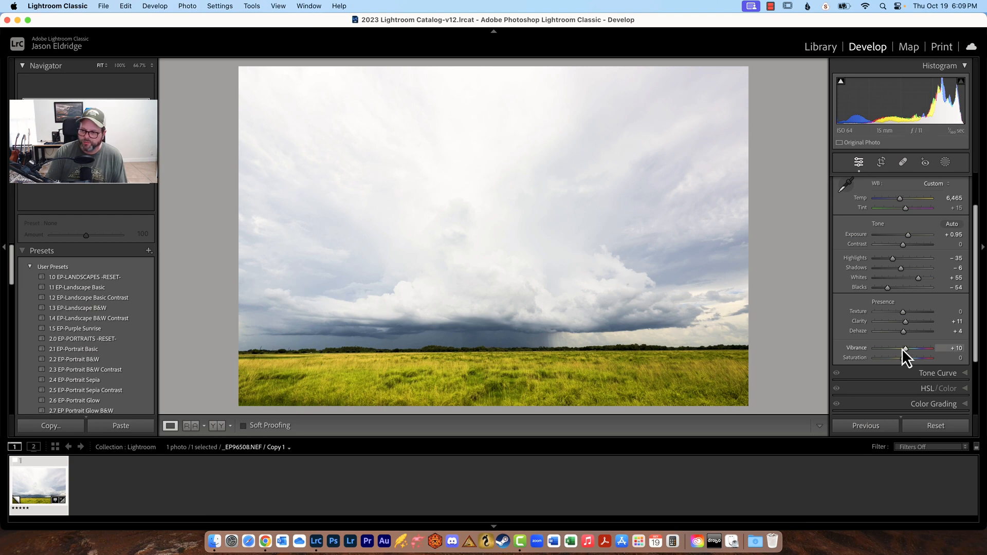
drag(905, 348, 909, 348)
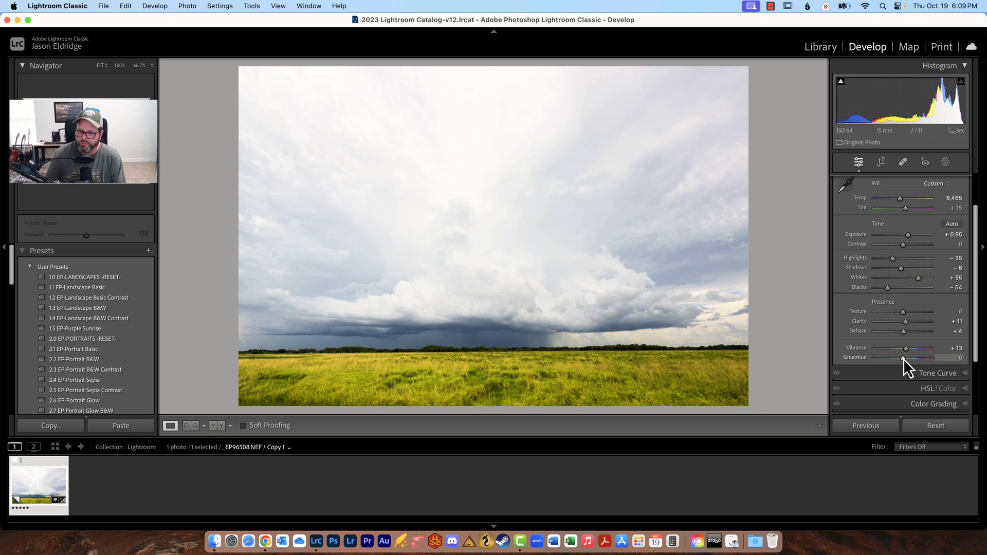
- Drag the Saturation slider up to about +5
drag(901, 358, 903, 358)
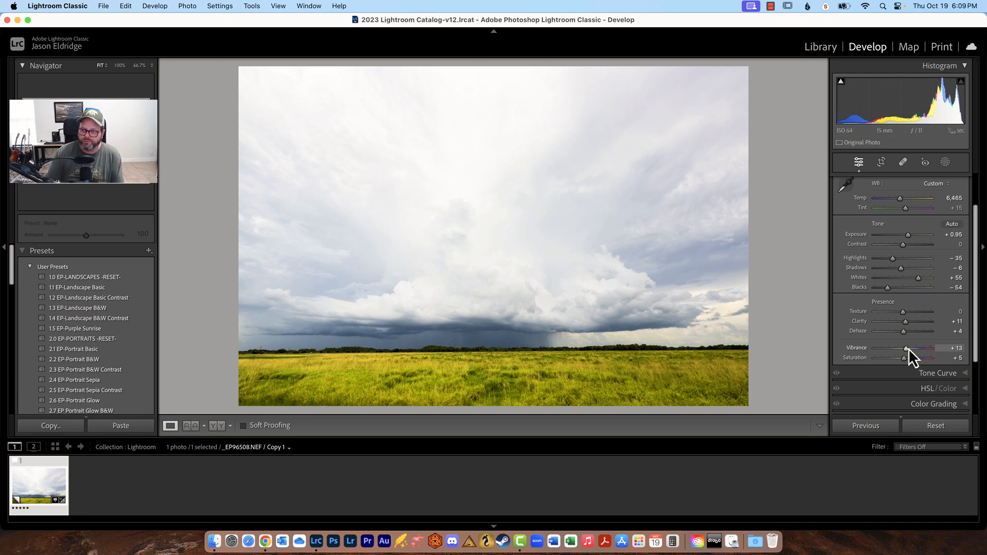
mouse_move(565, 392)
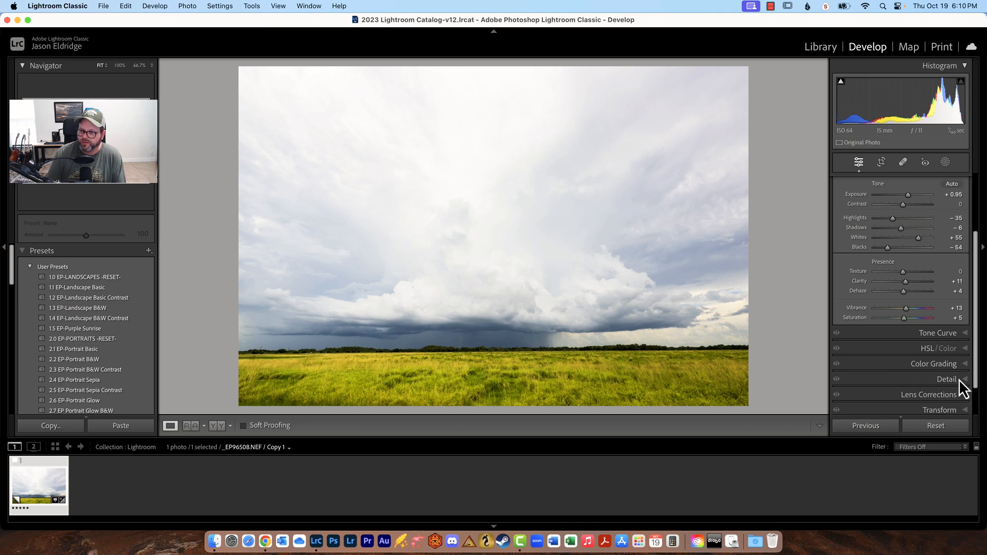
mouse_move(924, 392)
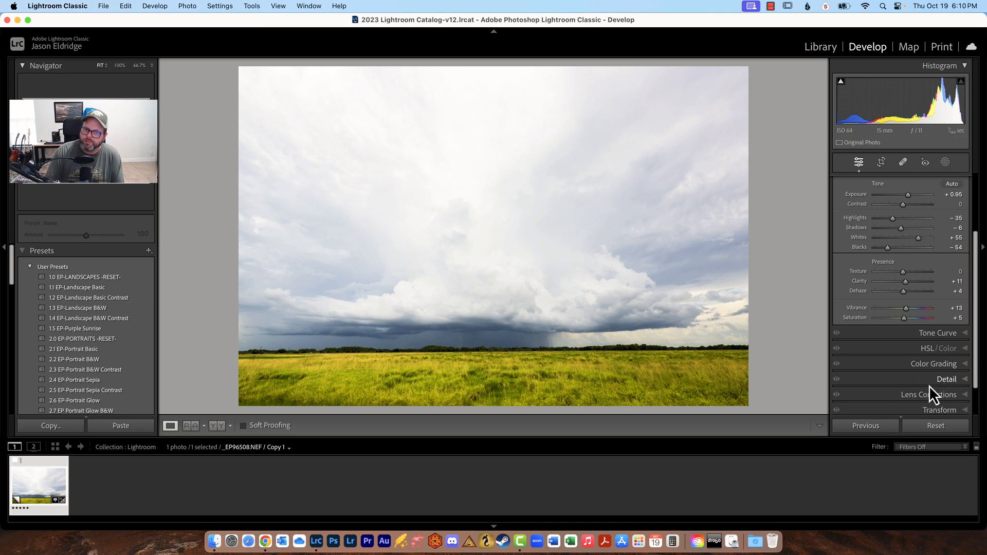
scroll(down, 3)
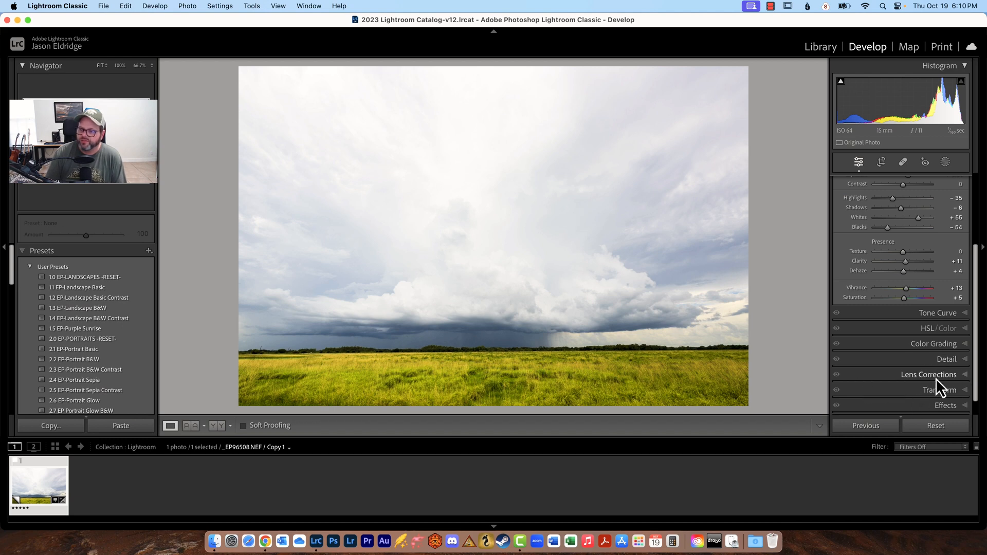
scroll(down, 3)
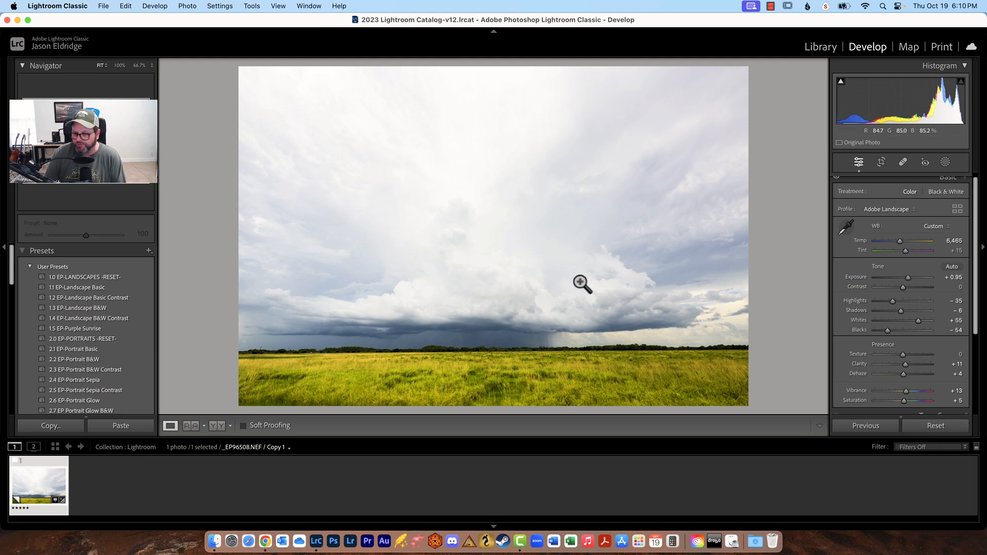
mouse_move(549, 271)
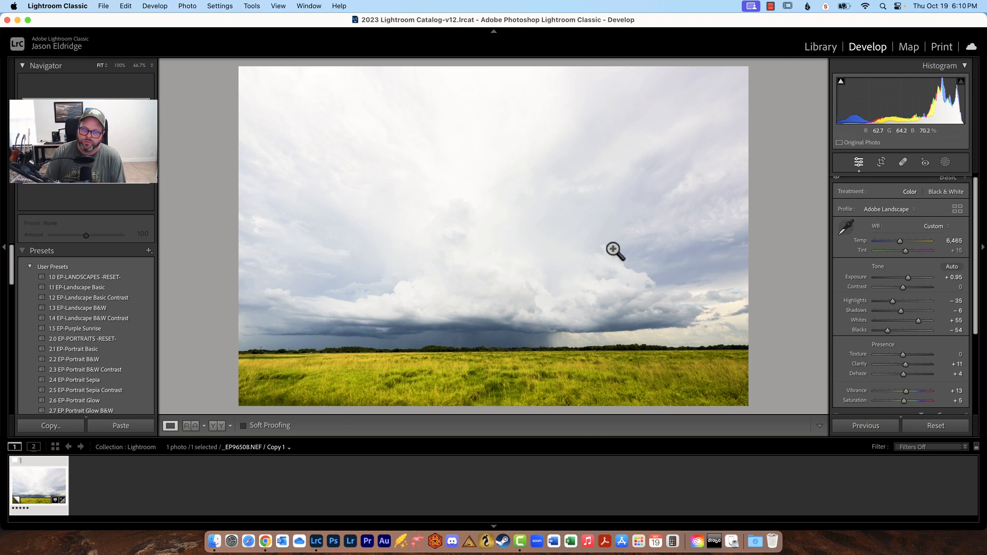
mouse_move(644, 280)
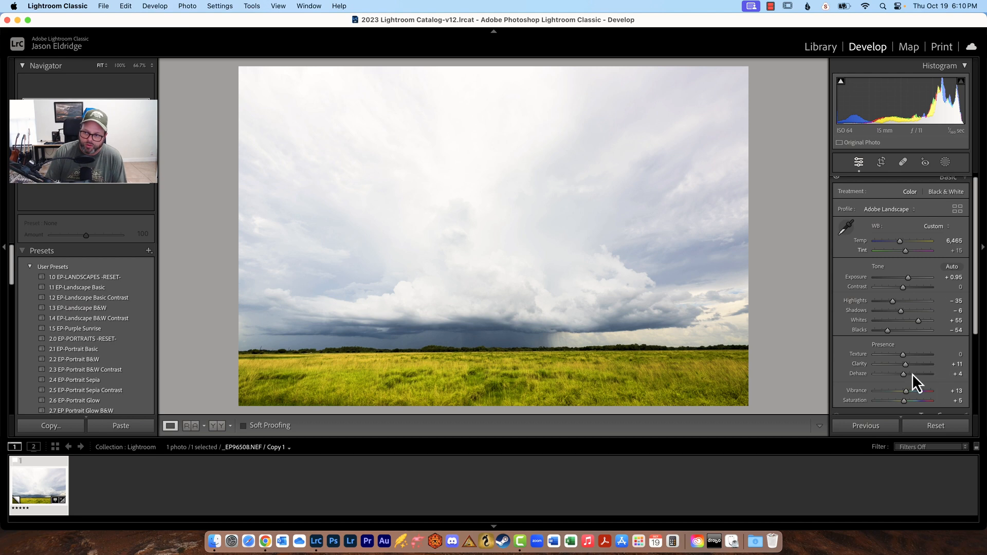
mouse_move(772, 220)
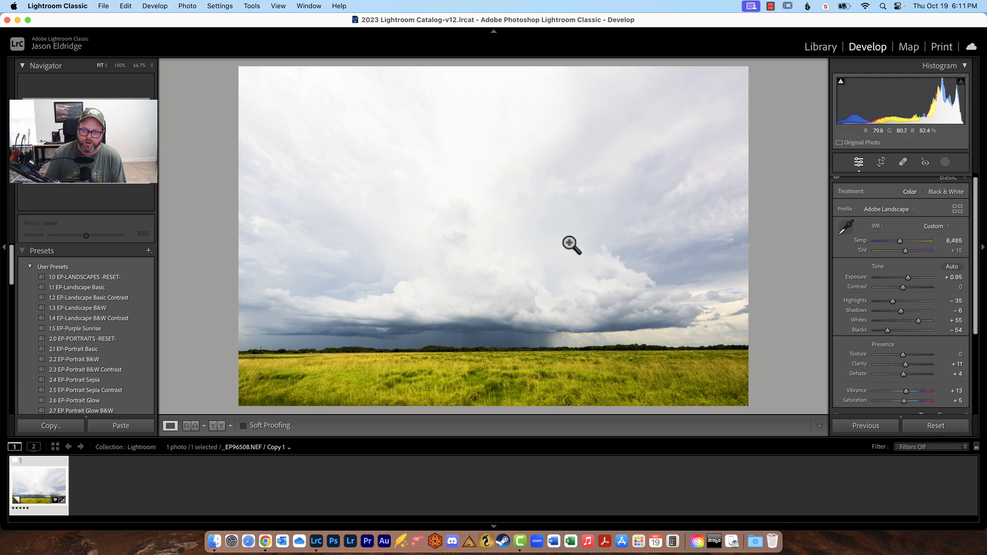
click(936, 426)
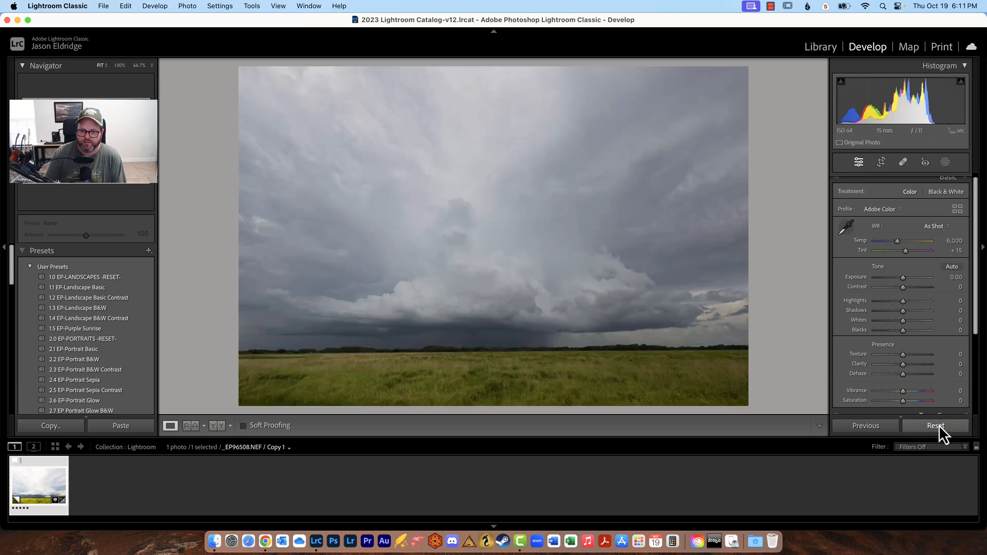
click(936, 426)
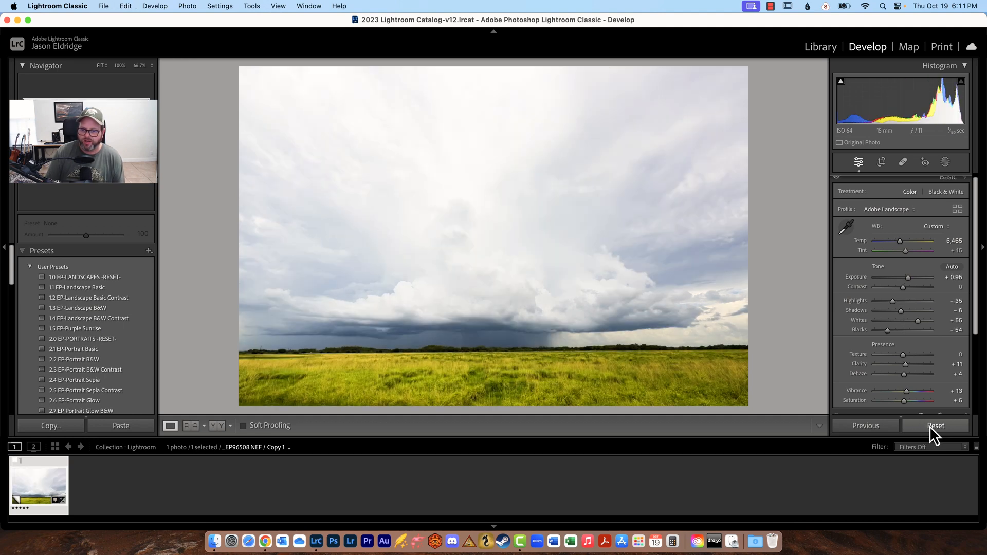
click(935, 425)
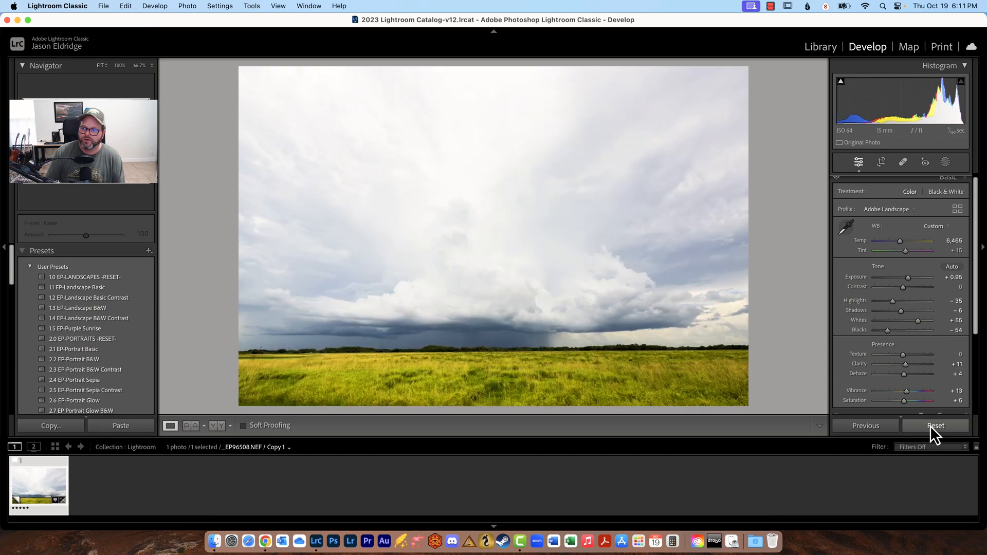
mouse_move(901, 353)
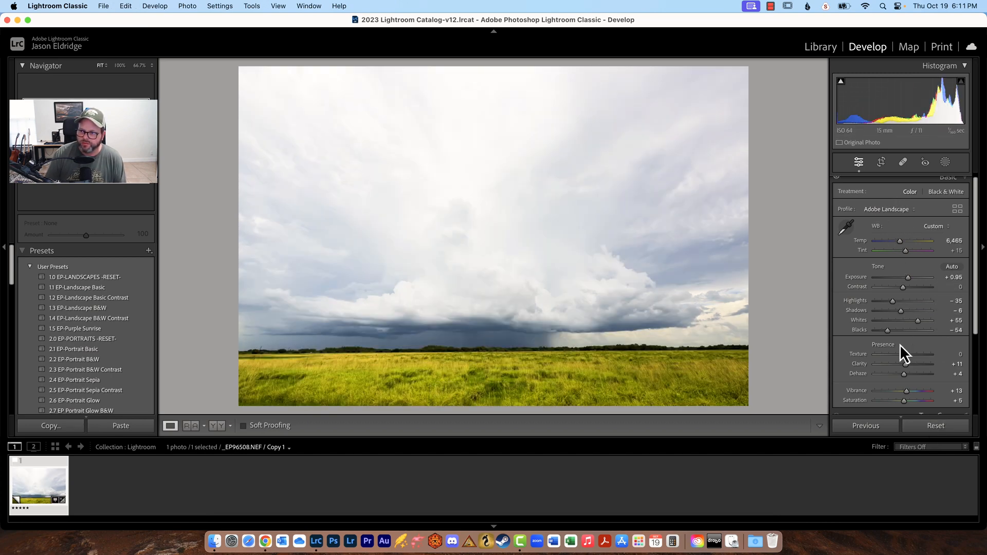